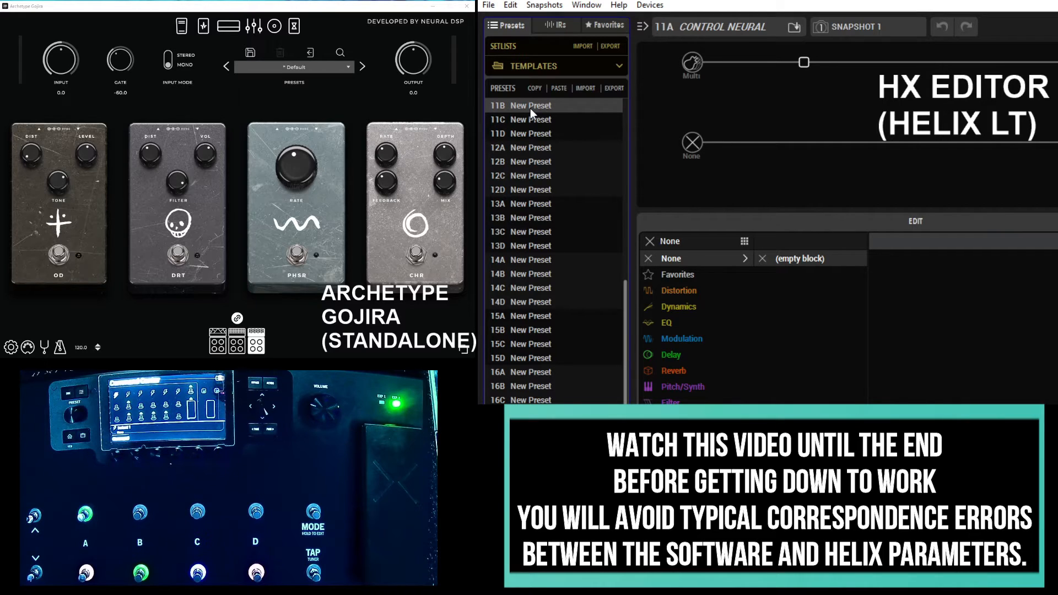
# Select preset 11B and rename it CONTROL GOJIRA.
pyautogui.click(530, 105)
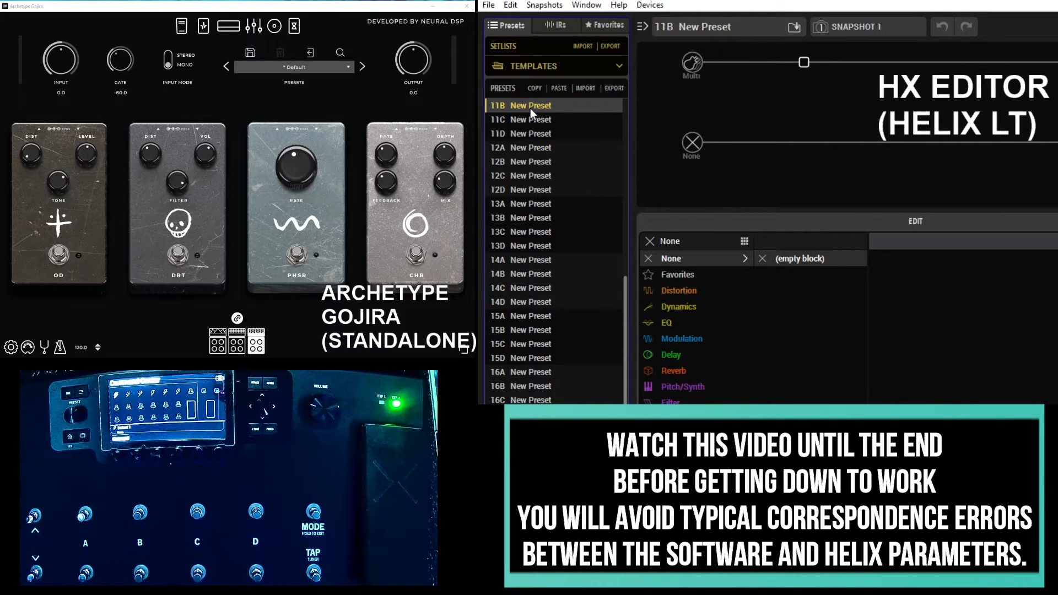
pyautogui.rightClick(529, 105)
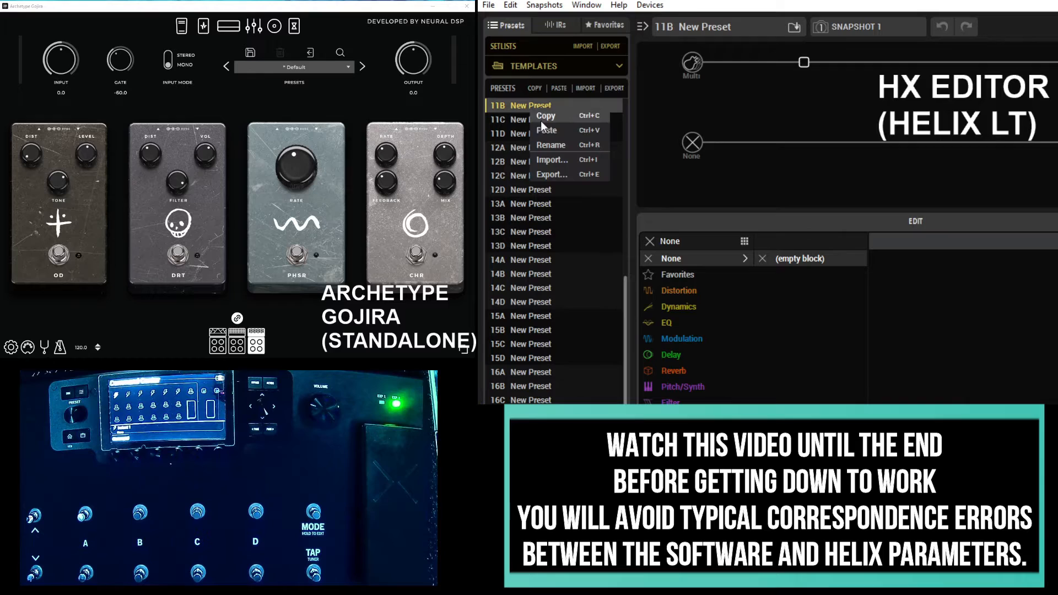
pyautogui.moveTo(560, 149)
pyautogui.write('CONTROL GOJIRA')
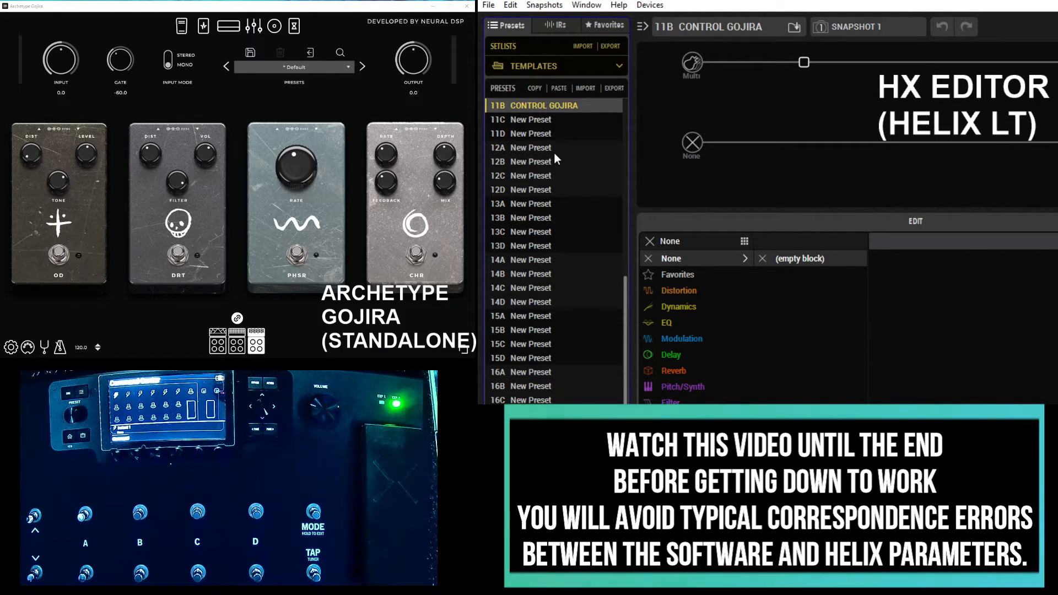
pyautogui.moveTo(554, 148)
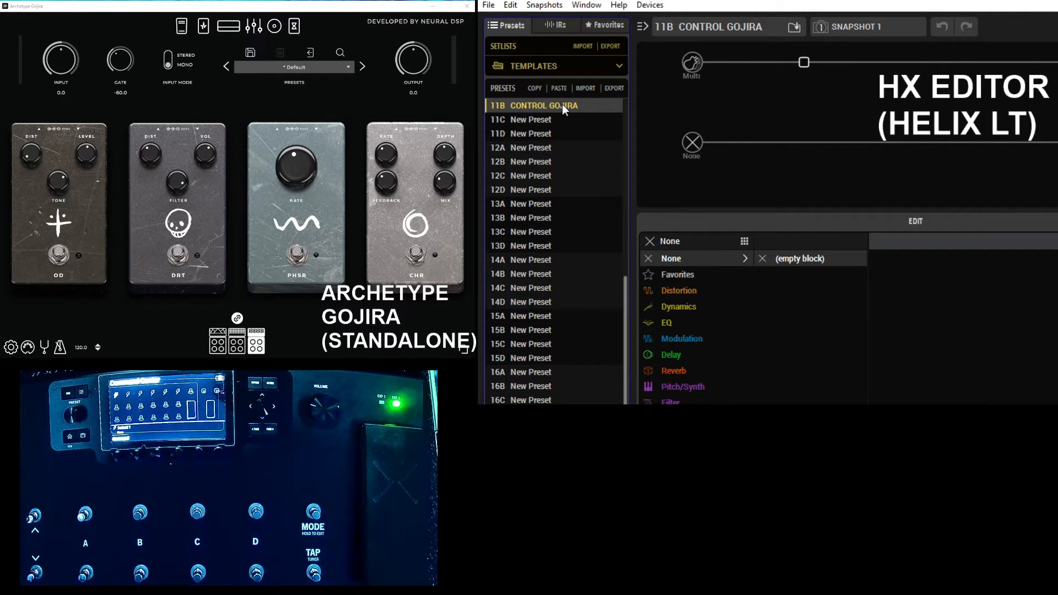
# Open Command Center and show the lower-left footswitch's assigned command.
pyautogui.click(586, 6)
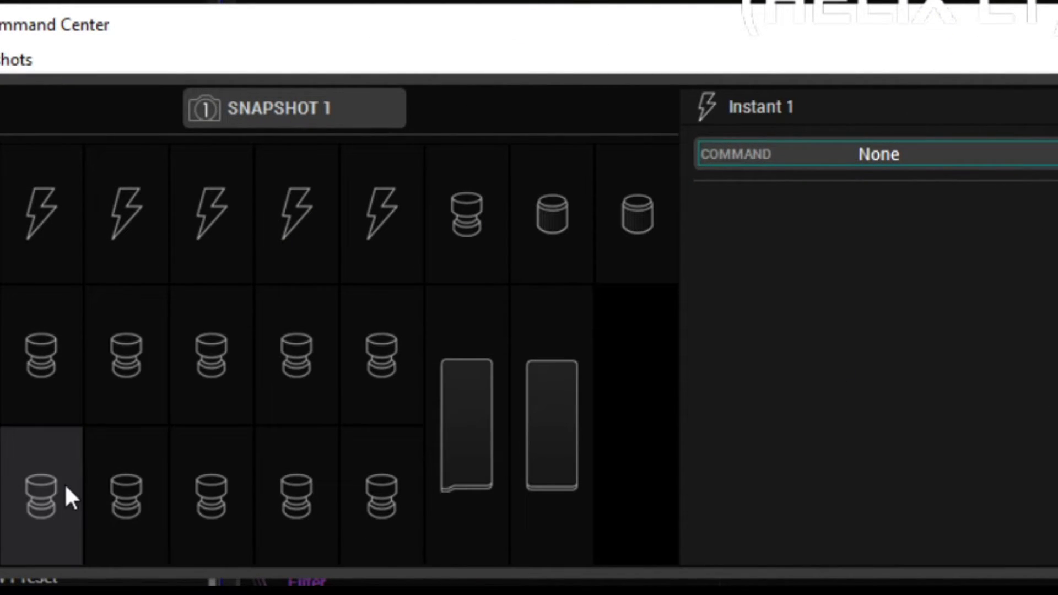
pyautogui.click(42, 496)
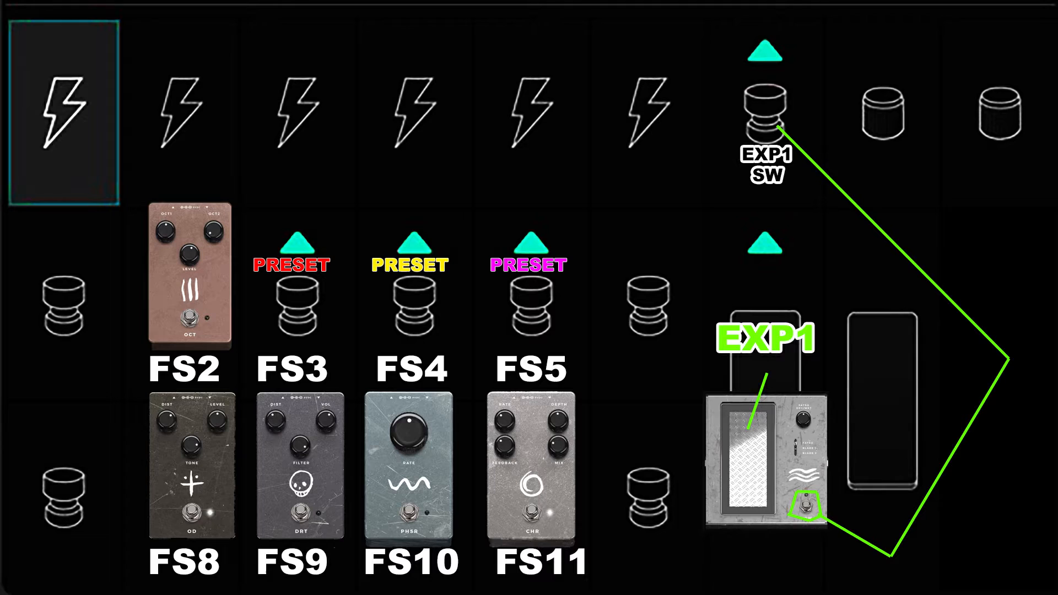
# Reopen Command Center and keep Footswitch 8 as a latching CC Toggle on Base channel.
pyautogui.click(92, 19)
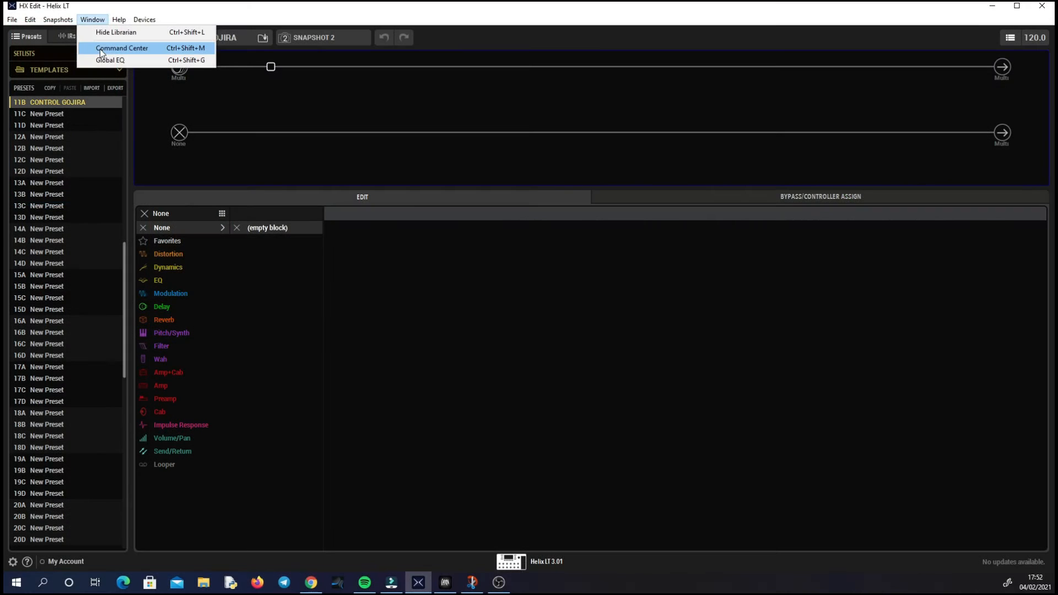
pyautogui.click(121, 48)
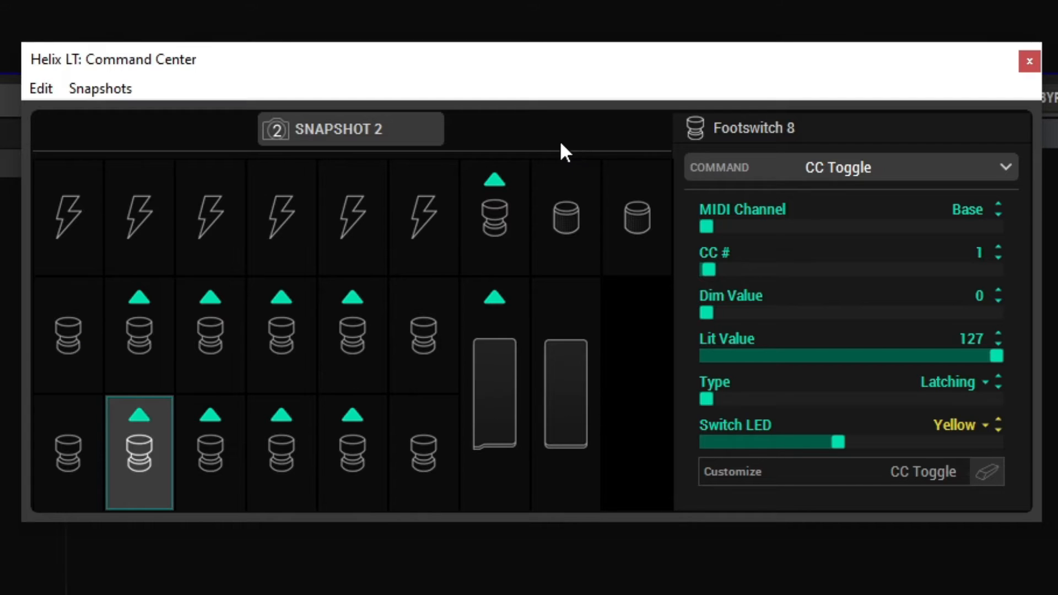
pyautogui.moveTo(161, 442)
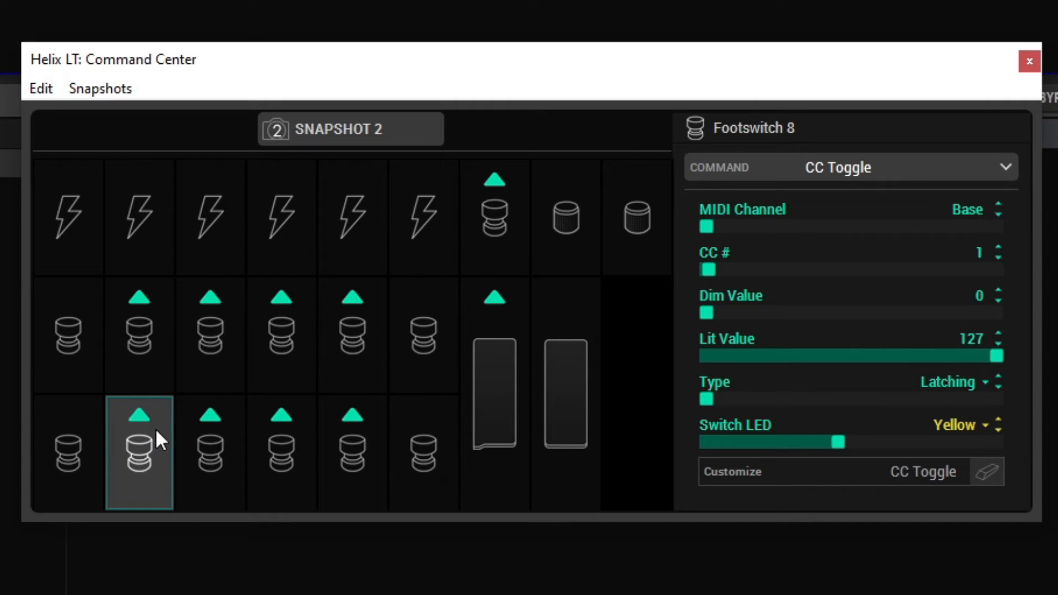
pyautogui.moveTo(156, 448)
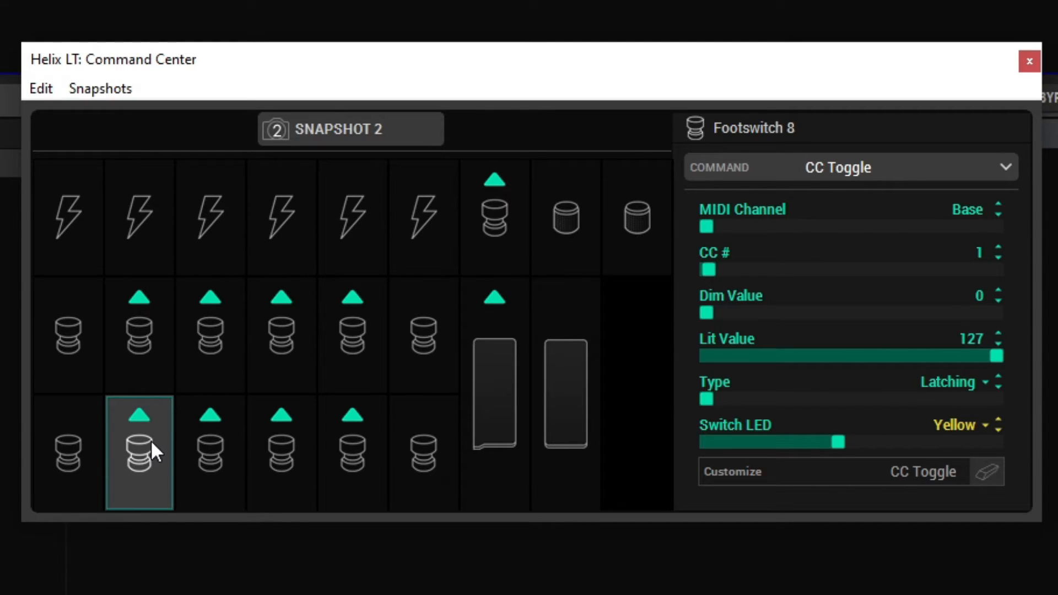
pyautogui.moveTo(849, 135)
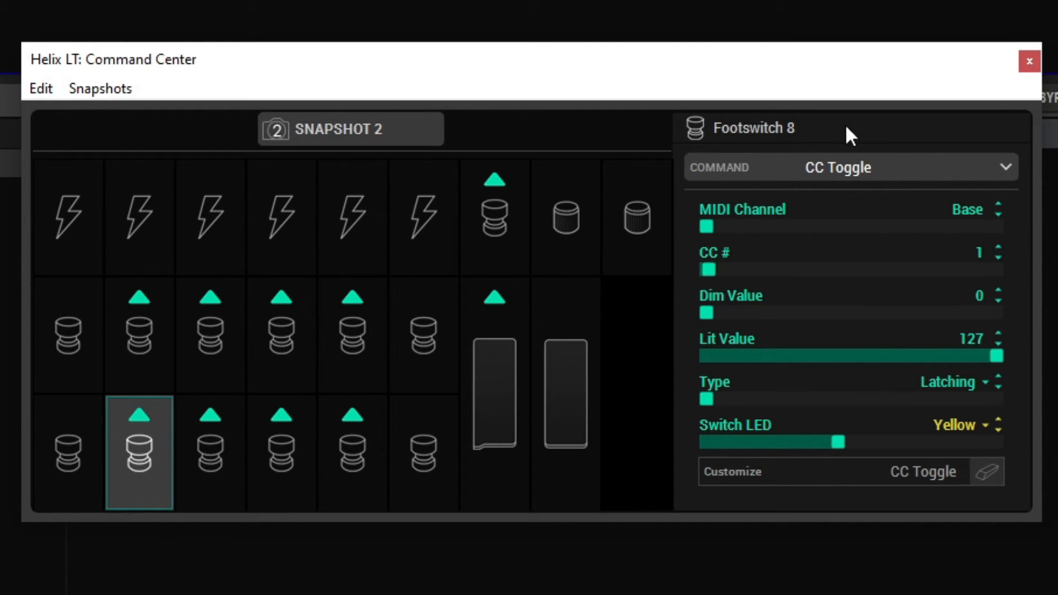
pyautogui.moveTo(827, 174)
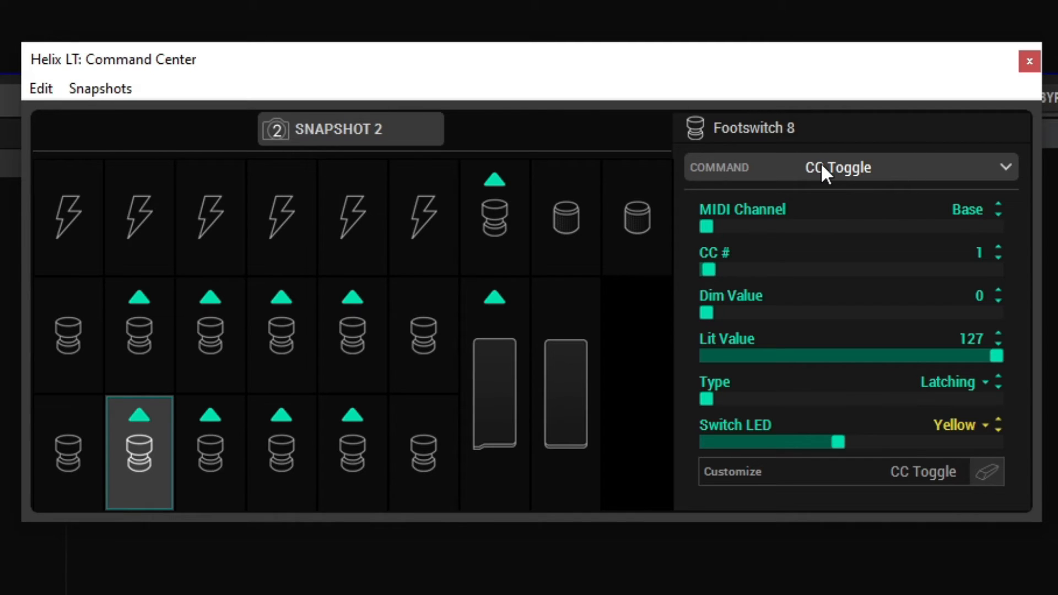
pyautogui.moveTo(827, 191)
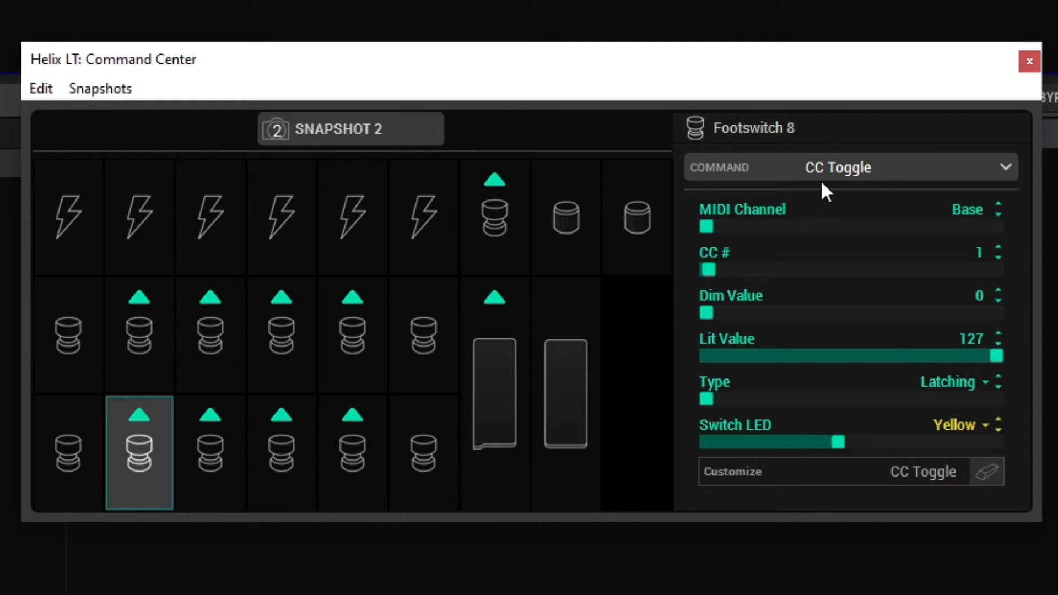
pyautogui.moveTo(955, 460)
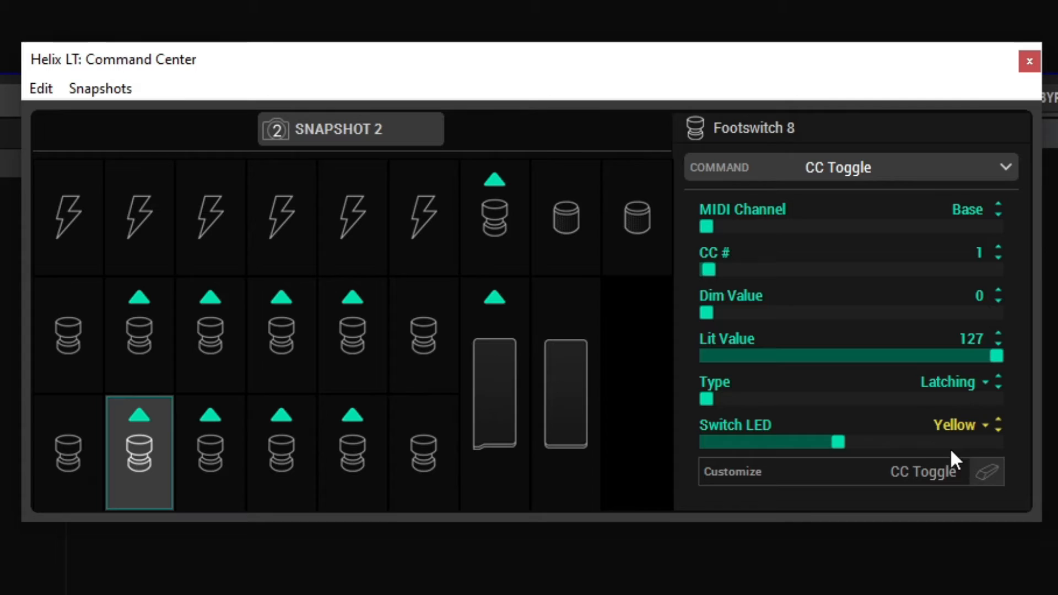
pyautogui.moveTo(813, 191)
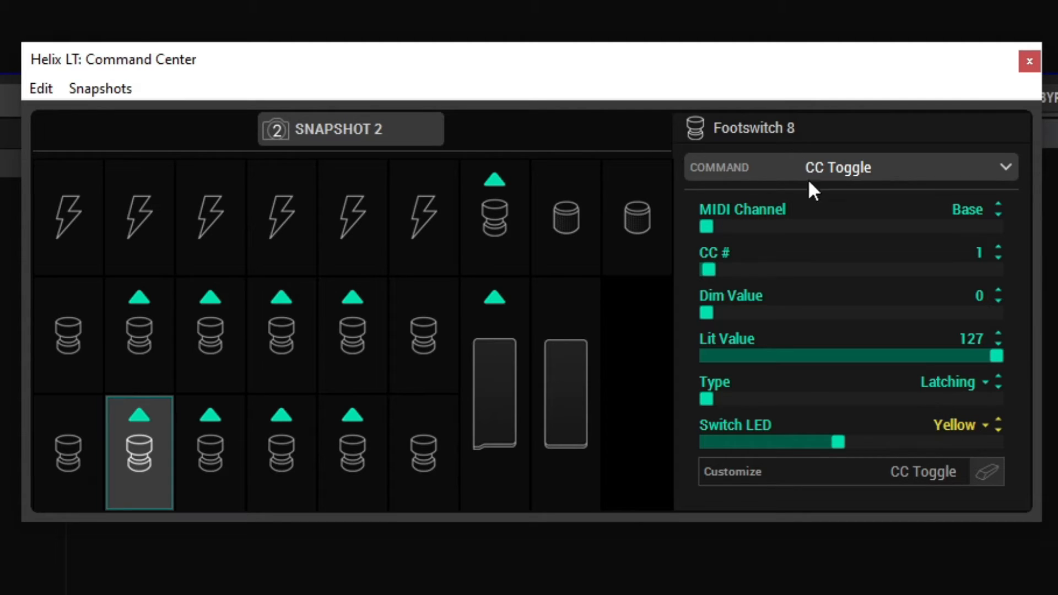
pyautogui.moveTo(827, 202)
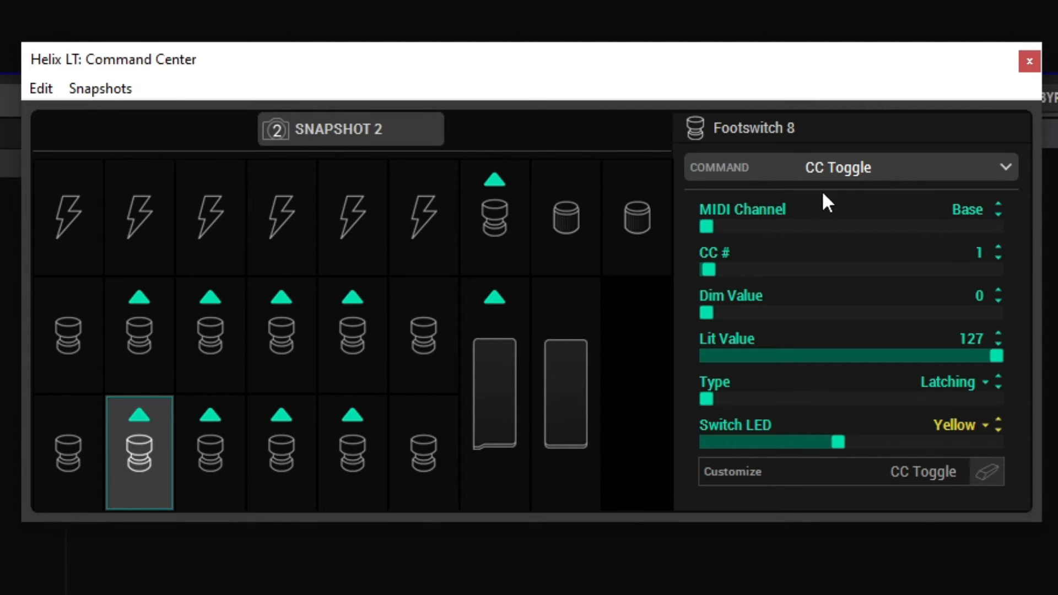
pyautogui.moveTo(964, 230)
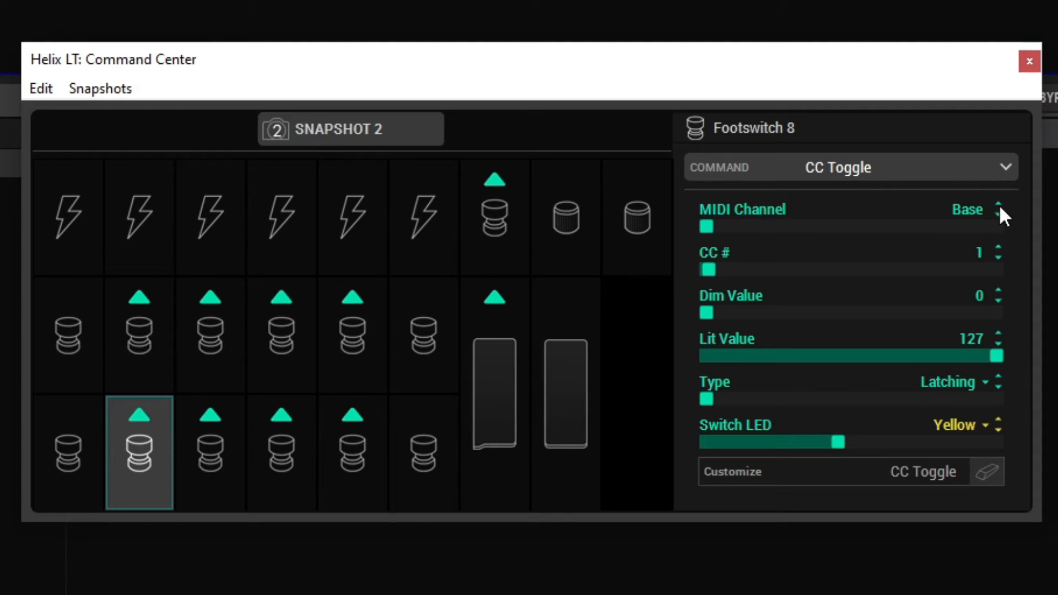
pyautogui.click(1001, 205)
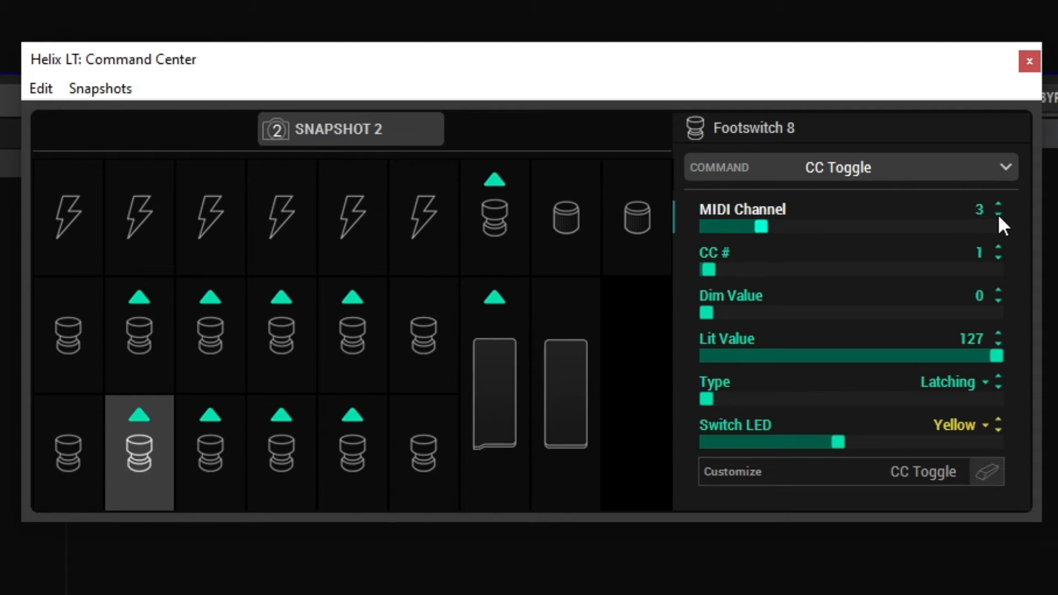
pyautogui.click(1001, 213)
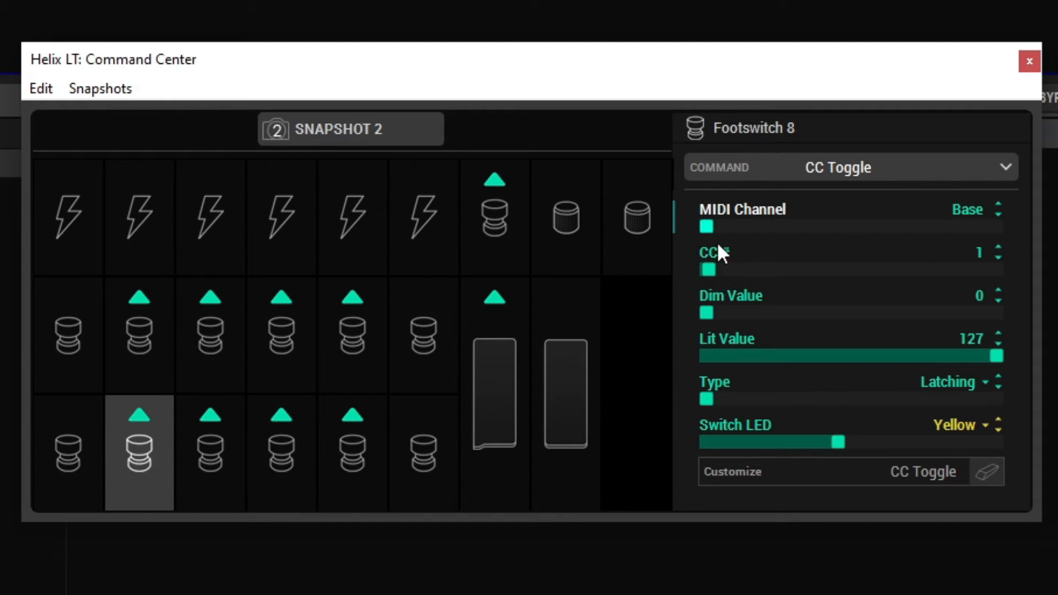
pyautogui.moveTo(1037, 270)
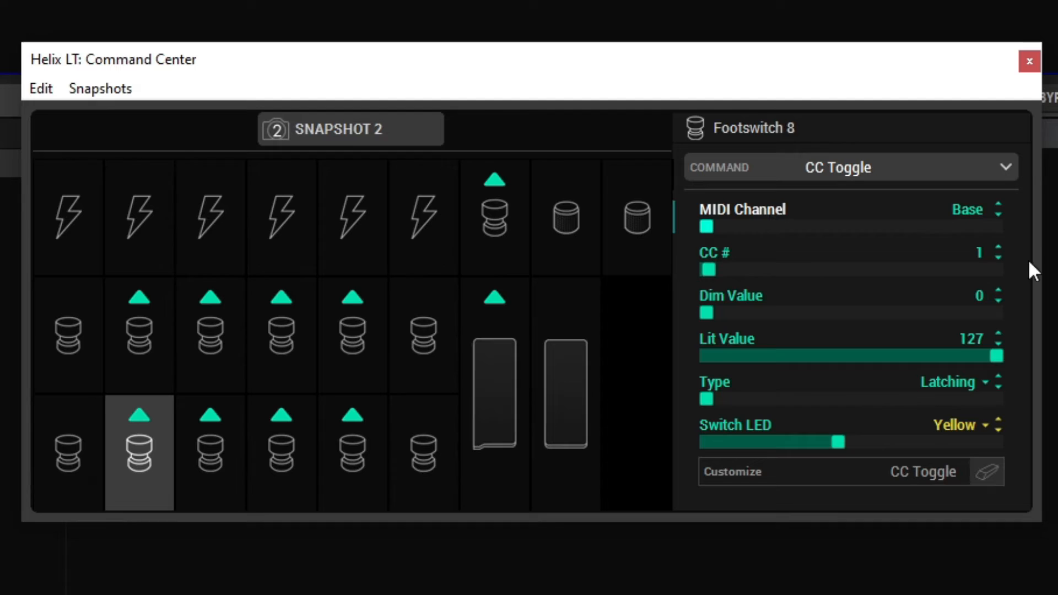
pyautogui.moveTo(992, 259)
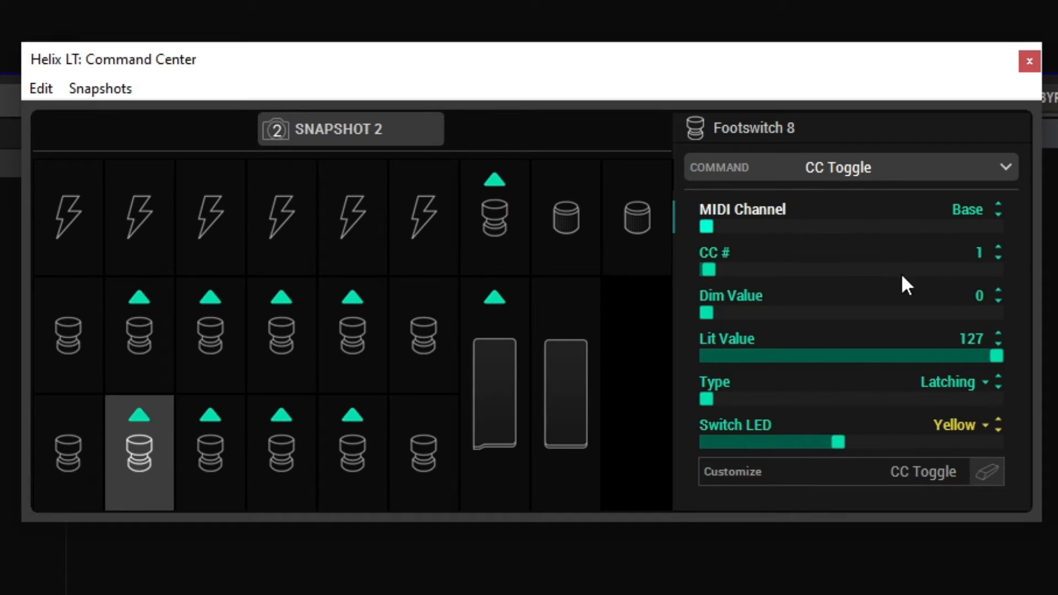
pyautogui.moveTo(957, 395)
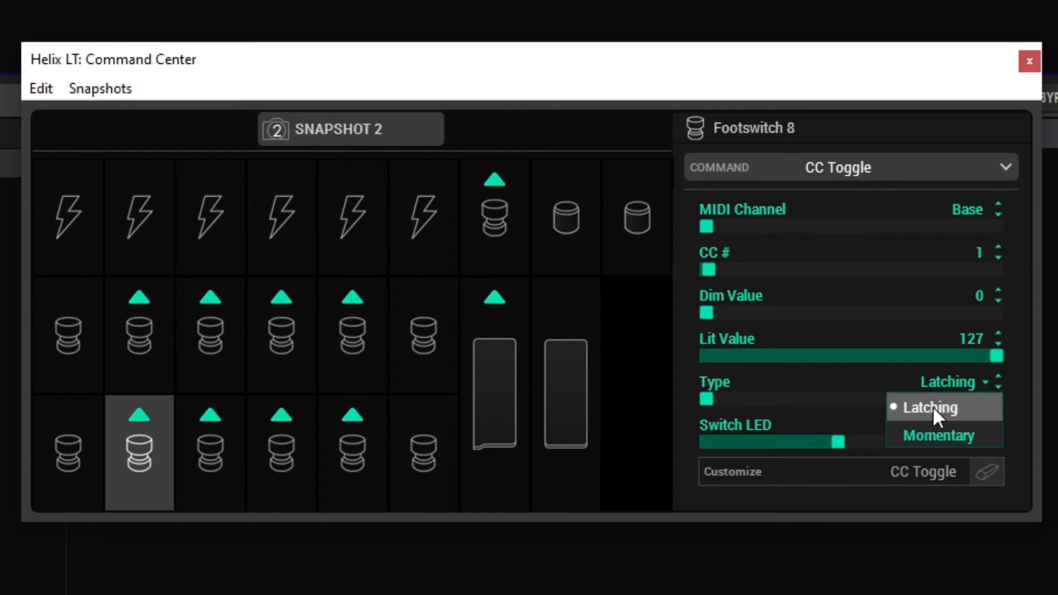
pyautogui.click(934, 407)
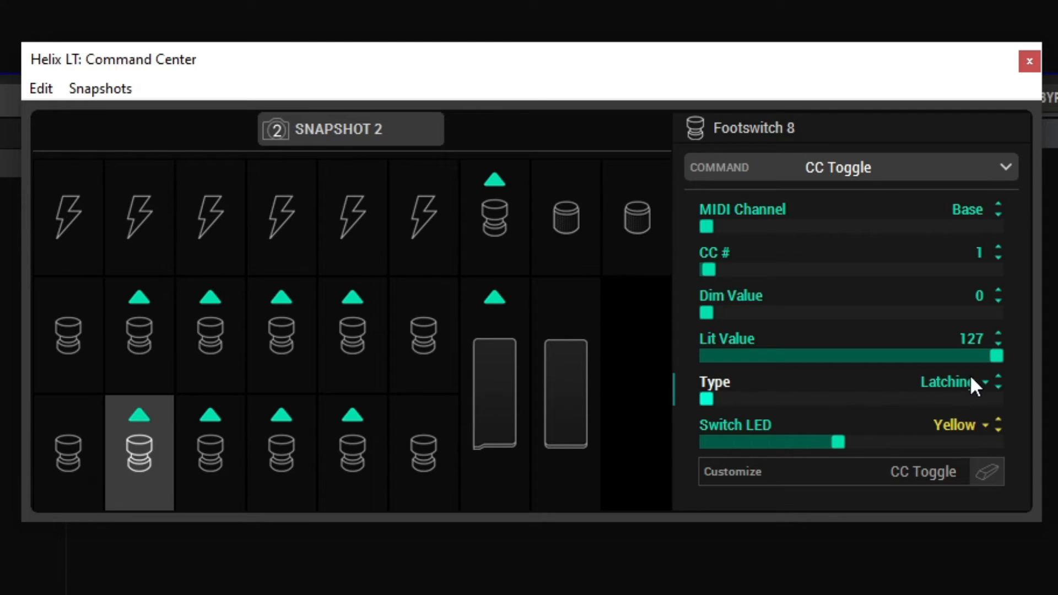
pyautogui.moveTo(423, 334)
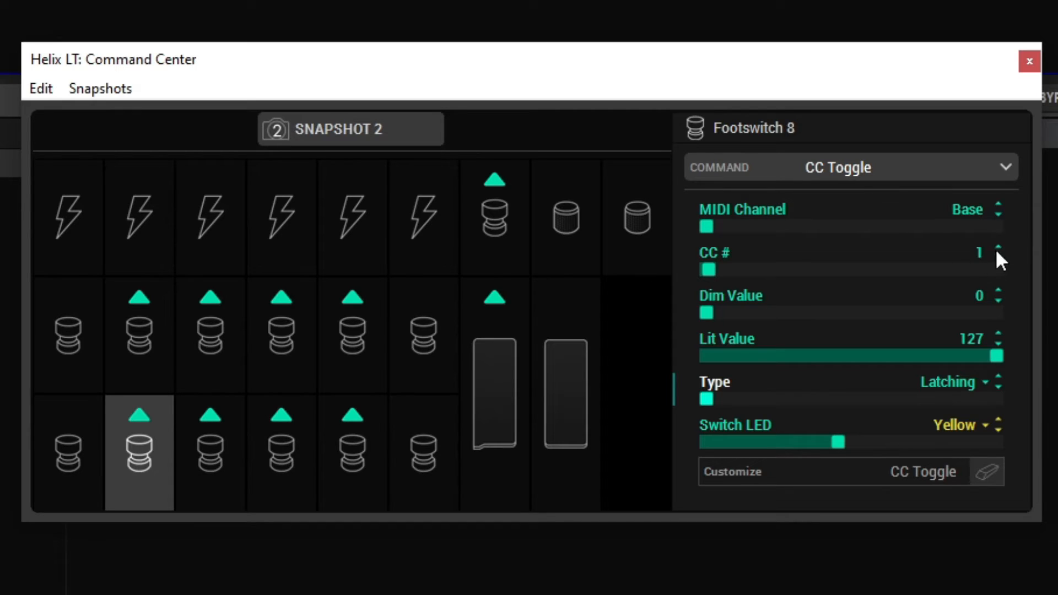
# Review footswitches 9 and 10, then raise Footswitch 11's CC number to 4.
pyautogui.click(210, 452)
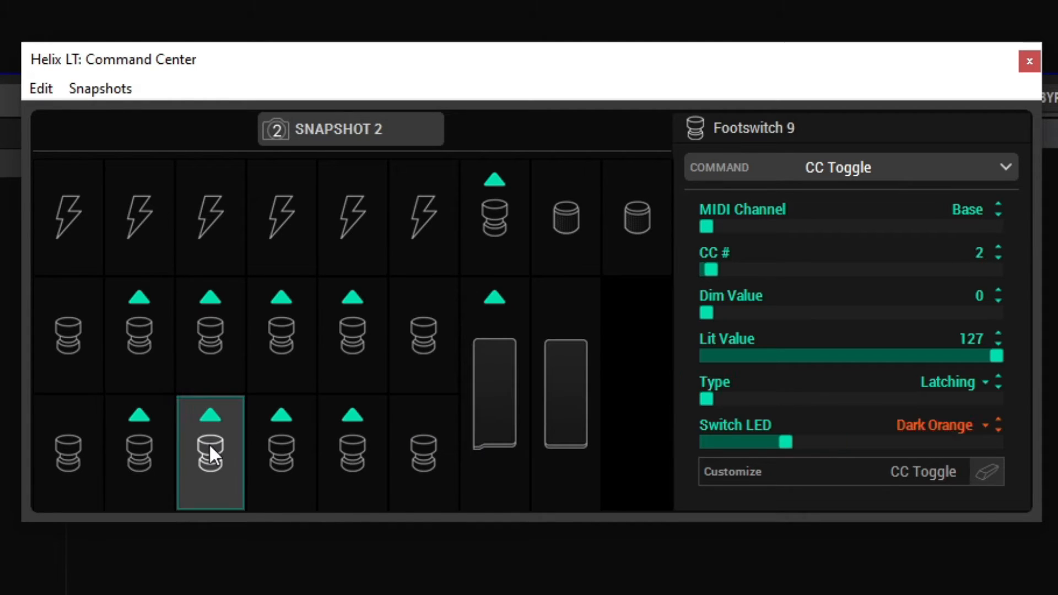
pyautogui.moveTo(982, 513)
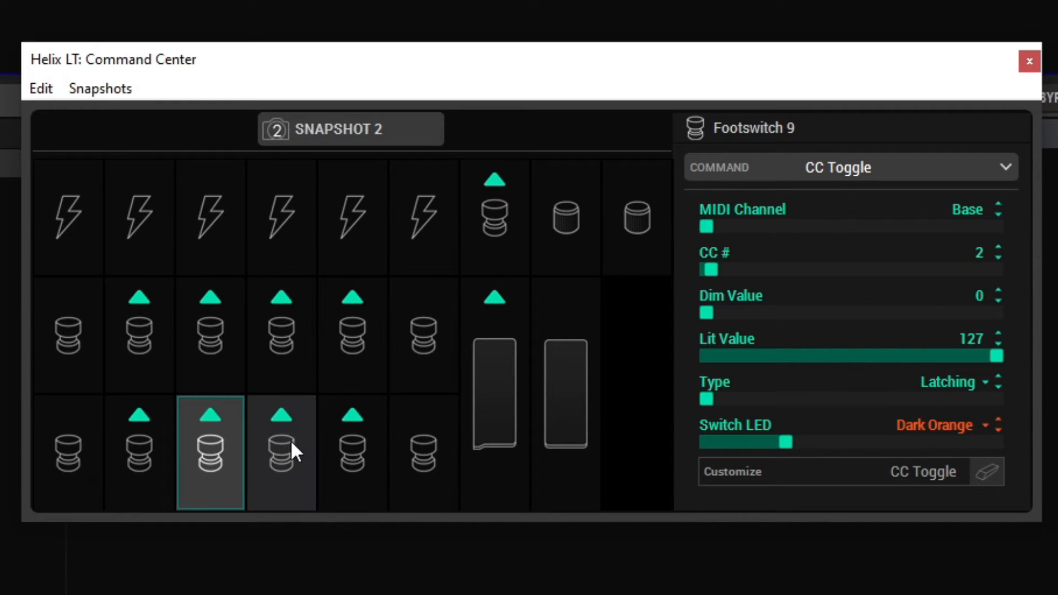
pyautogui.click(282, 452)
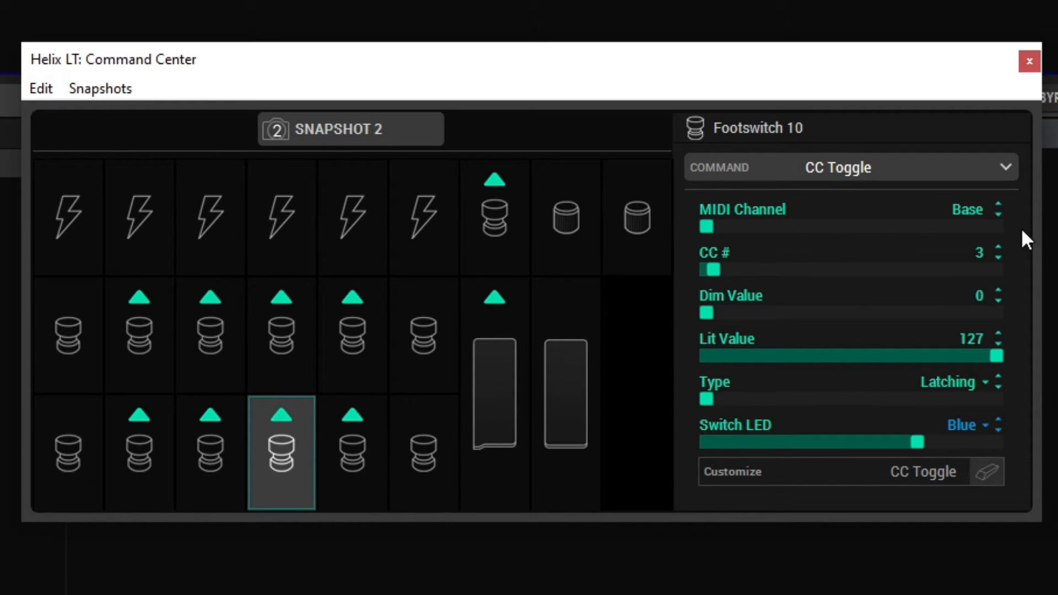
pyautogui.moveTo(421, 452)
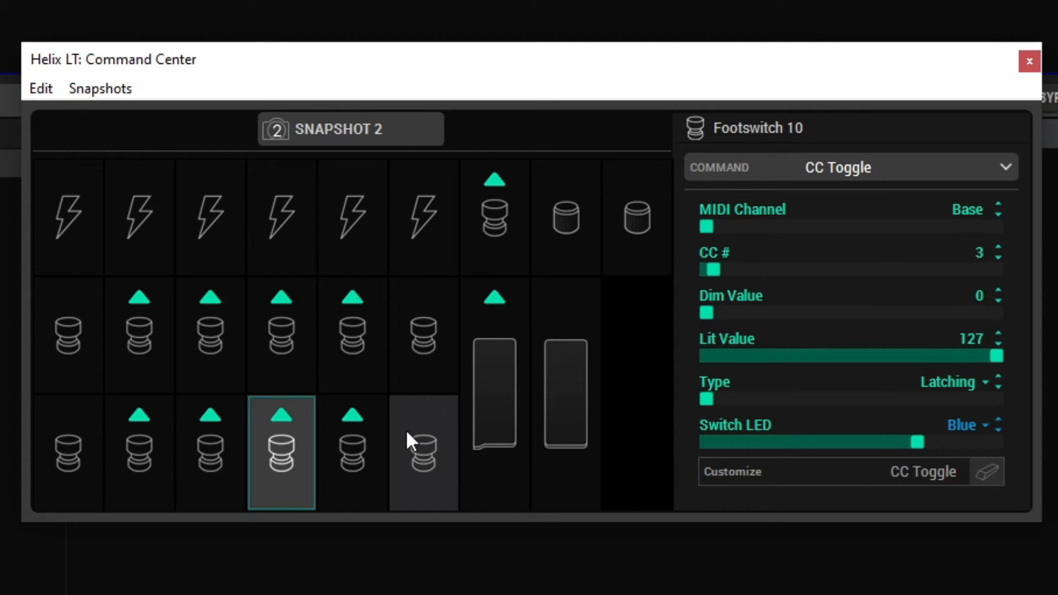
pyautogui.click(351, 452)
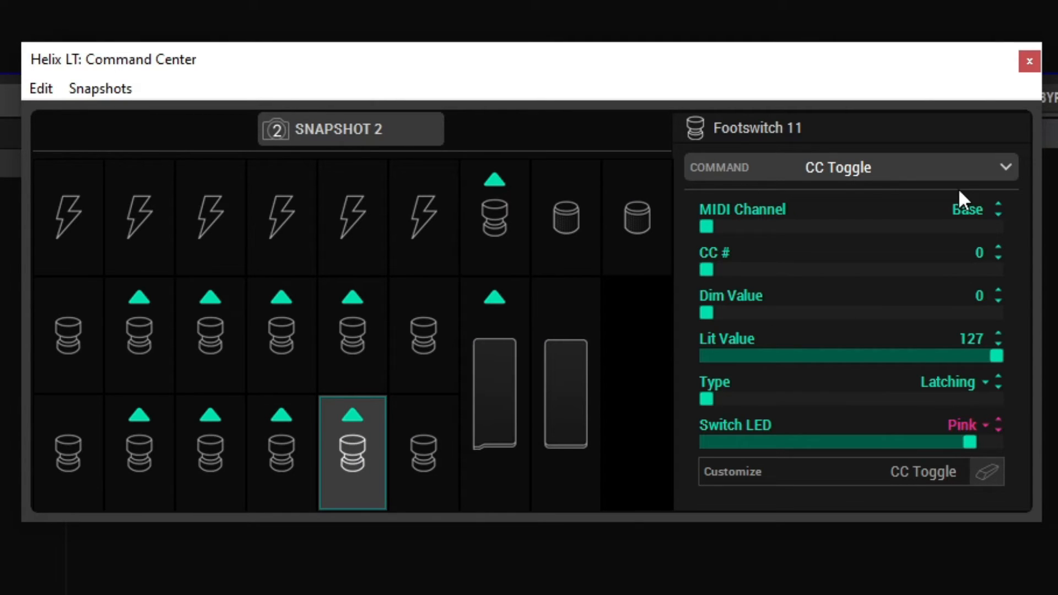
pyautogui.moveTo(999, 263)
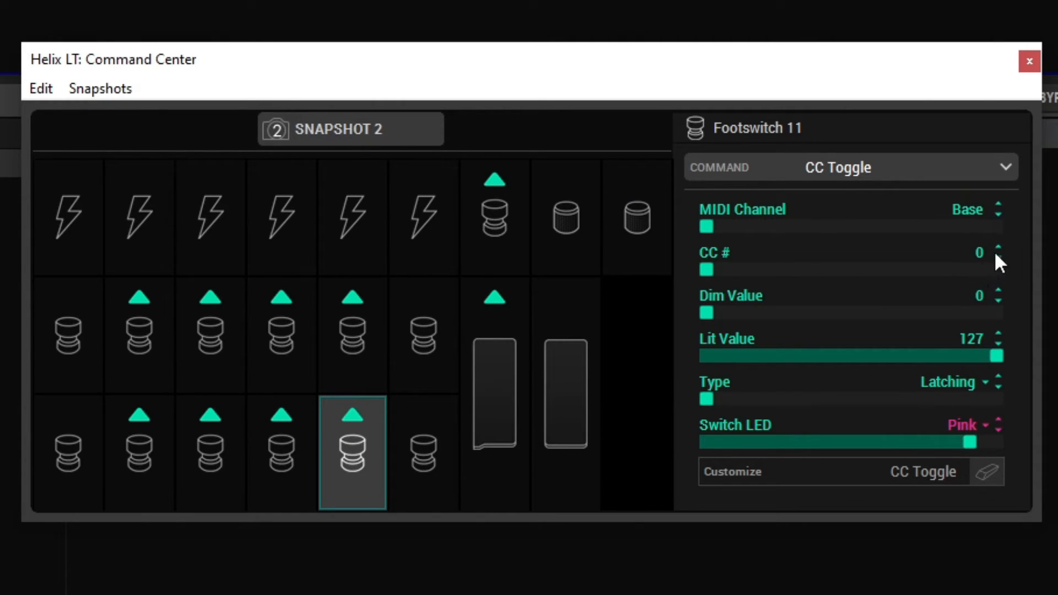
pyautogui.moveTo(982, 276)
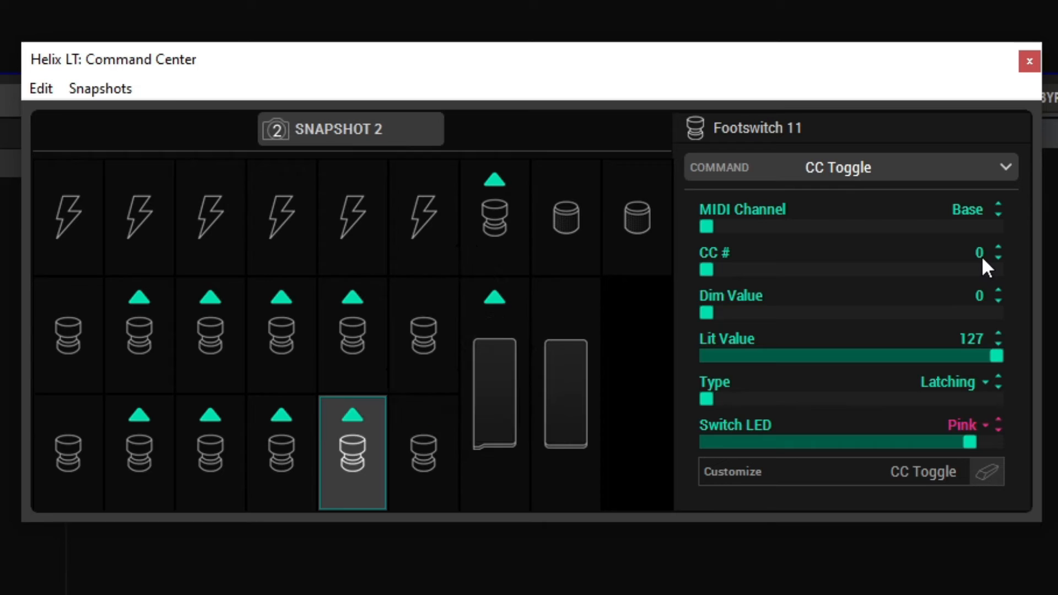
pyautogui.click(999, 249)
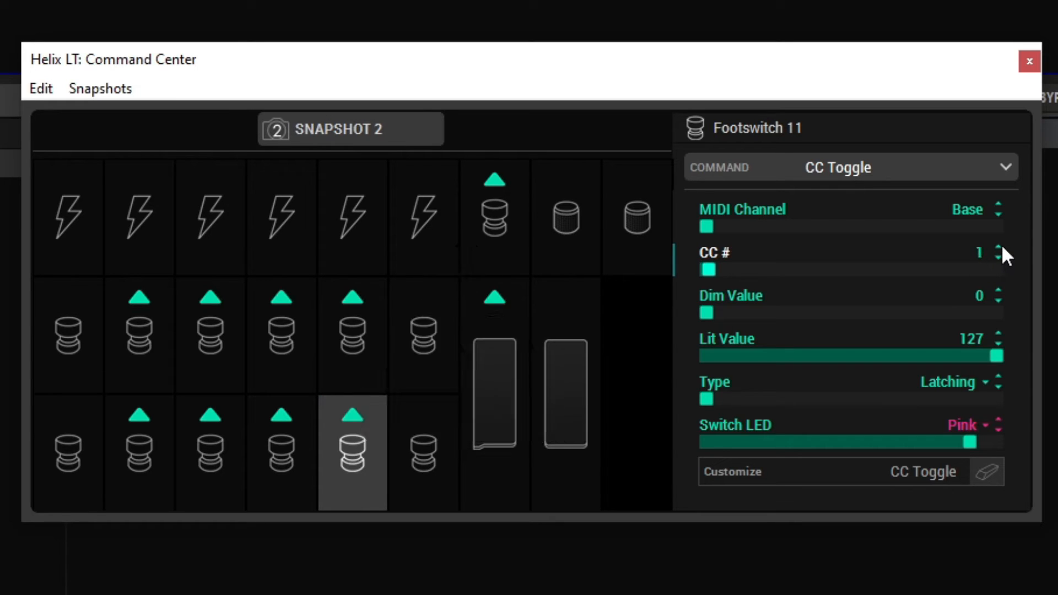
pyautogui.click(1001, 249)
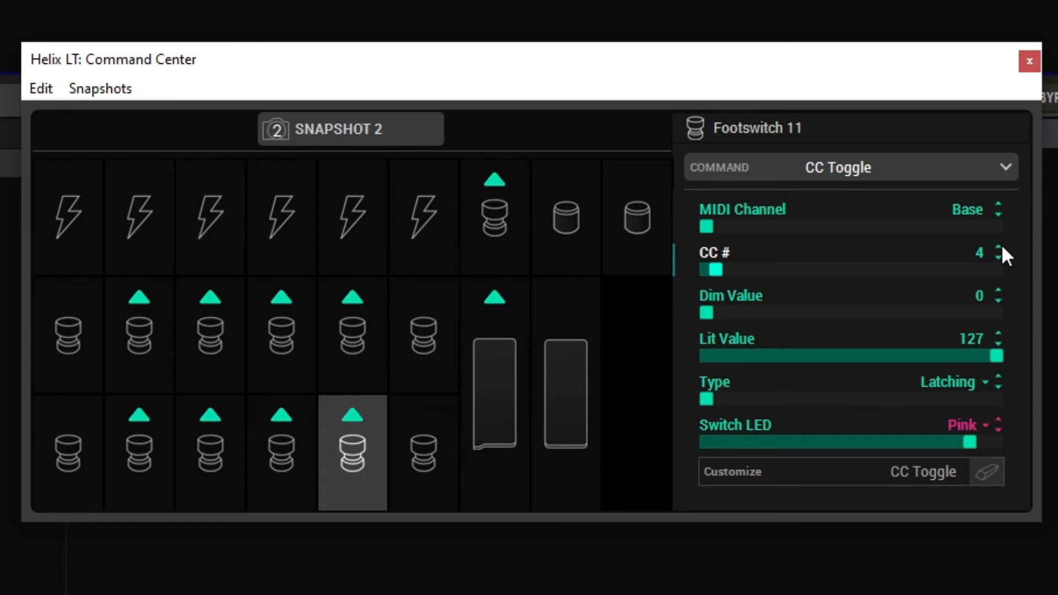
pyautogui.moveTo(902, 451)
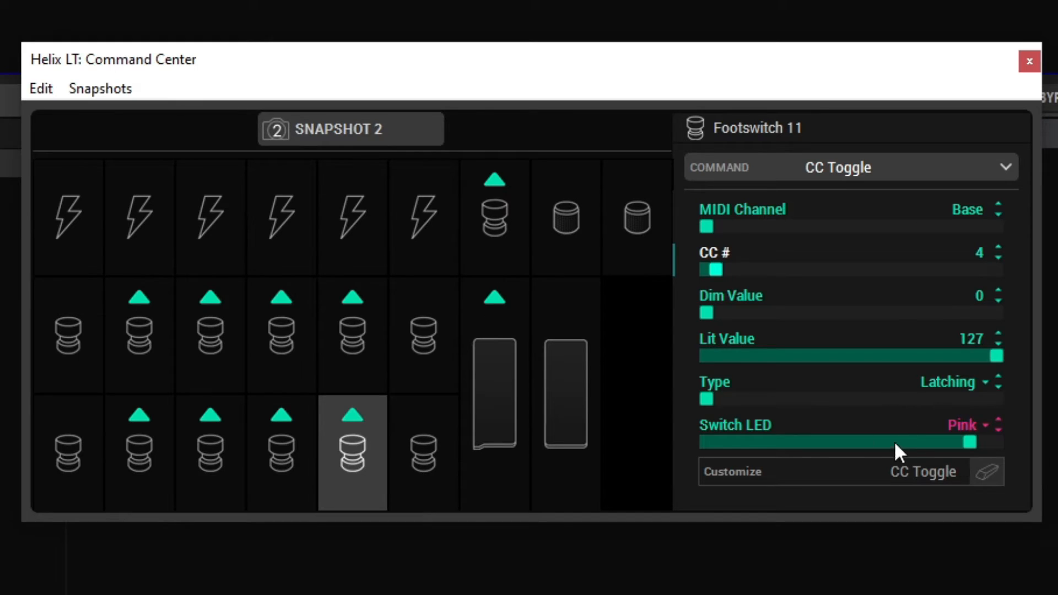
# Compare footswitches 2, 3 and 5, checking their channel 3 MIDI CC settings.
pyautogui.click(138, 335)
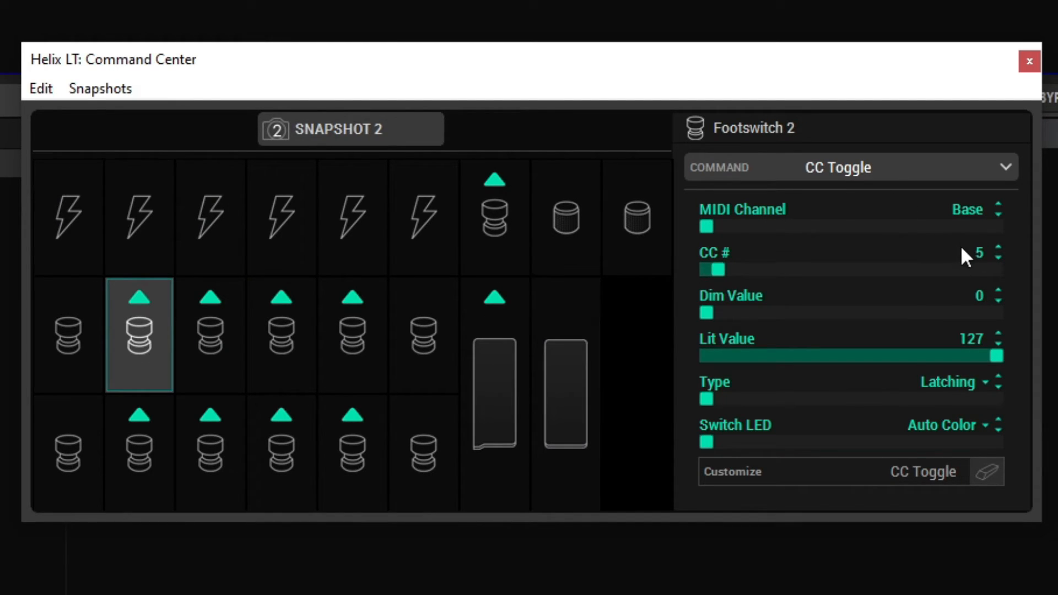
pyautogui.moveTo(989, 230)
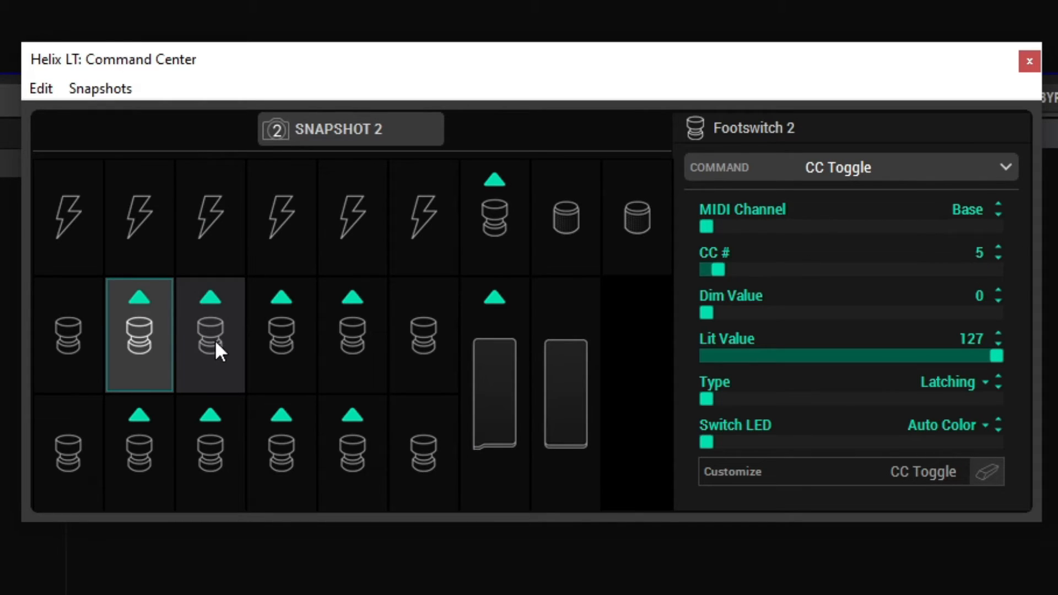
pyautogui.click(210, 334)
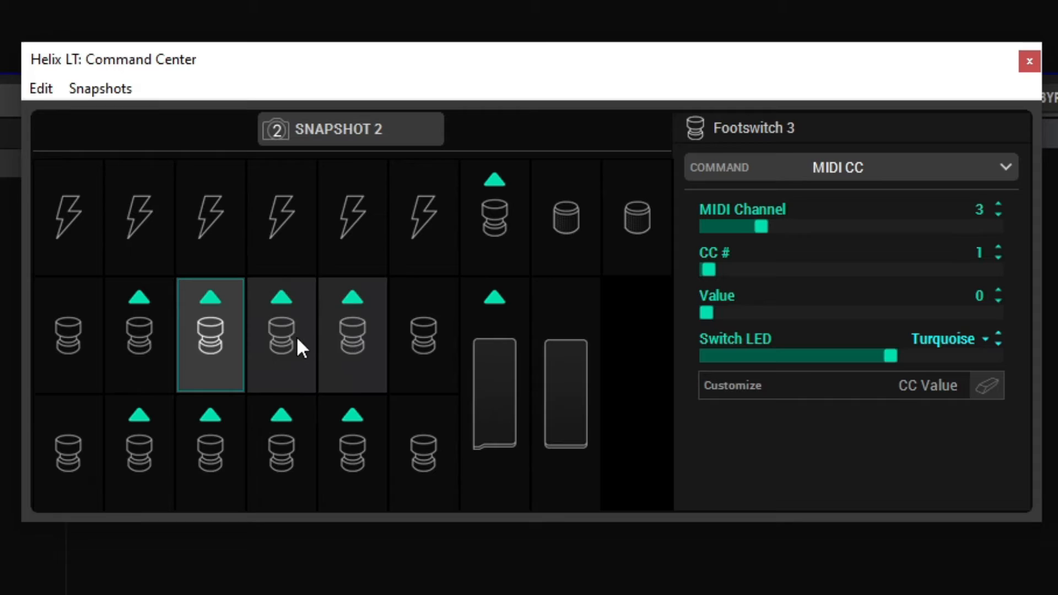
pyautogui.click(351, 335)
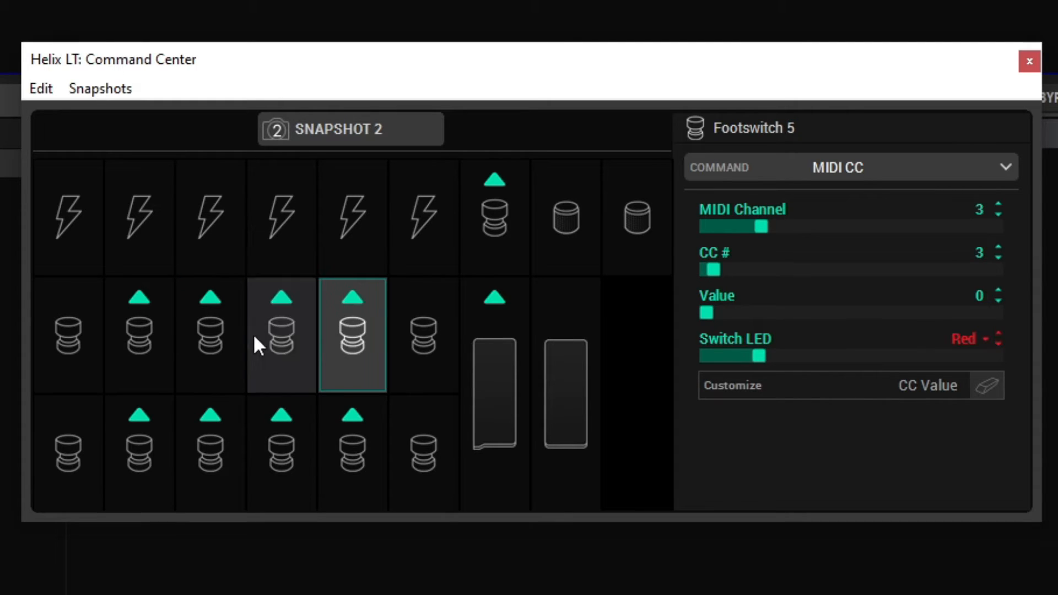
pyautogui.click(210, 334)
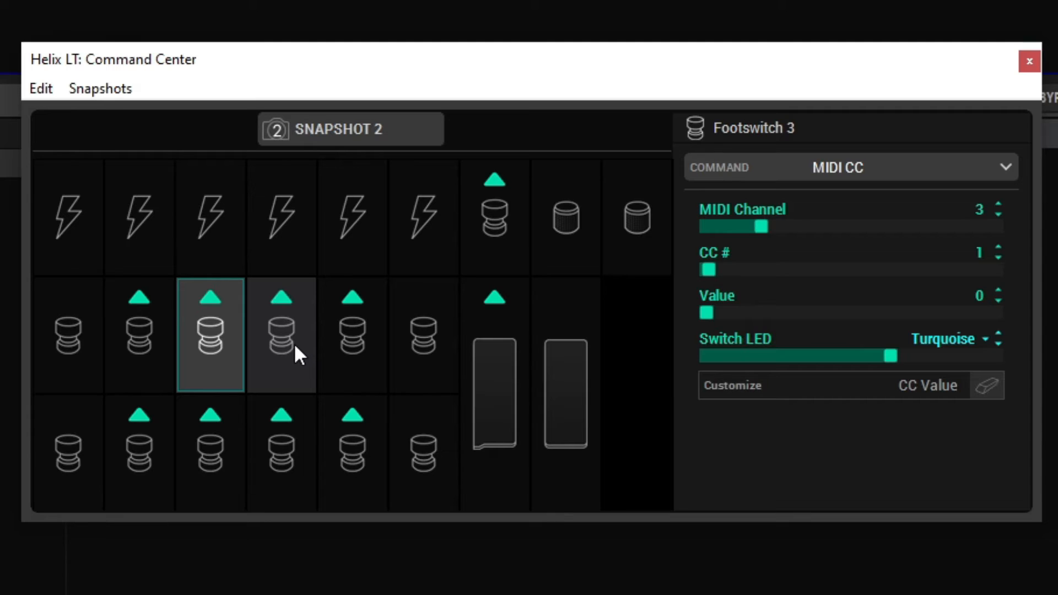
pyautogui.moveTo(412, 364)
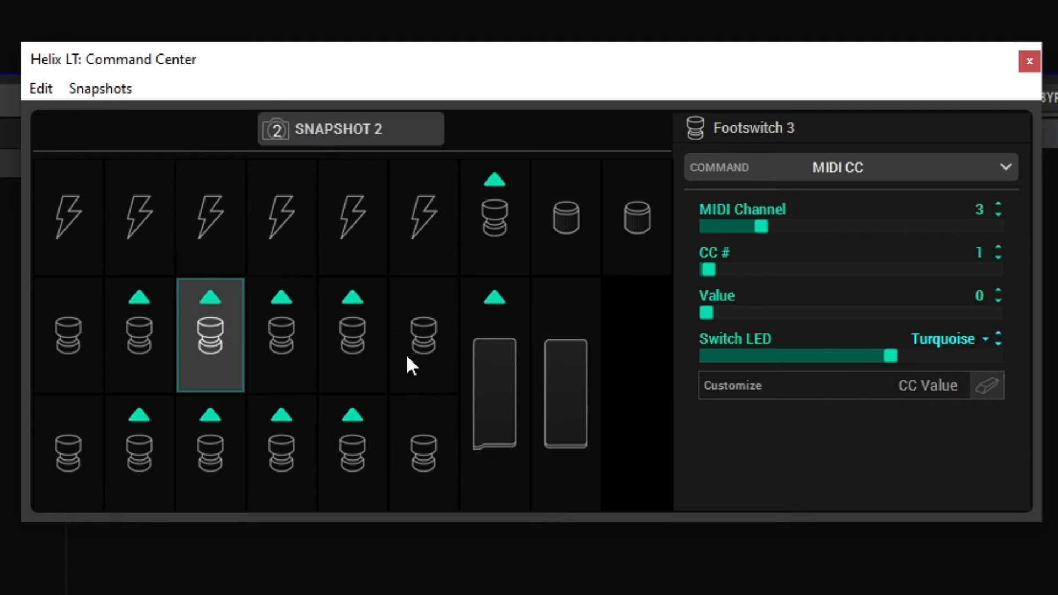
pyautogui.moveTo(213, 352)
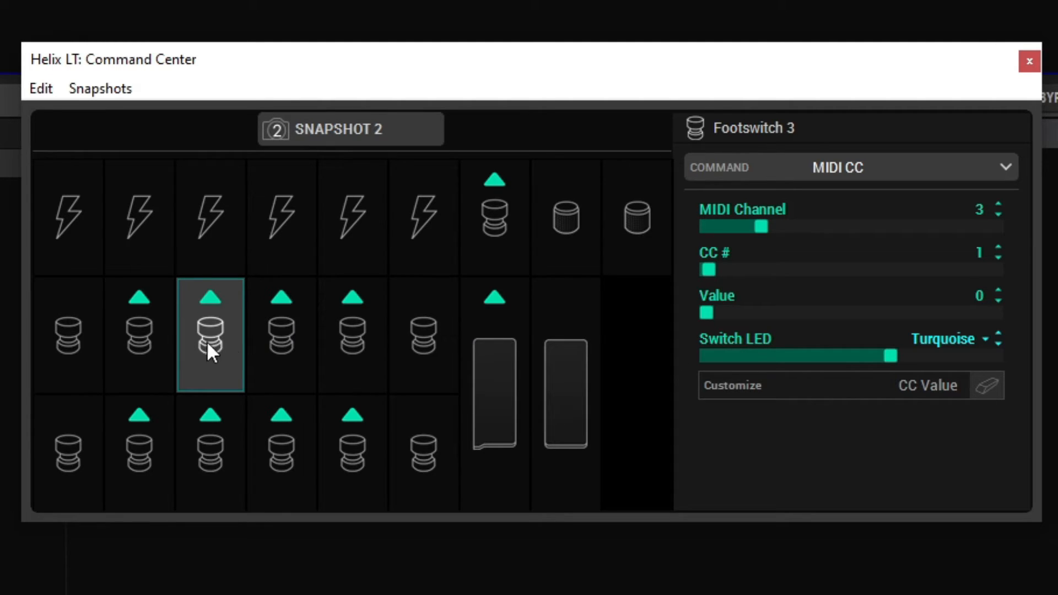
pyautogui.click(139, 334)
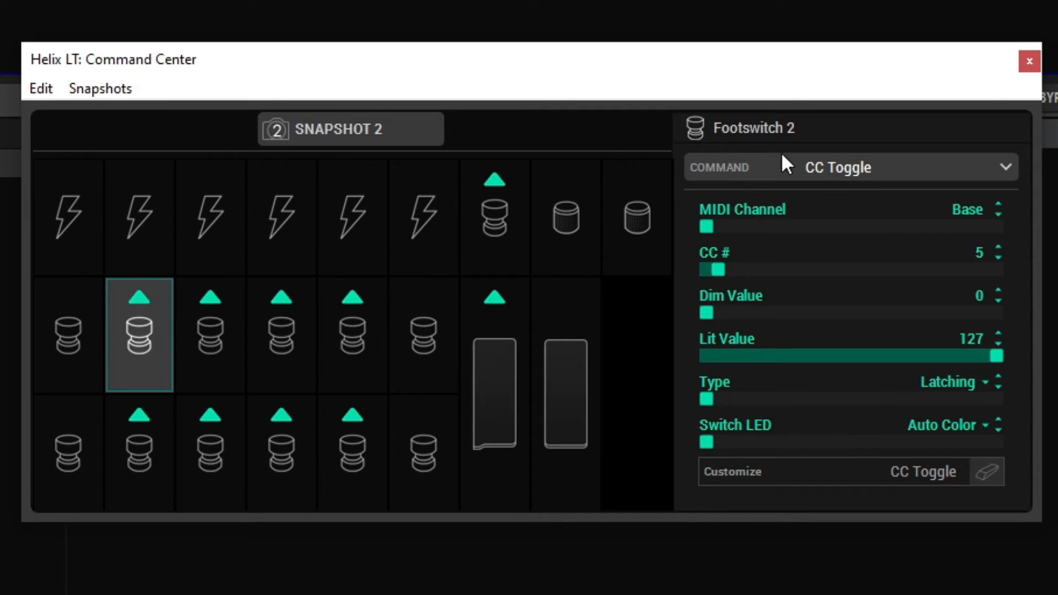
pyautogui.click(211, 334)
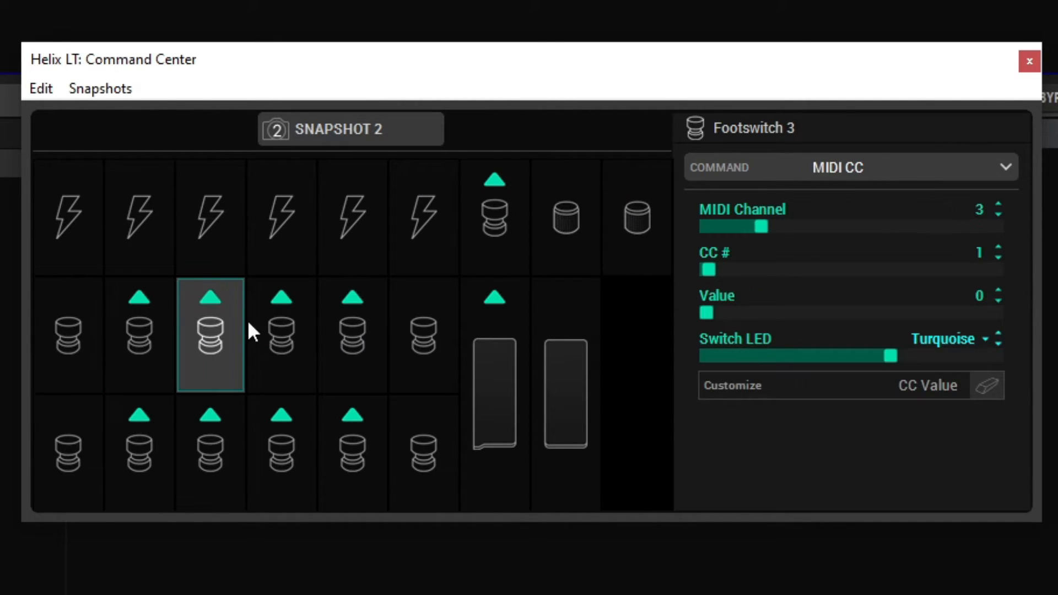
pyautogui.moveTo(845, 196)
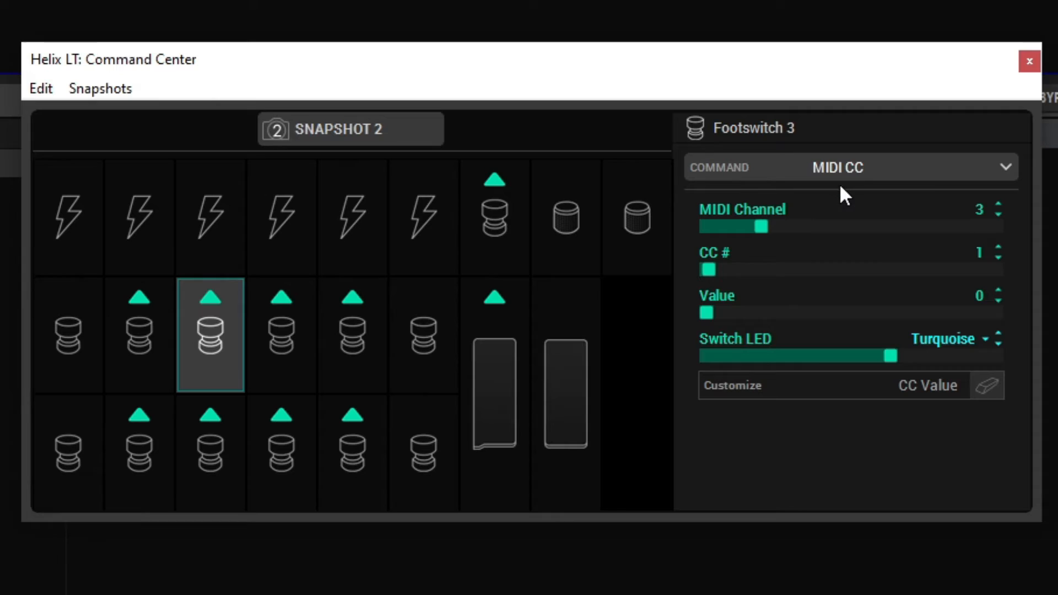
pyautogui.moveTo(837, 202)
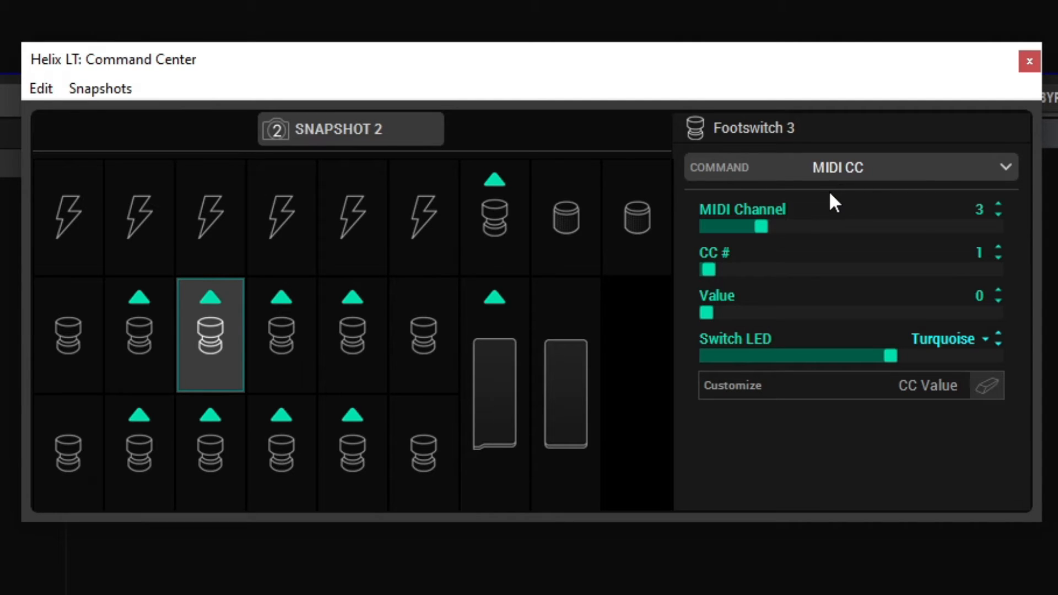
pyautogui.moveTo(226, 331)
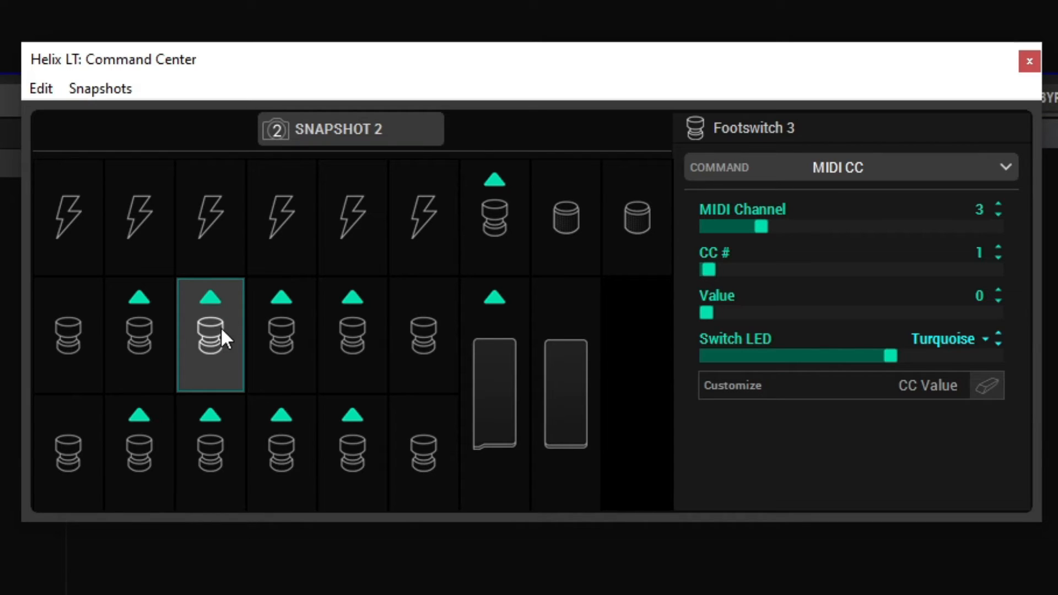
pyautogui.moveTo(281, 334)
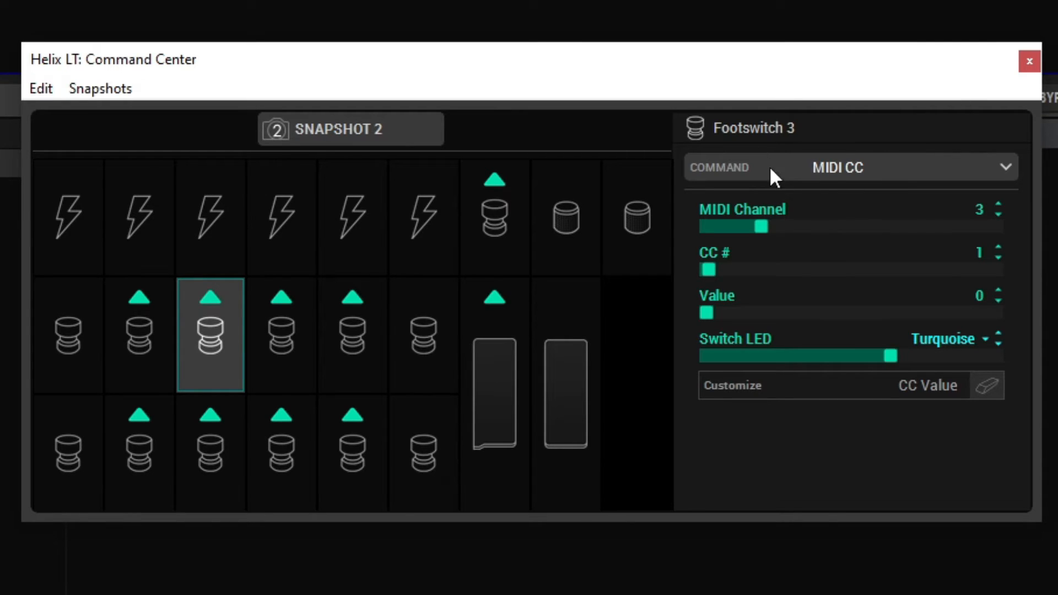
pyautogui.moveTo(1006, 213)
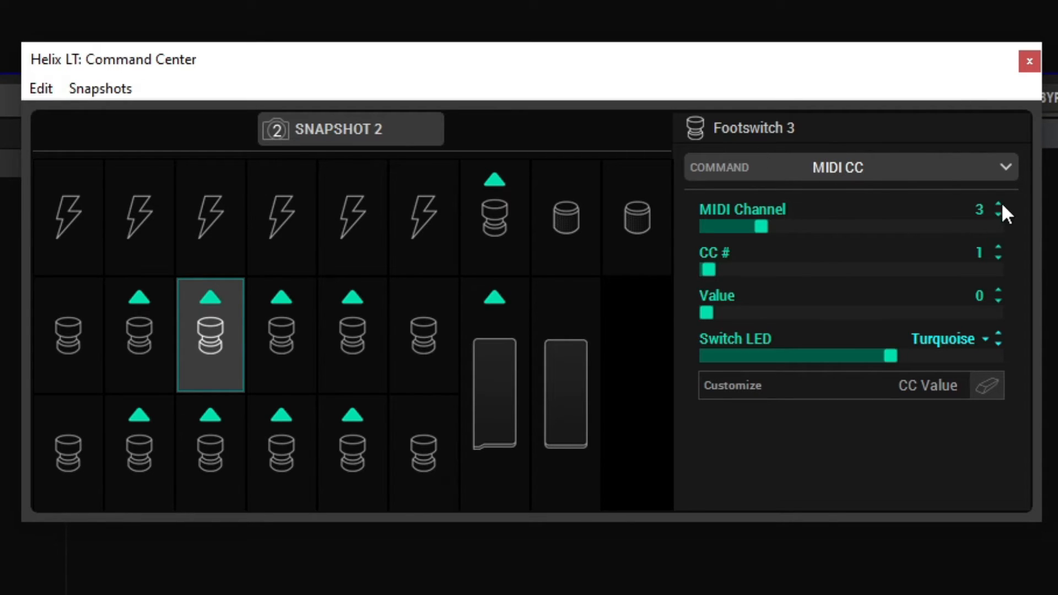
pyautogui.moveTo(981, 228)
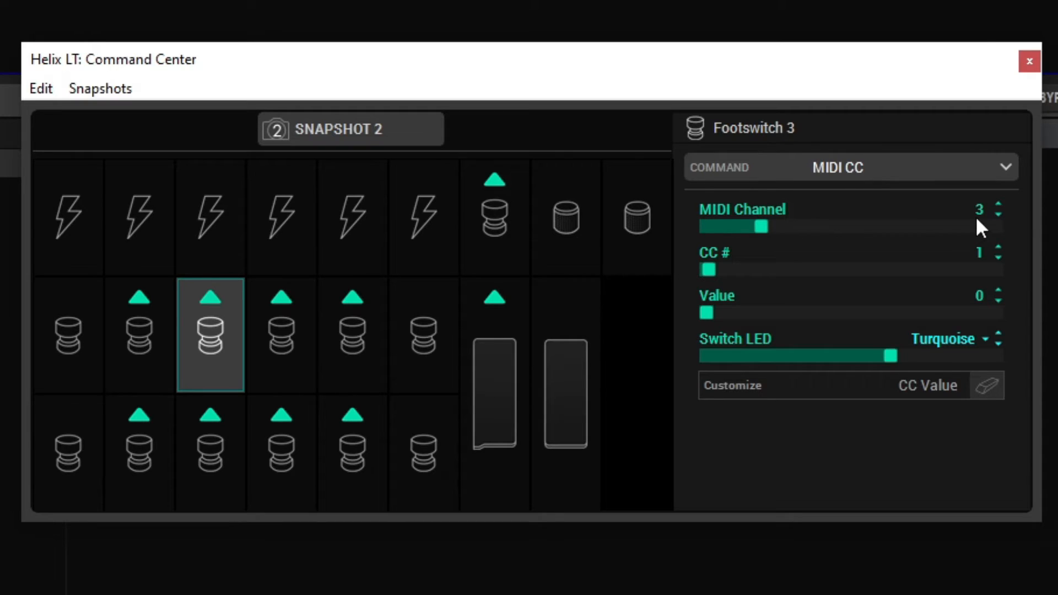
pyautogui.moveTo(515, 299)
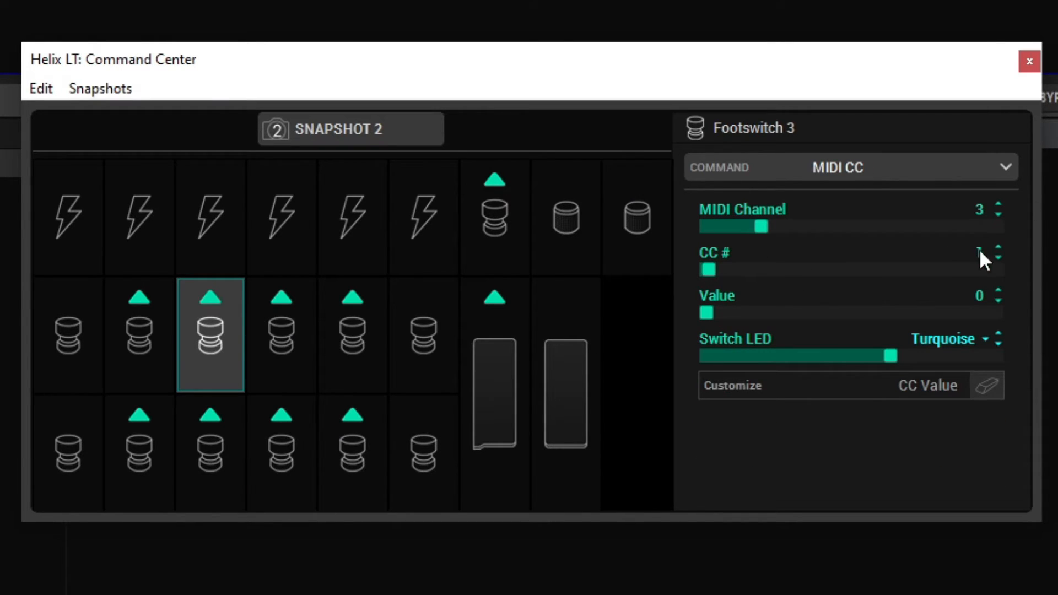
pyautogui.click(351, 336)
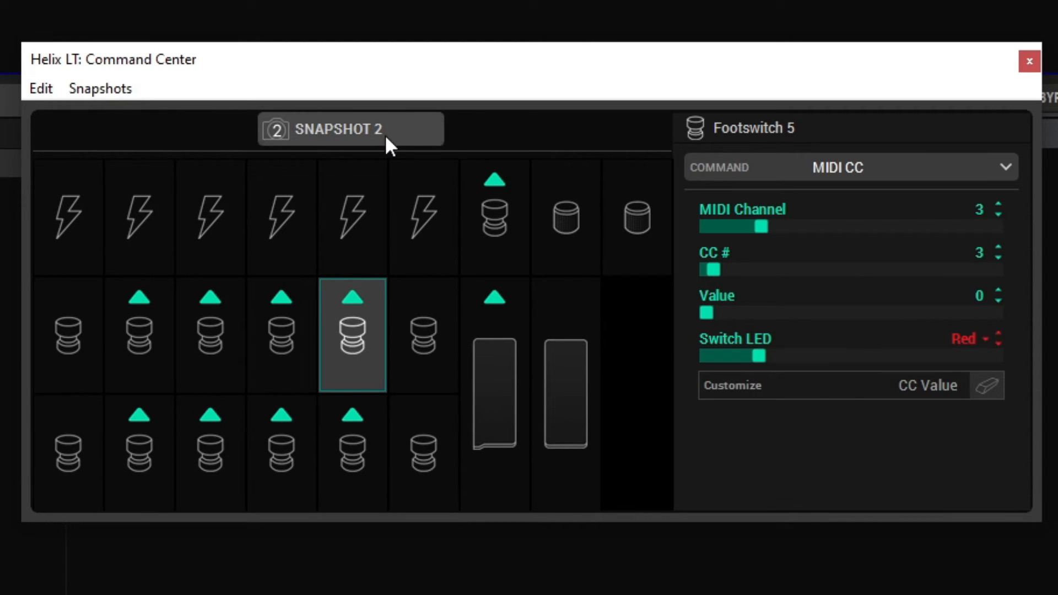
pyautogui.moveTo(466, 237)
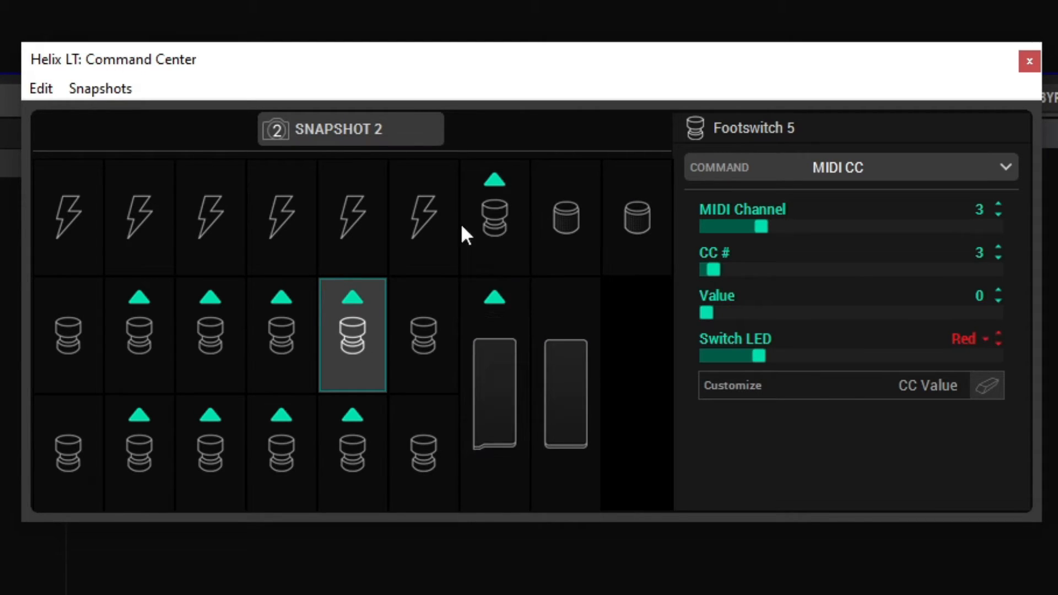
# Inspect the EXP Toe Switch's CC Toggle (base channel, CC 6) against Footswitch 2.
pyautogui.click(494, 217)
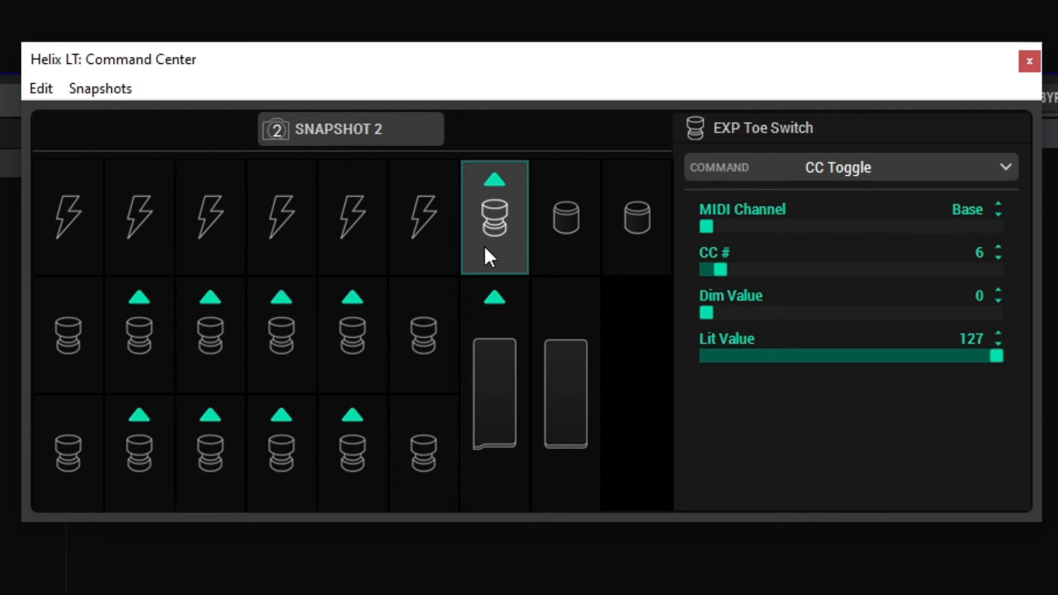
pyautogui.moveTo(989, 230)
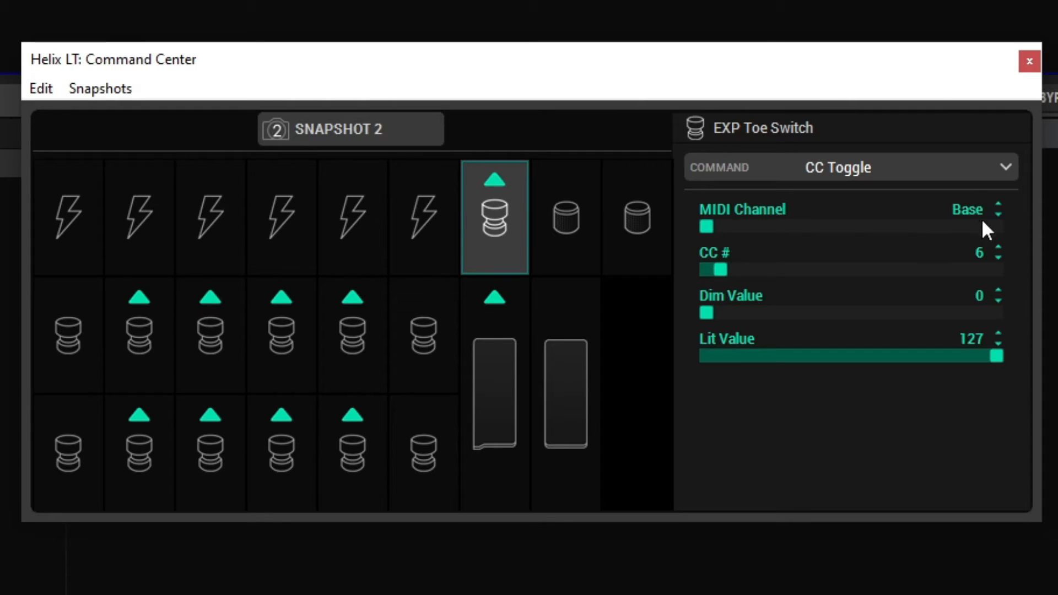
pyautogui.moveTo(964, 266)
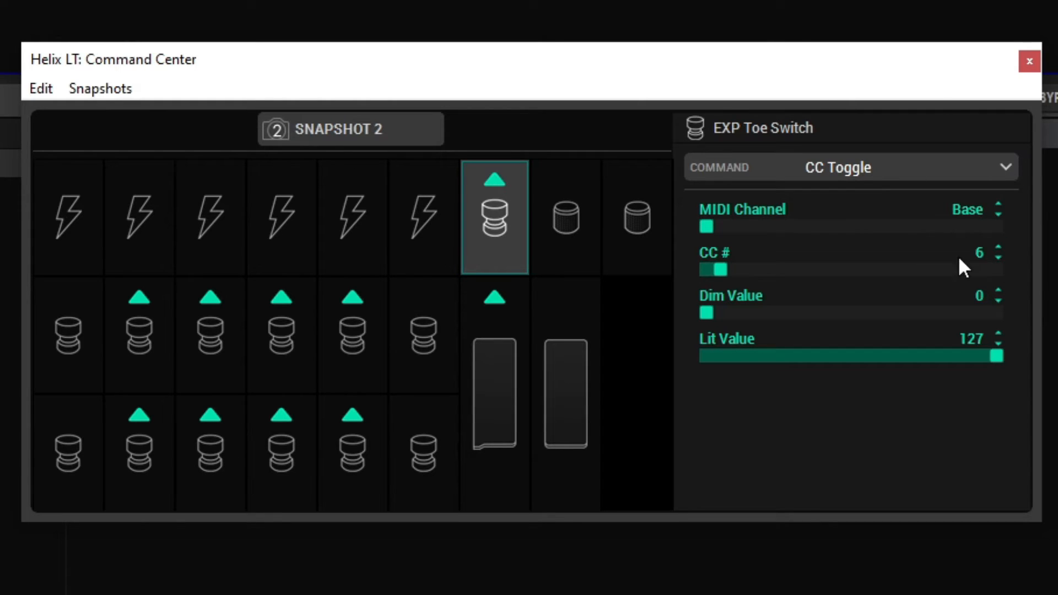
pyautogui.click(138, 334)
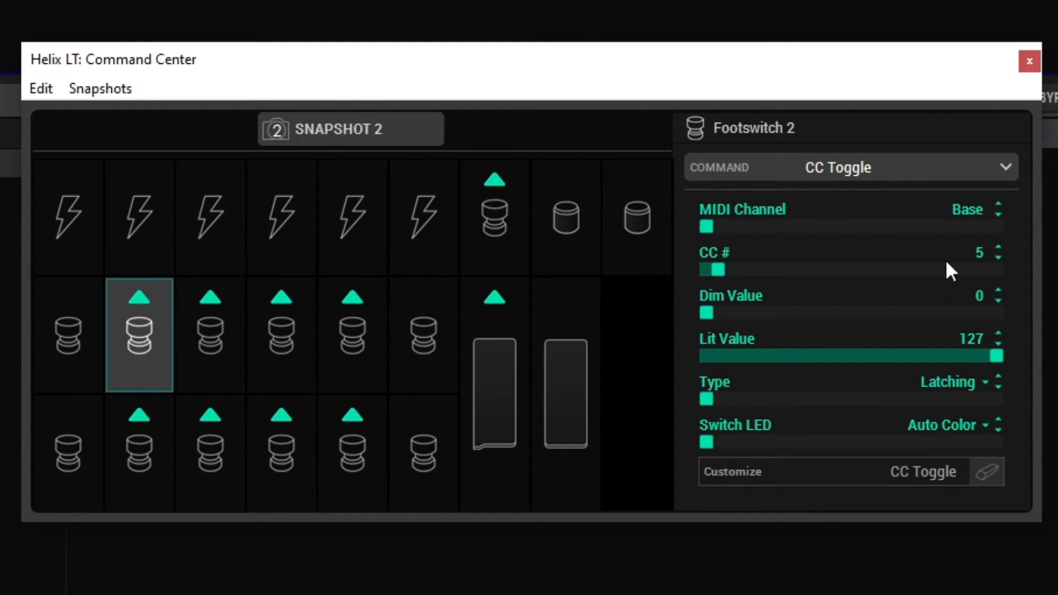
pyautogui.click(494, 216)
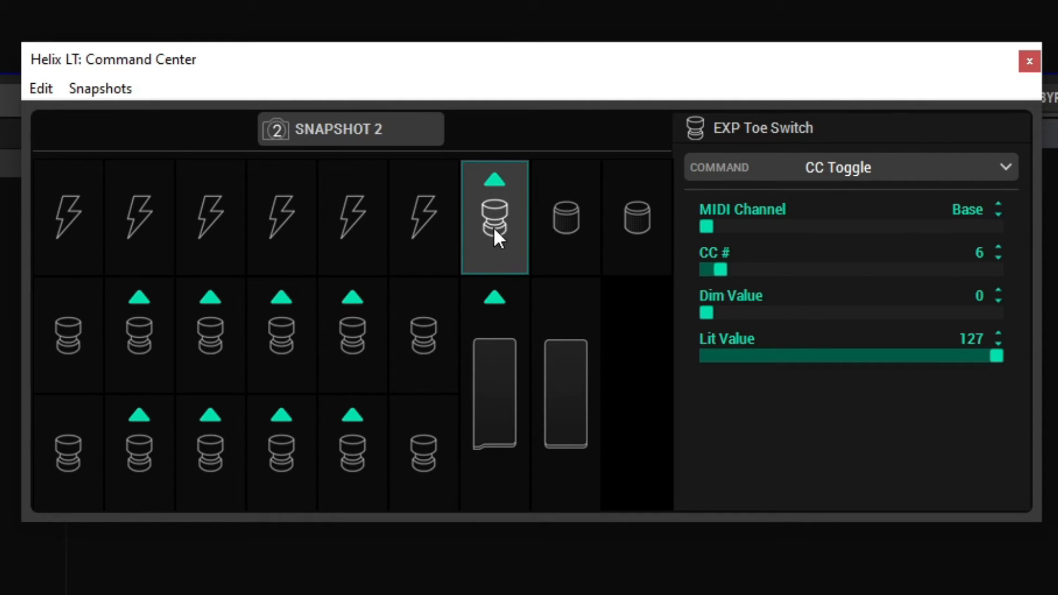
pyautogui.click(494, 392)
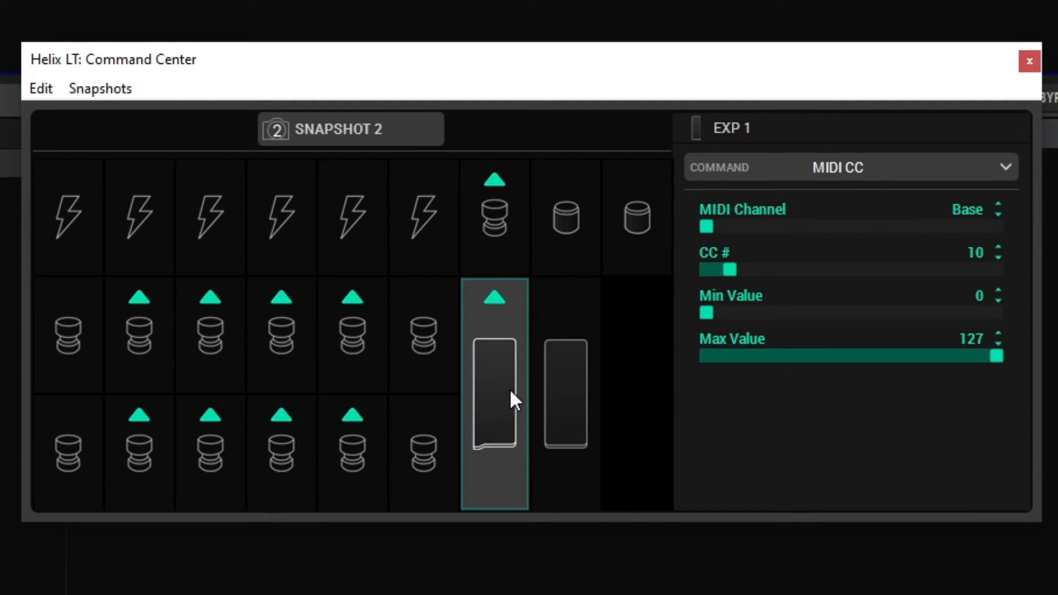
pyautogui.moveTo(745, 264)
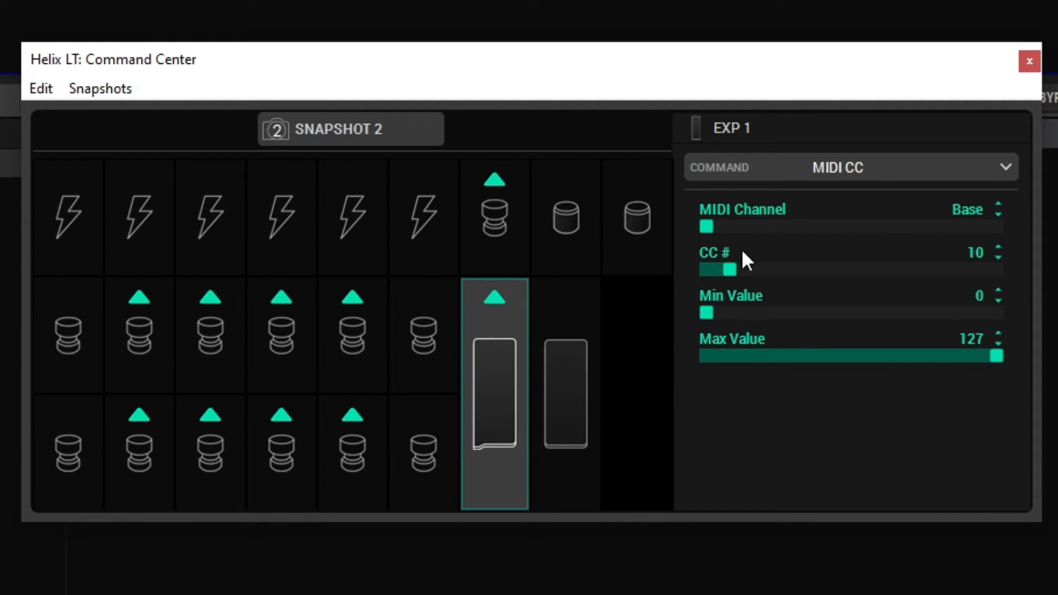
pyautogui.moveTo(508, 390)
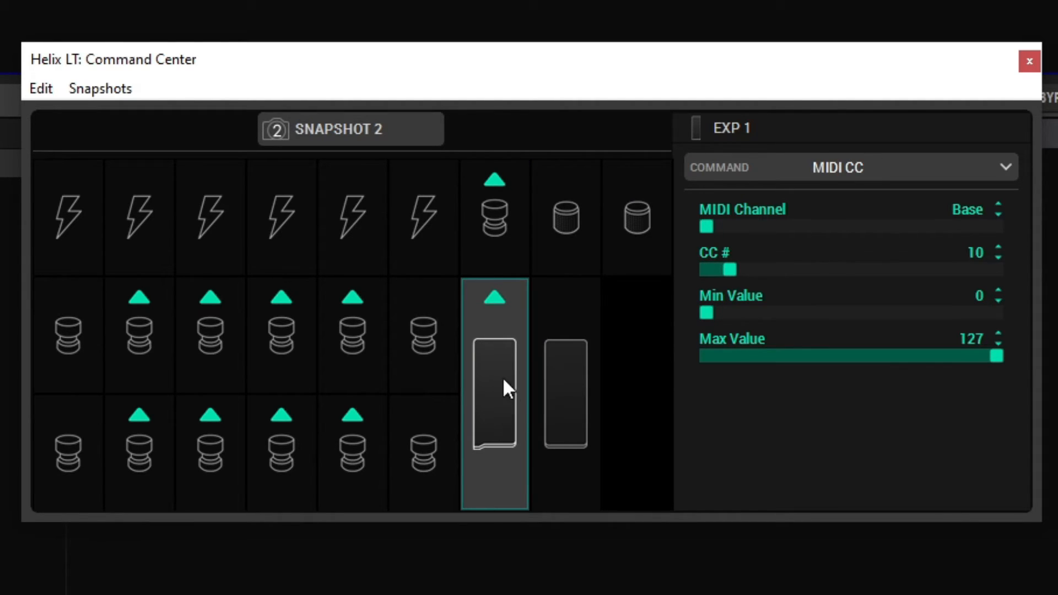
pyautogui.moveTo(499, 420)
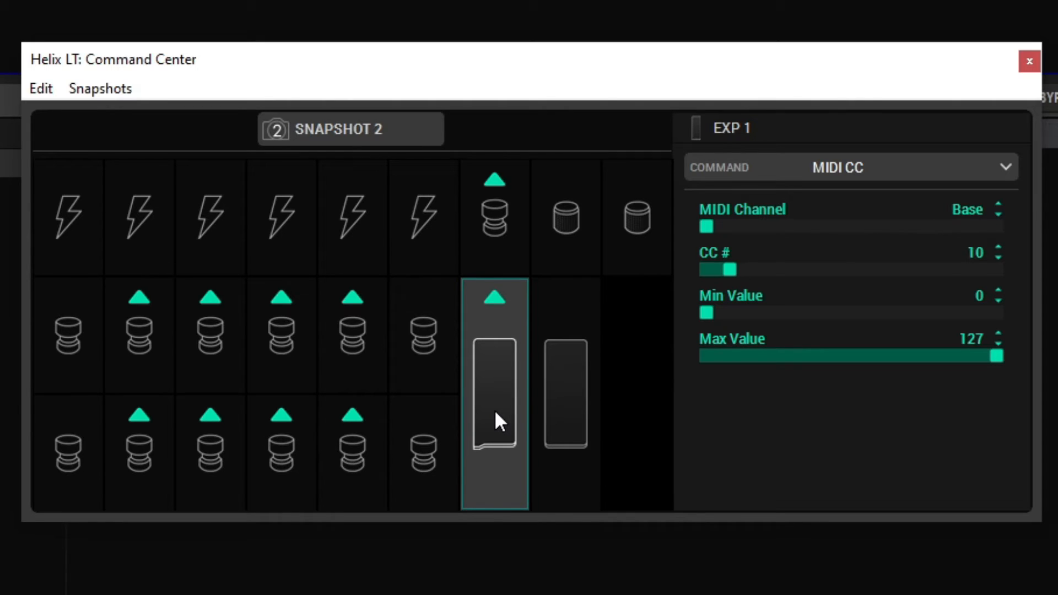
pyautogui.moveTo(944, 280)
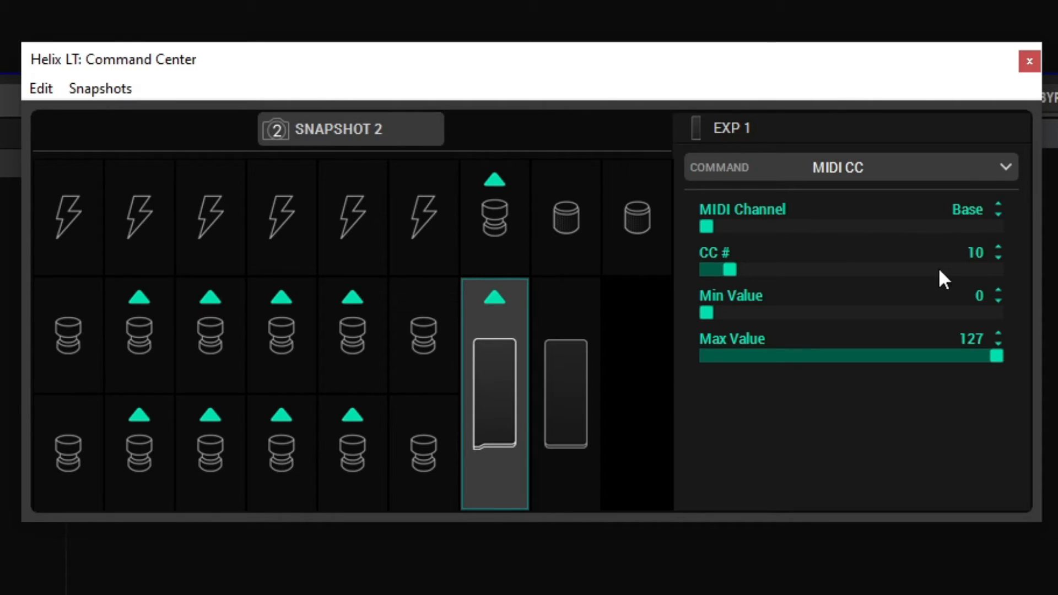
pyautogui.moveTo(982, 280)
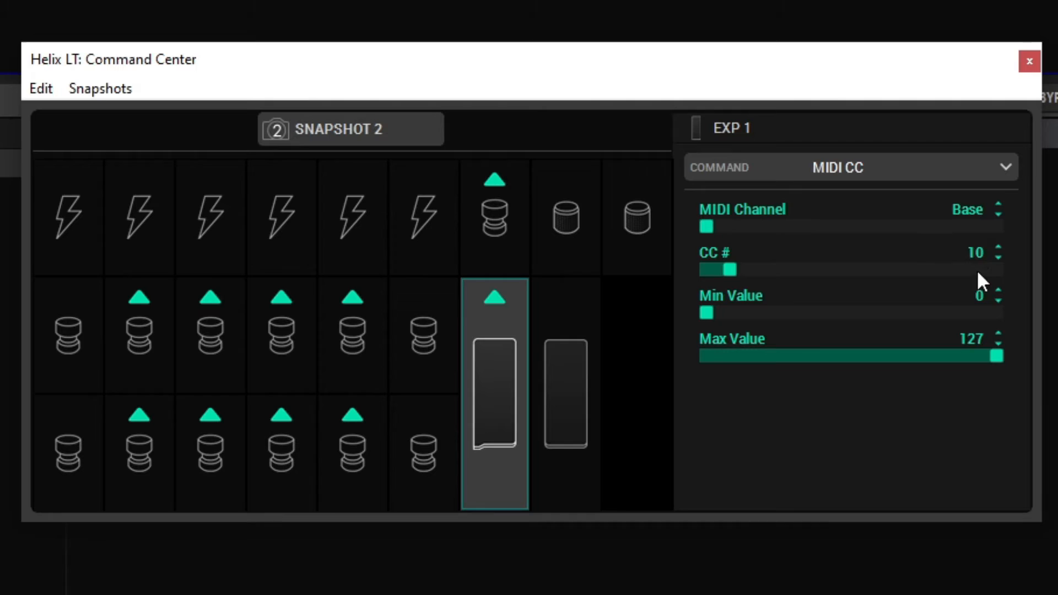
pyautogui.click(494, 216)
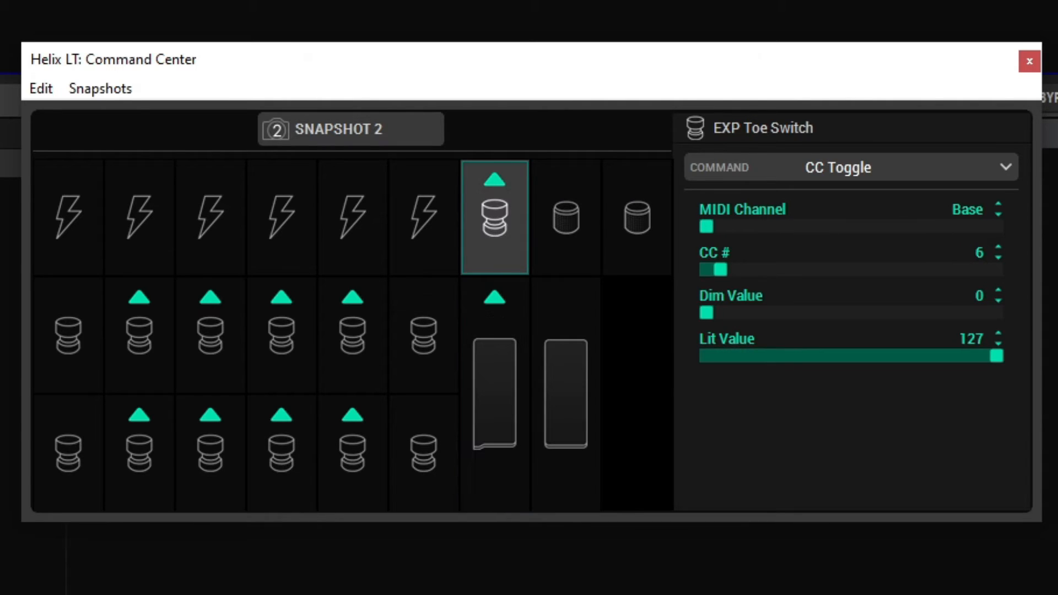
pyautogui.click(493, 395)
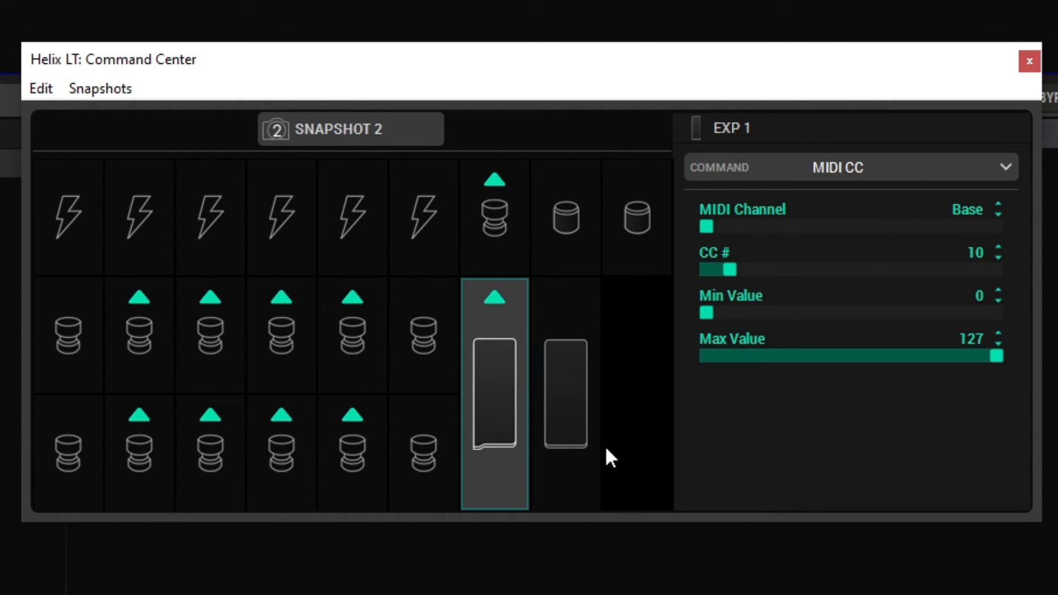
pyautogui.moveTo(423, 217)
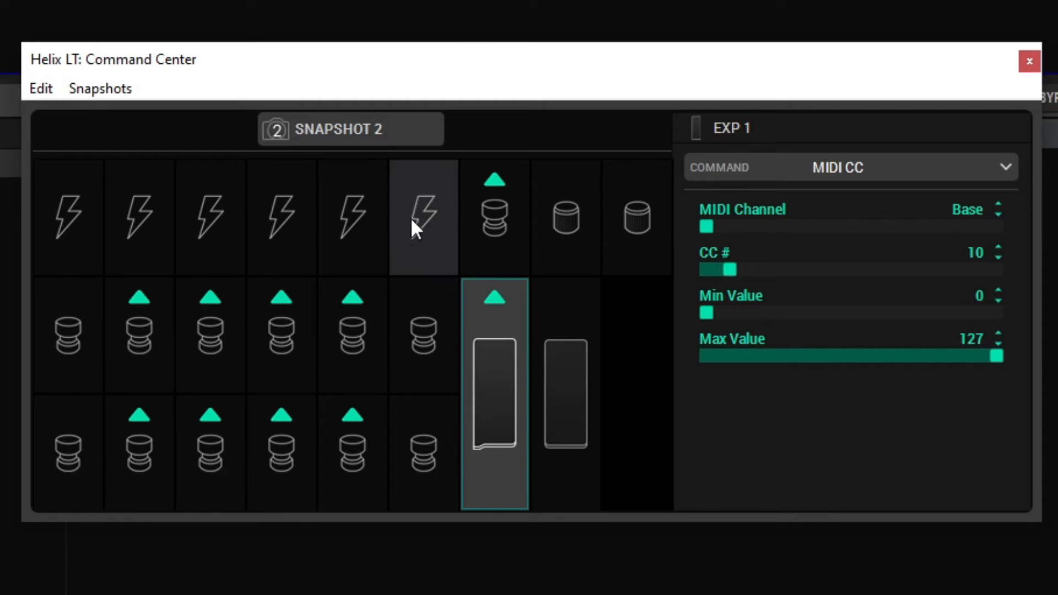
pyautogui.click(495, 217)
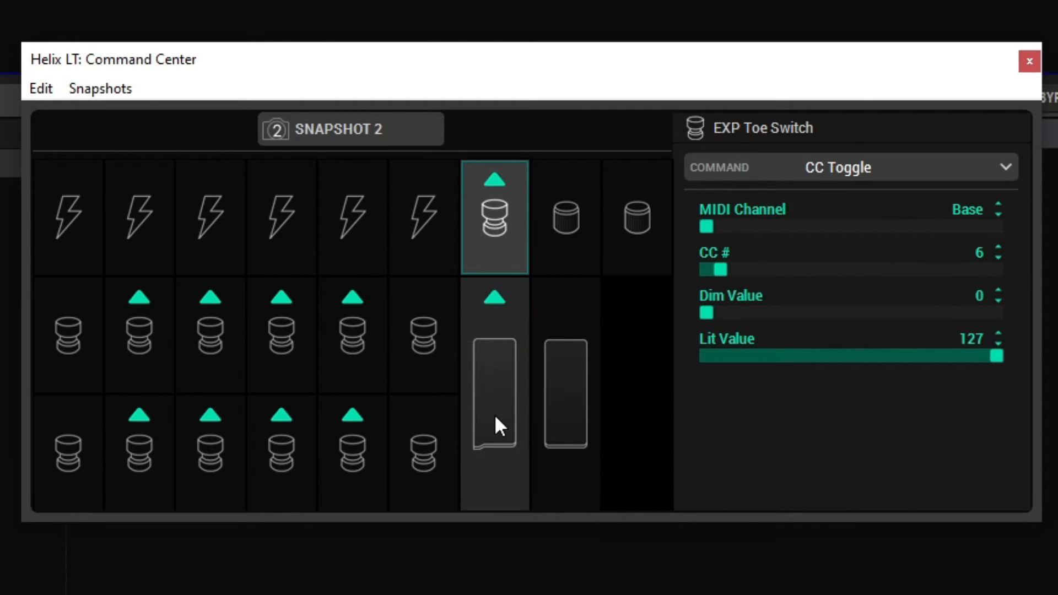
pyautogui.click(494, 395)
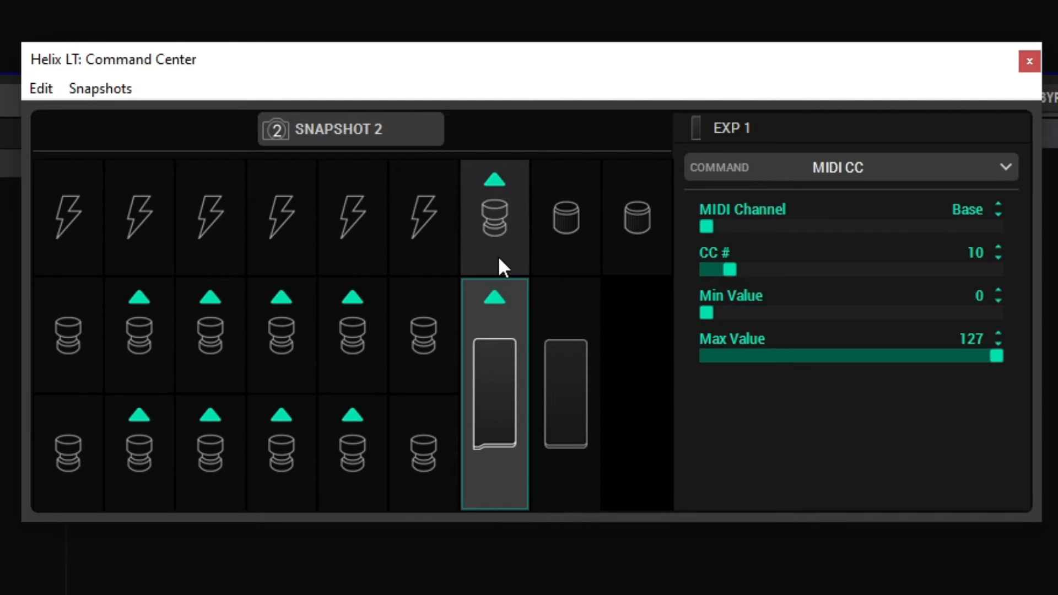
pyautogui.click(494, 216)
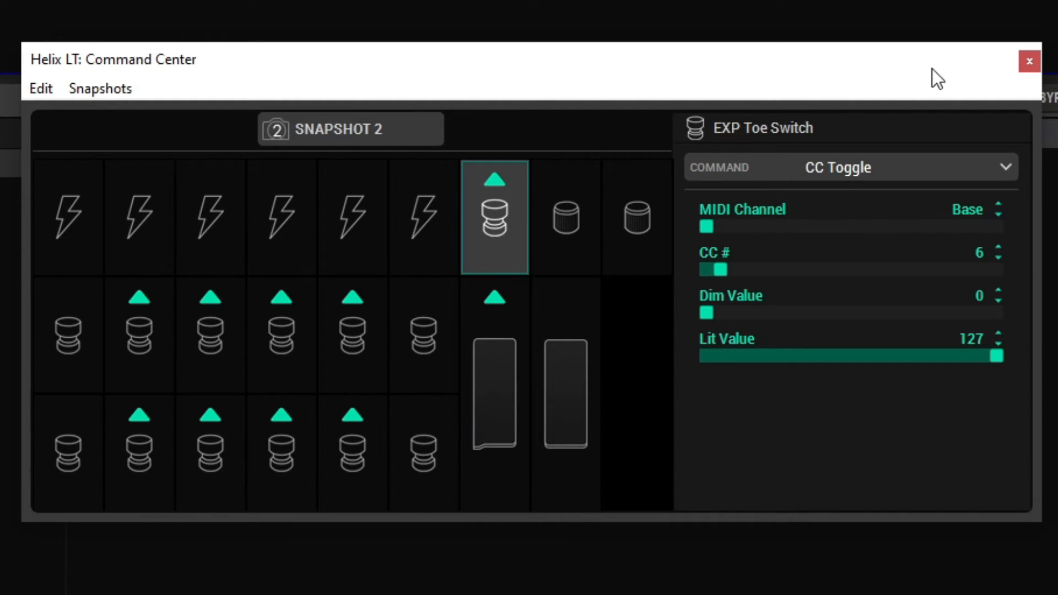
pyautogui.moveTo(816, 138)
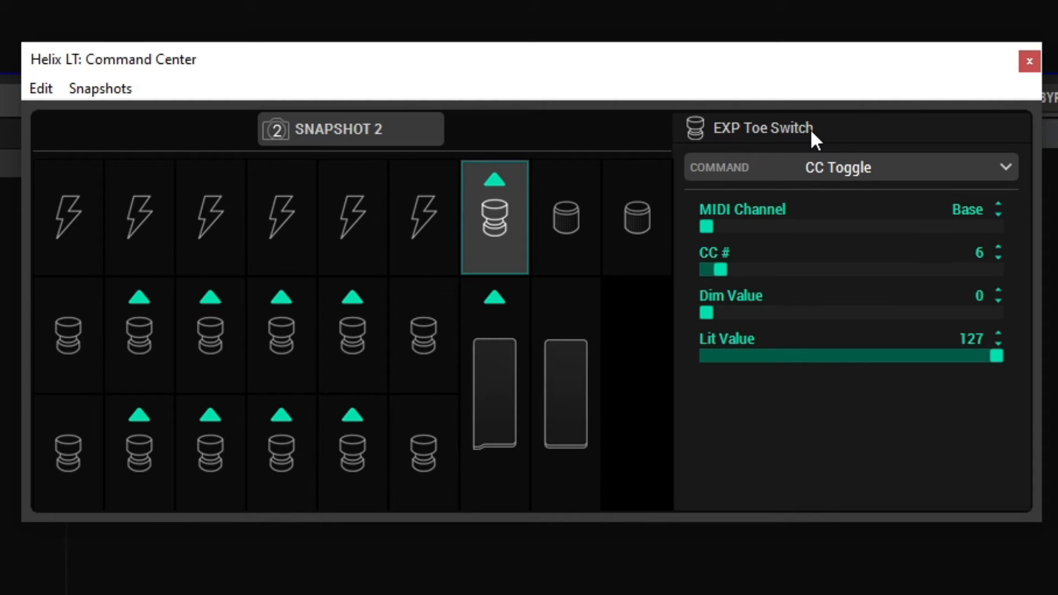
pyautogui.moveTo(414, 522)
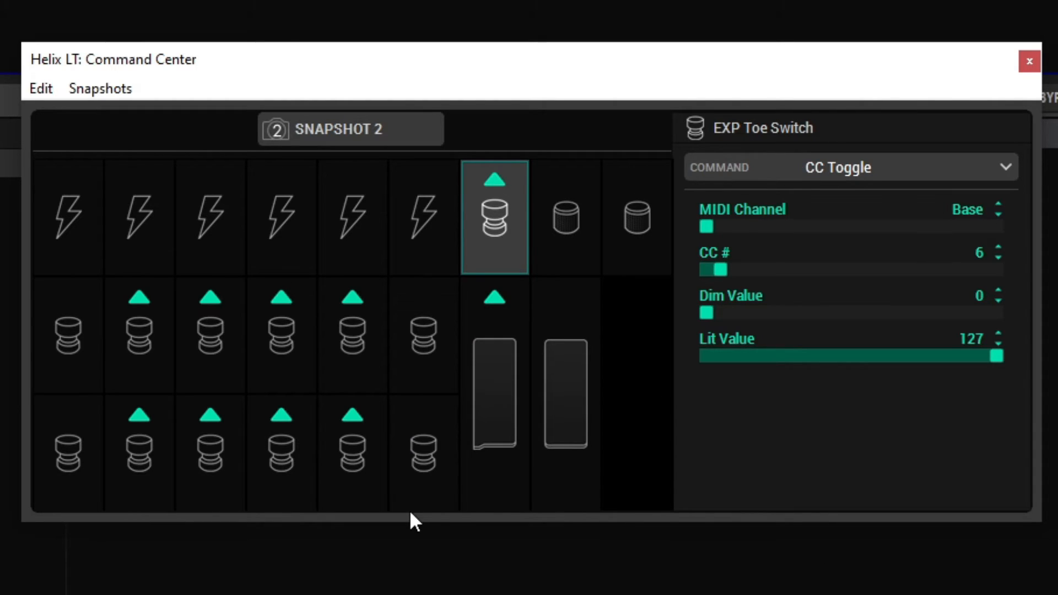
pyautogui.moveTo(802, 388)
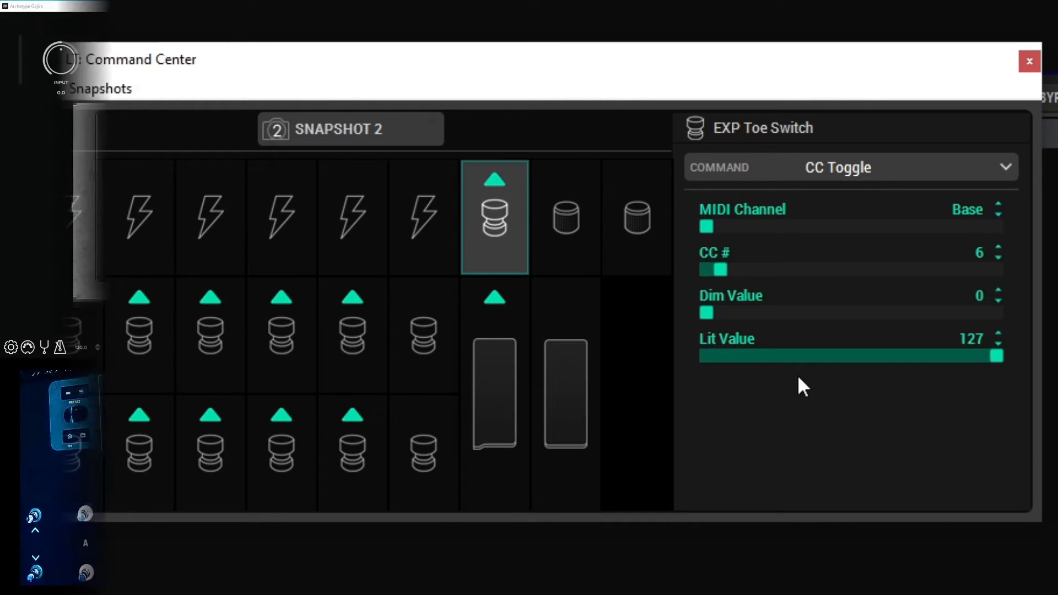
# Close Command Center to reveal Archetype Gojira beside the CONTROL GOJIRA preset.
pyautogui.click(1029, 61)
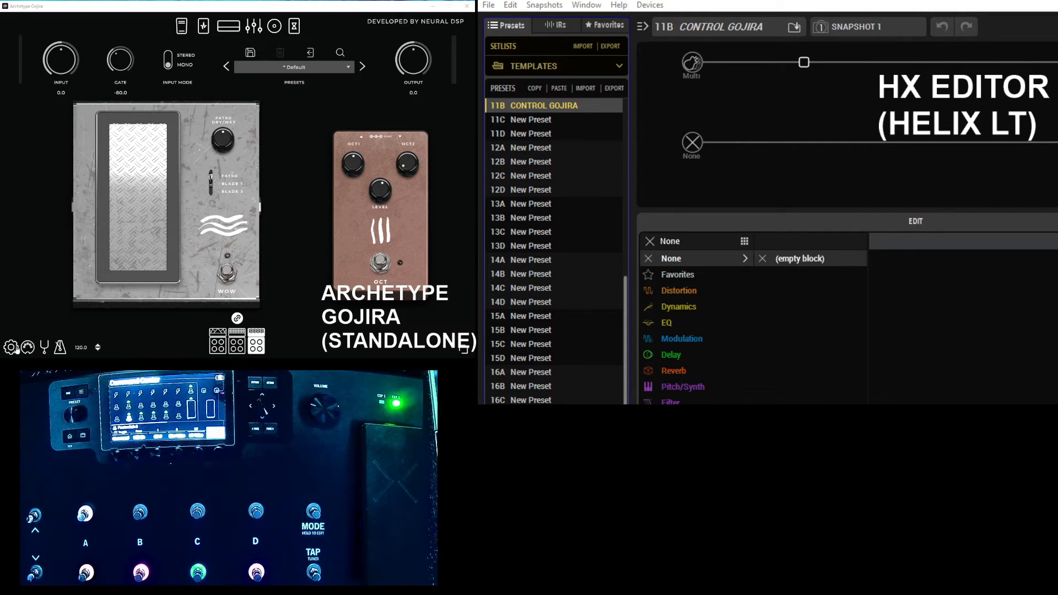
pyautogui.click(11, 346)
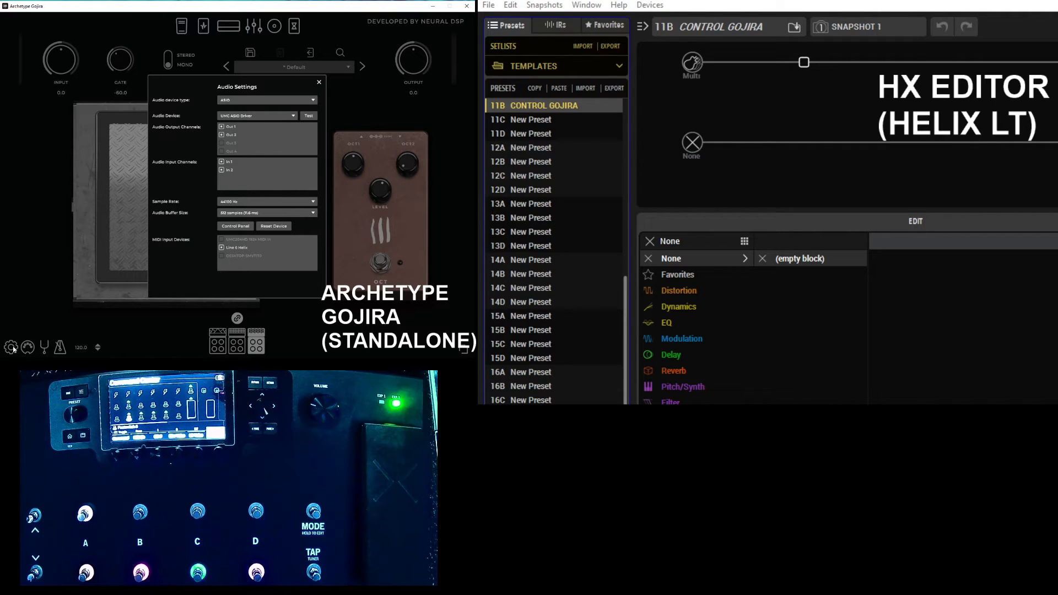
pyautogui.click(318, 81)
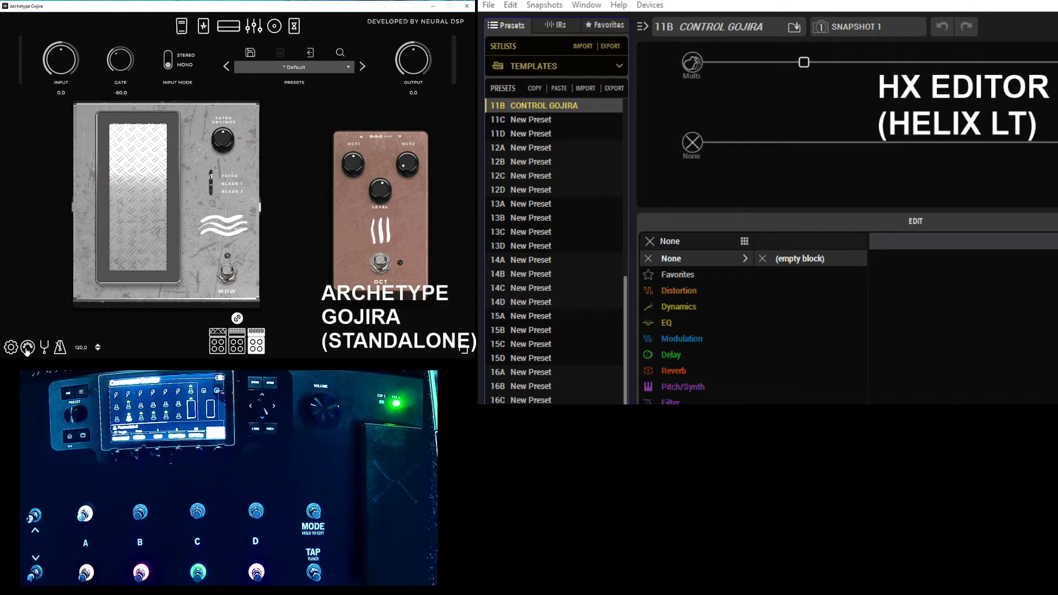
# Check the empty MIDI mappings list and the WOW switch's MIDI options.
pyautogui.click(28, 346)
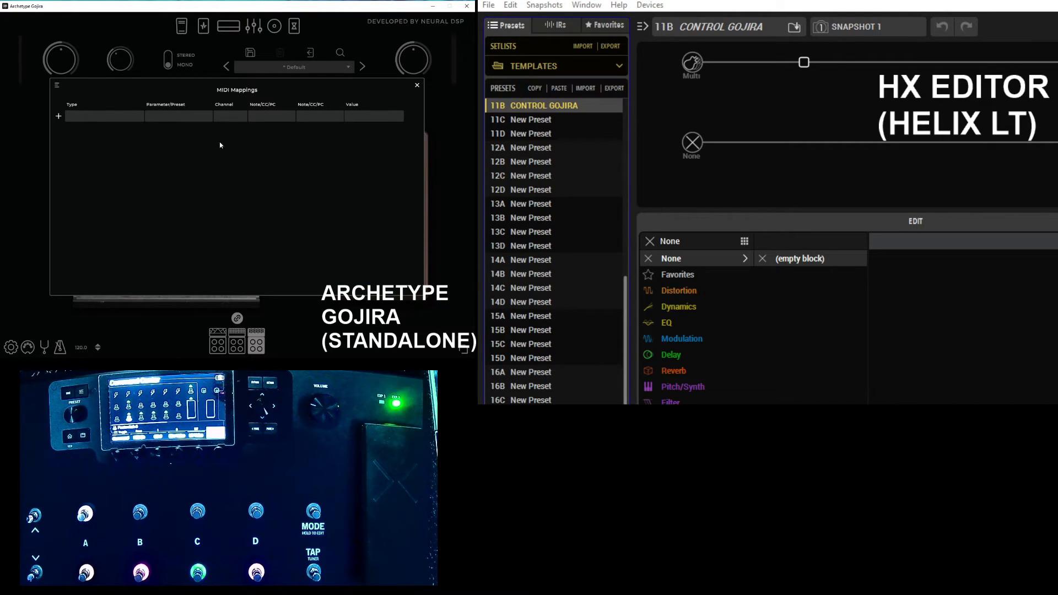
pyautogui.click(417, 85)
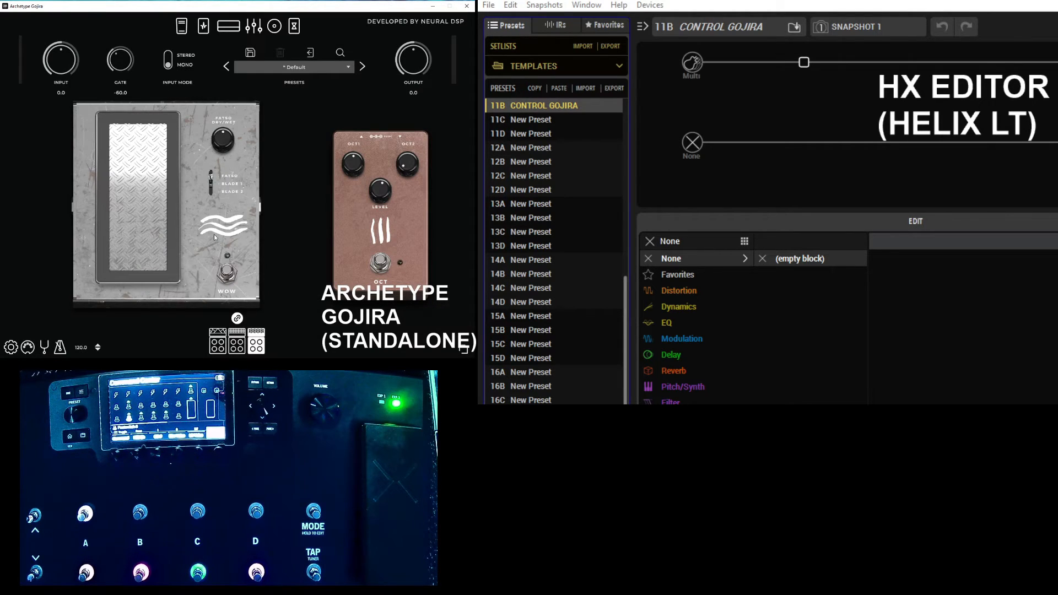
pyautogui.rightClick(226, 272)
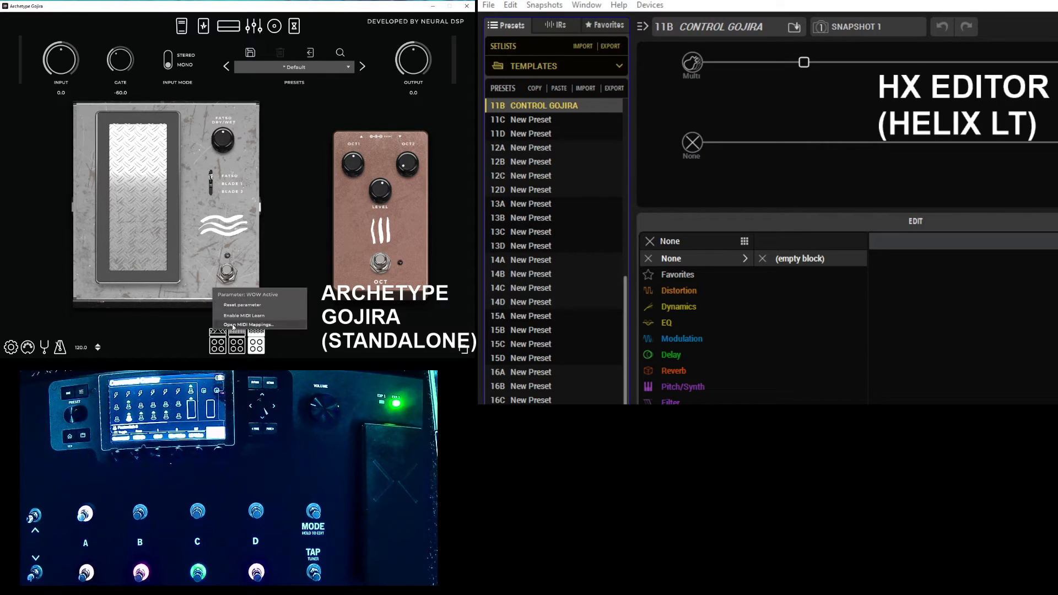
pyautogui.click(249, 325)
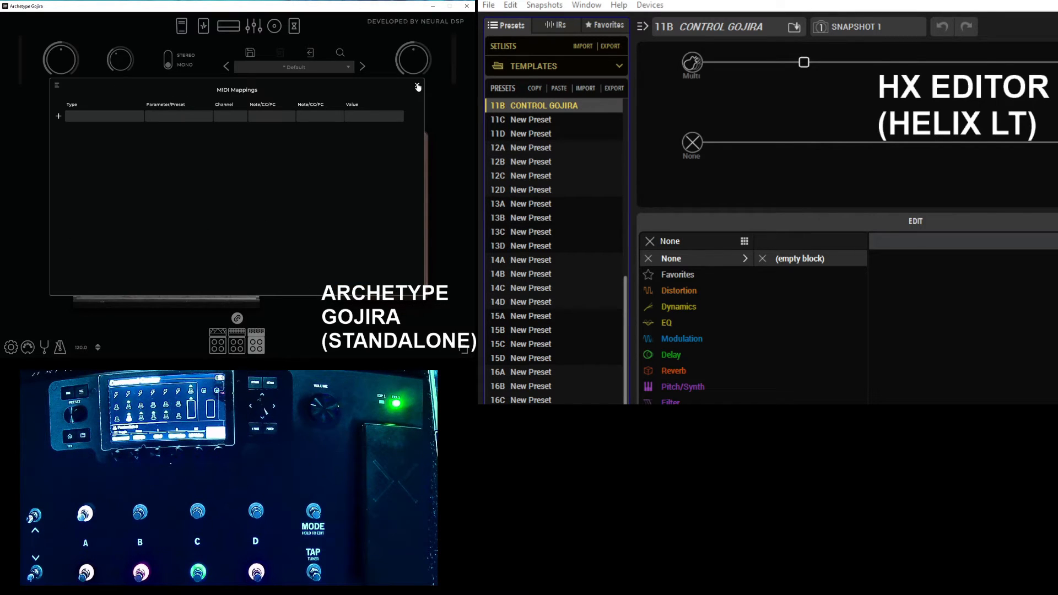
pyautogui.click(418, 88)
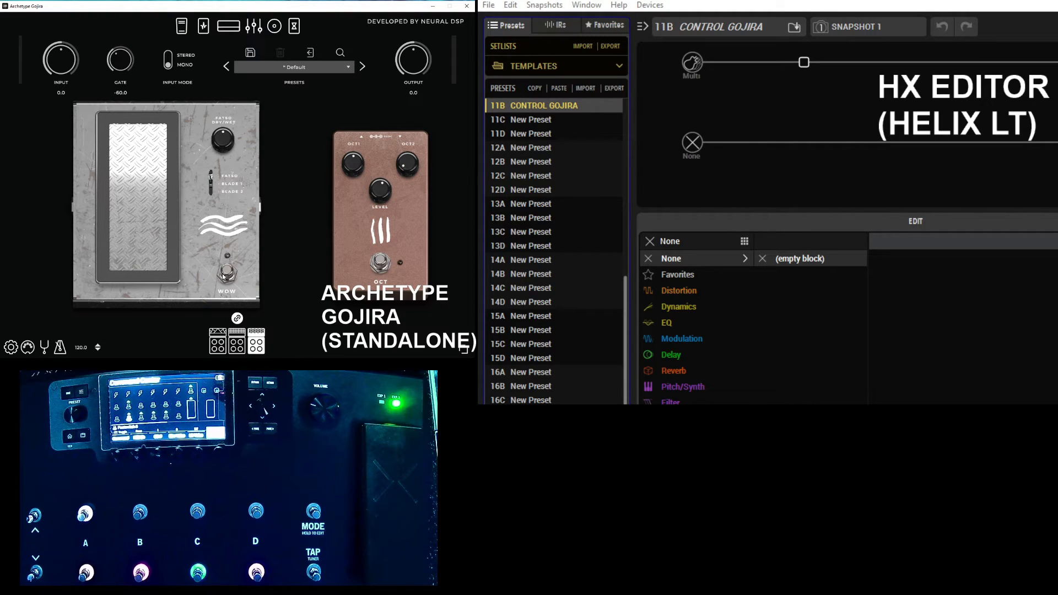
# MIDI-learn WOW Active and confirm the CC 6, channel 1 entry in mappings.
pyautogui.rightClick(226, 273)
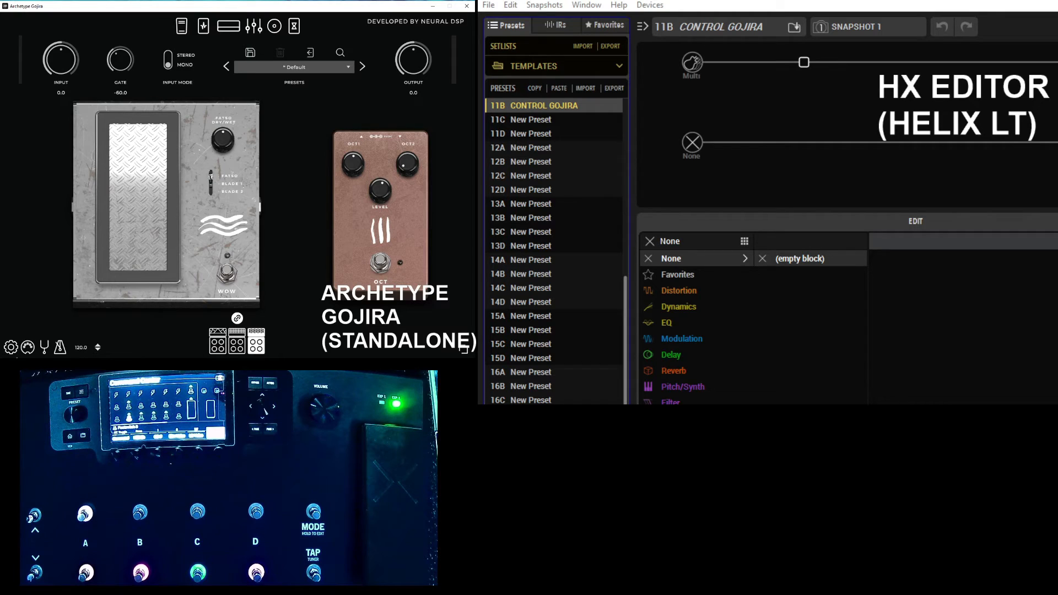
pyautogui.click(11, 347)
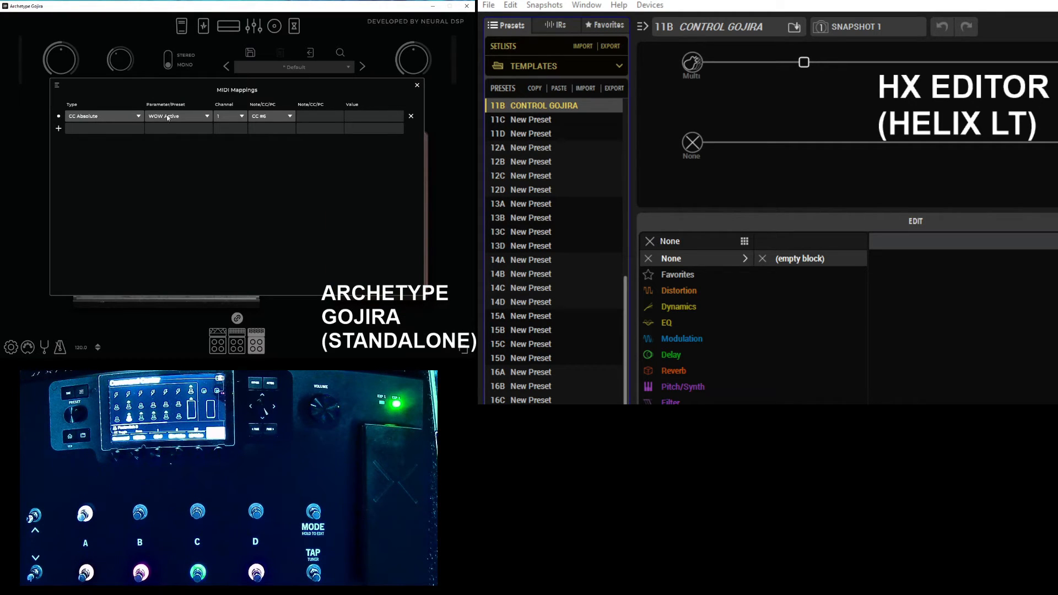
pyautogui.moveTo(267, 114)
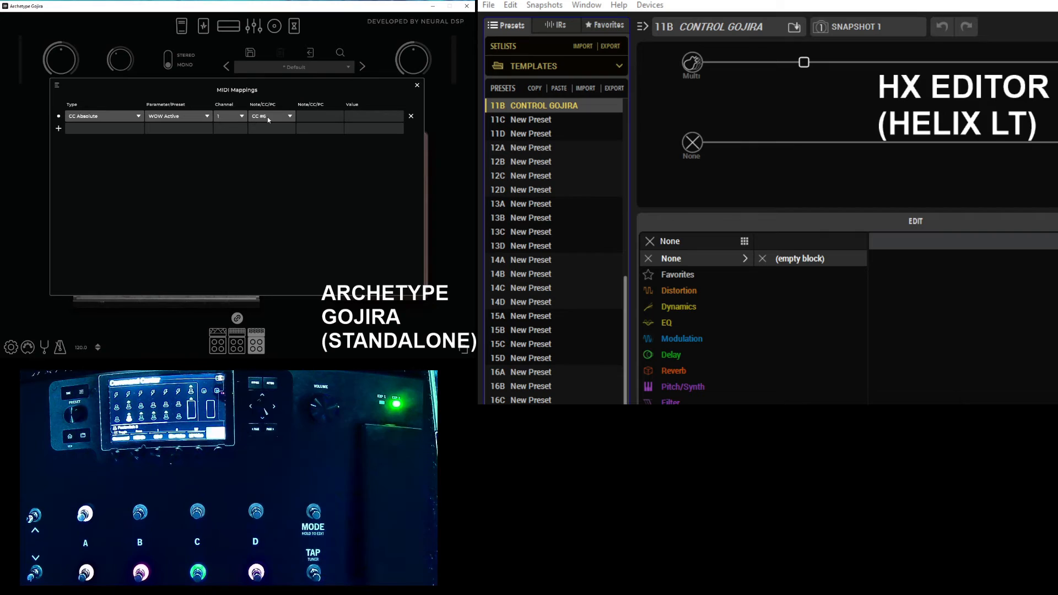
pyautogui.moveTo(417, 88)
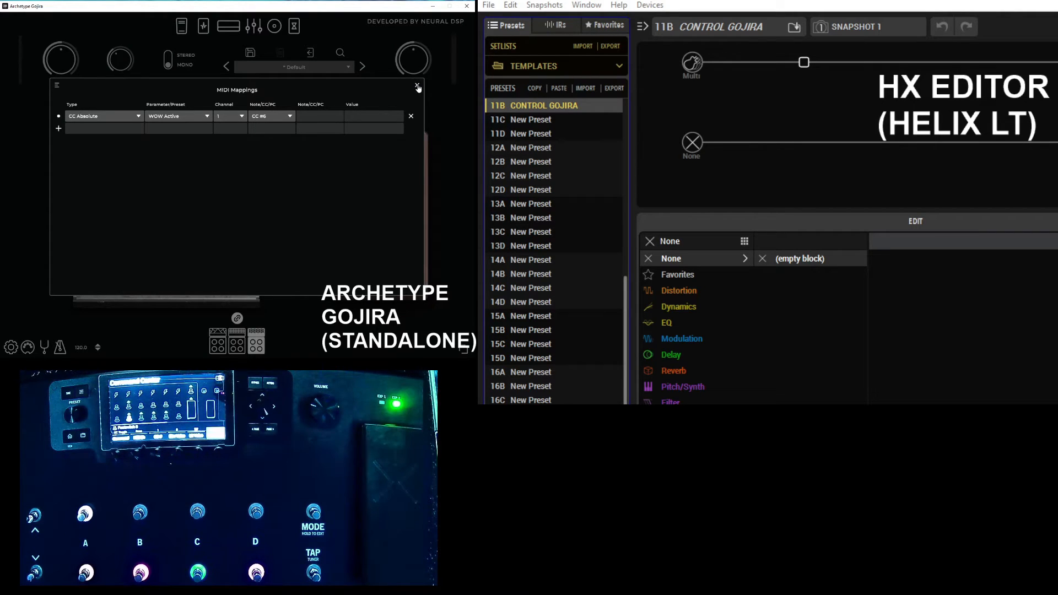
pyautogui.click(417, 86)
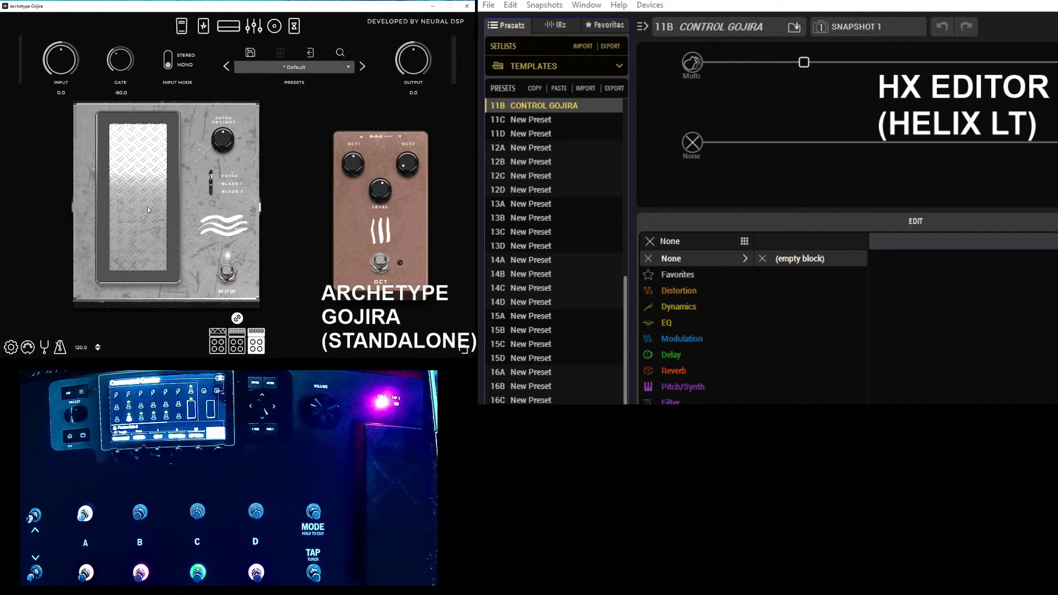
pyautogui.moveTo(123, 214)
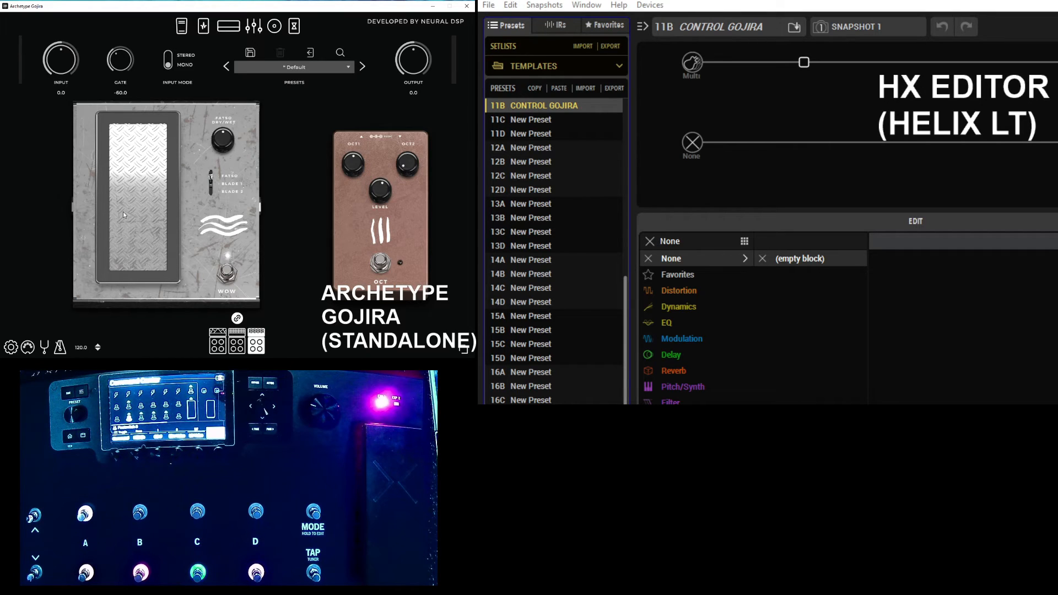
# Enable MIDI Learn on the WOW pedal position for the Helix expression pedal.
pyautogui.rightClick(226, 274)
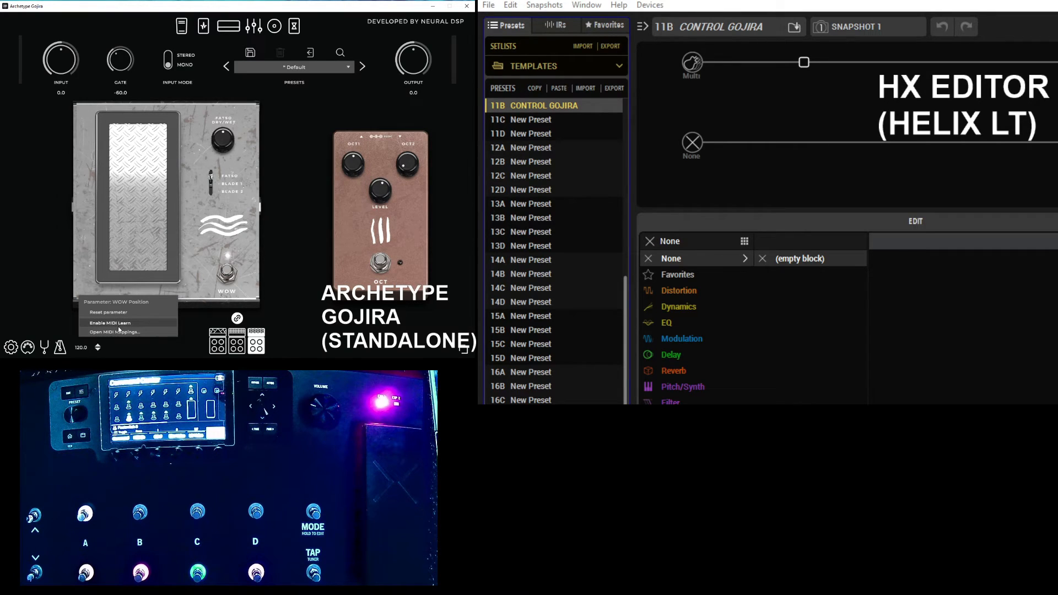
pyautogui.click(118, 327)
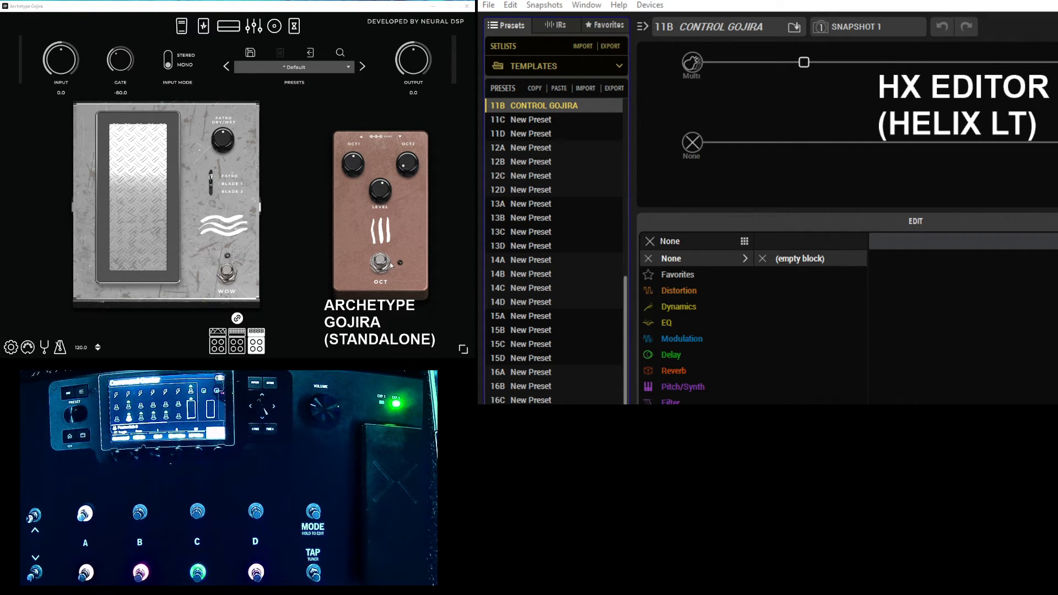
# MIDI-learn OCT Active to CC 5 and confirm it in the mappings list.
pyautogui.rightClick(379, 262)
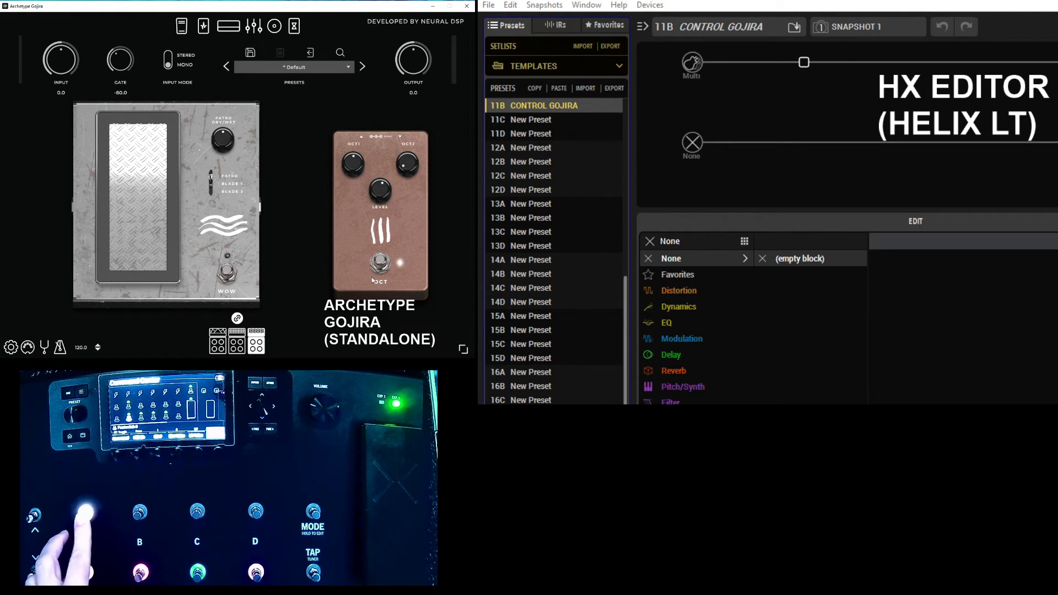
pyautogui.rightClick(380, 263)
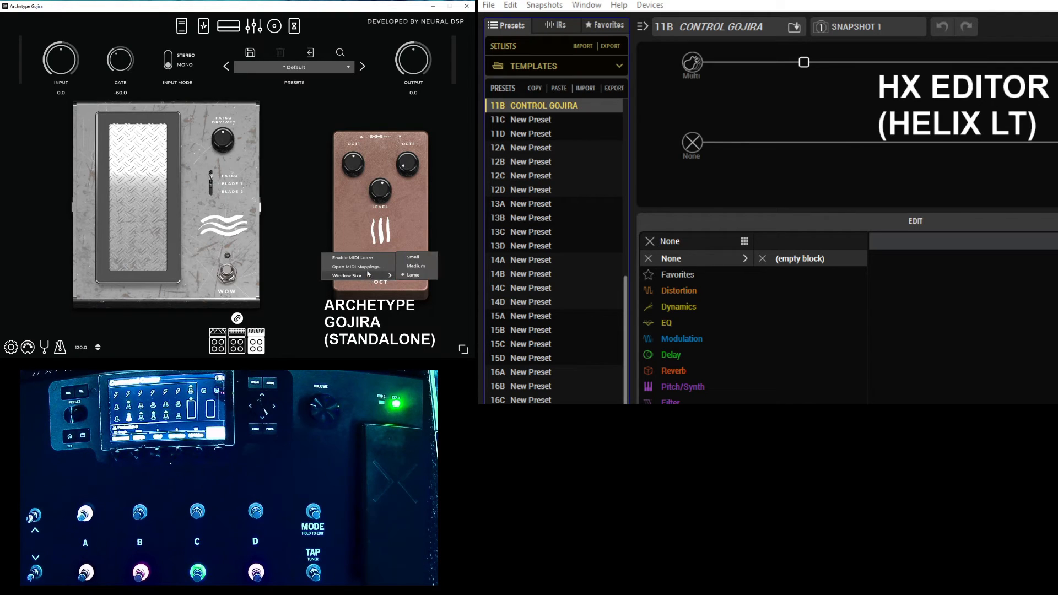
pyautogui.click(357, 267)
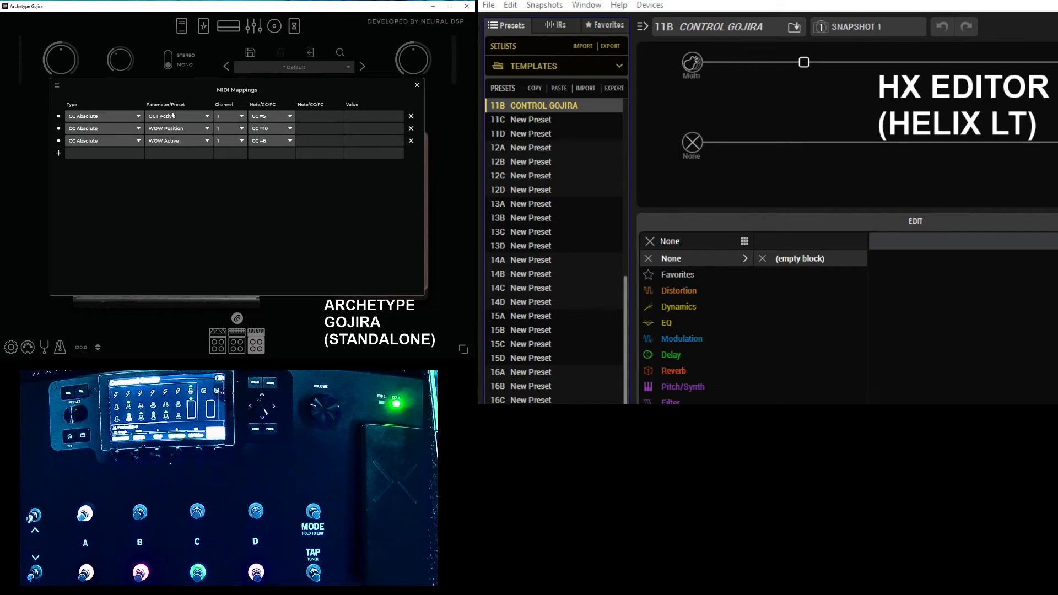
pyautogui.click(417, 85)
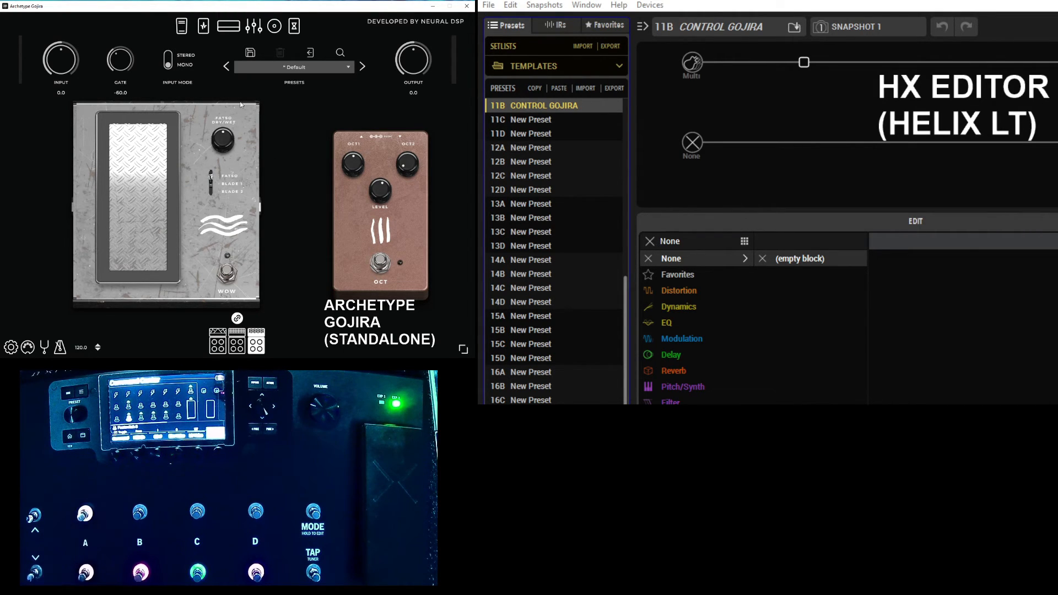
pyautogui.click(202, 26)
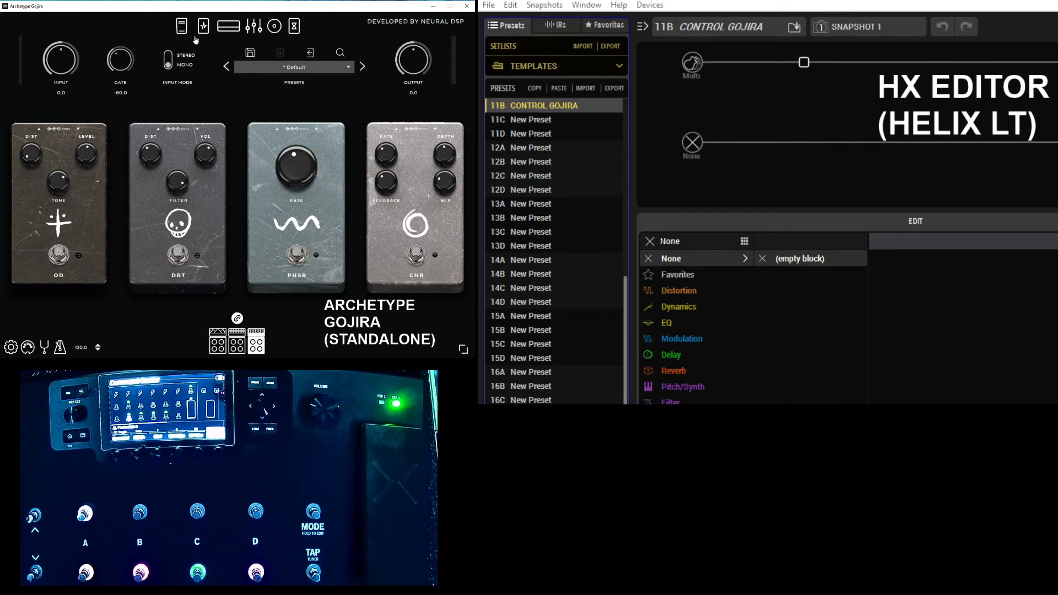
pyautogui.moveTo(376, 224)
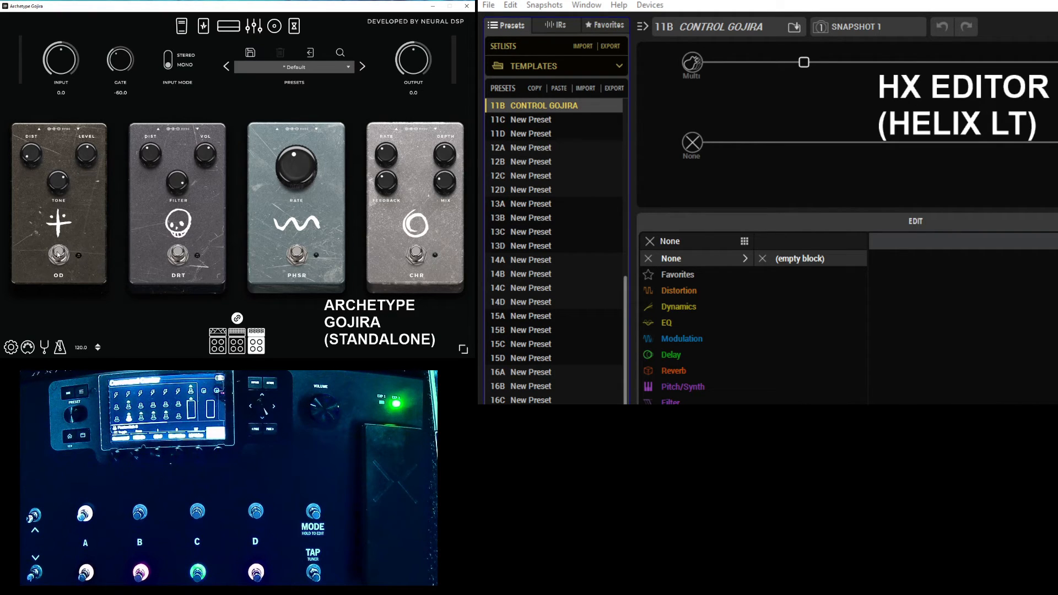
pyautogui.rightClick(58, 255)
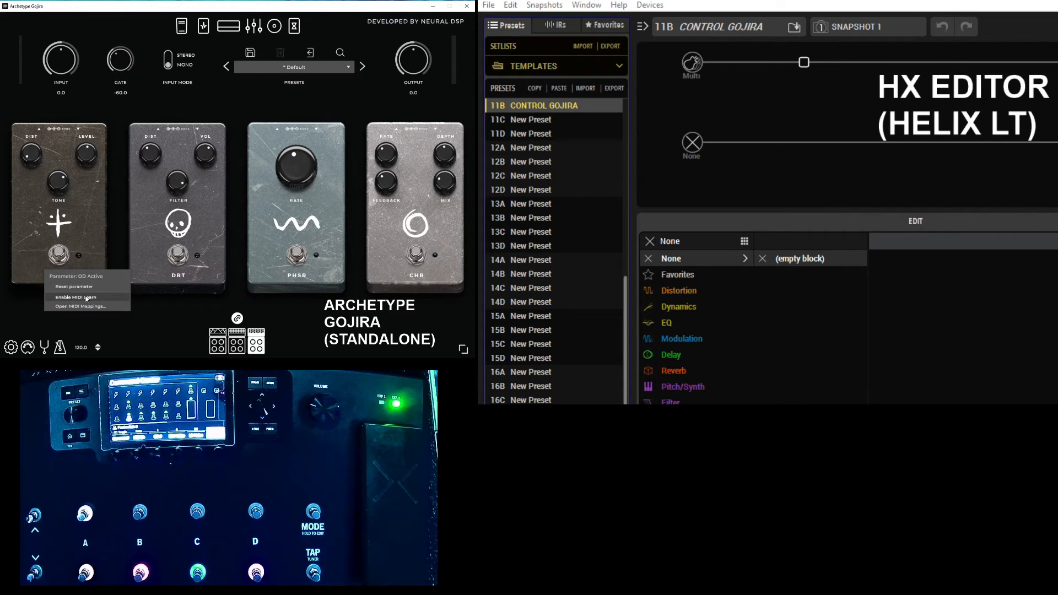
pyautogui.click(86, 298)
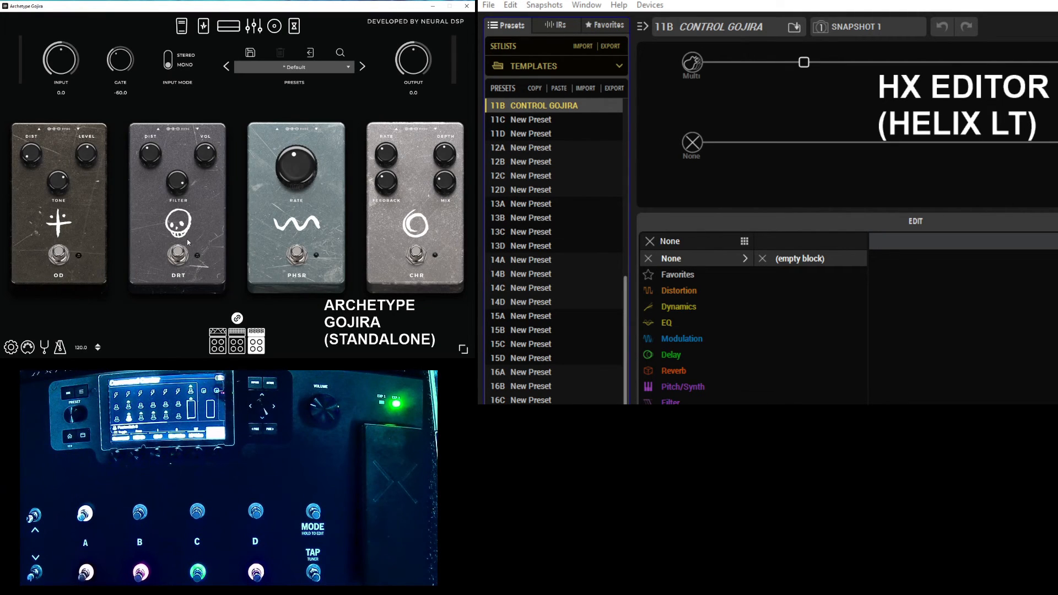
pyautogui.rightClick(177, 255)
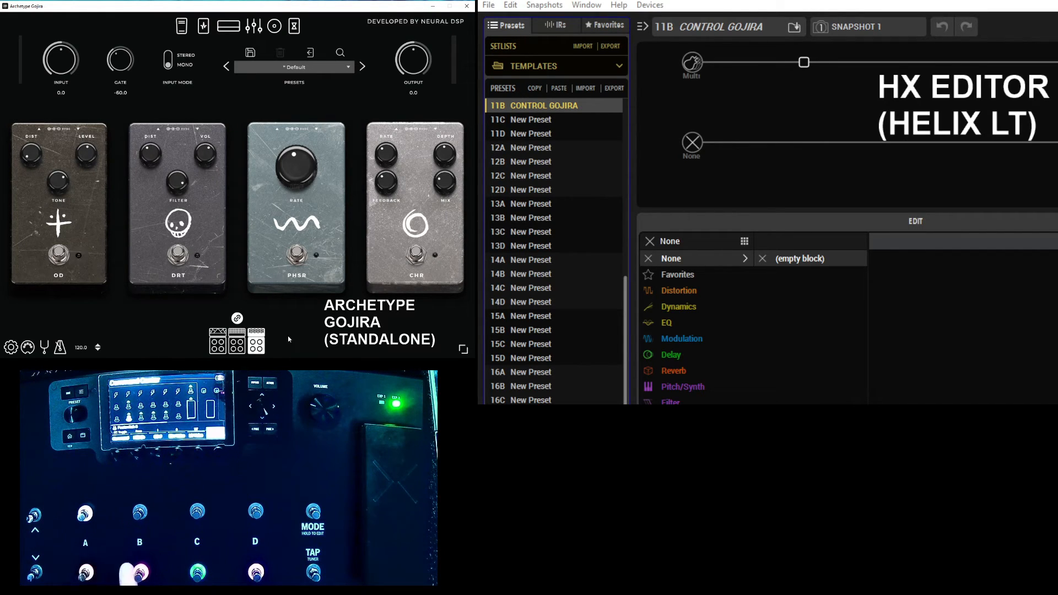
pyautogui.moveTo(315, 241)
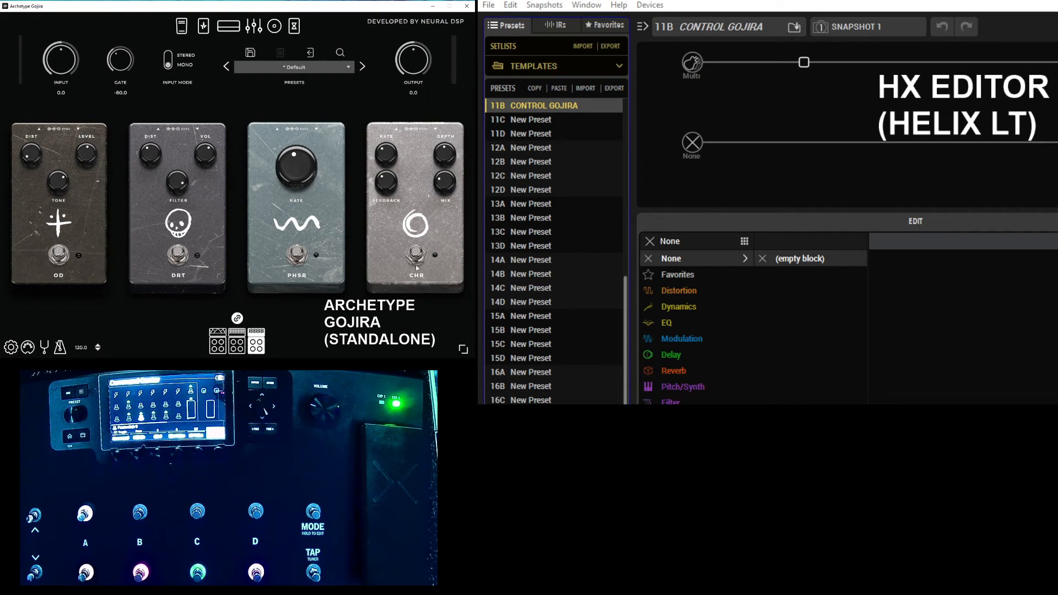
# Open MIDI mappings showing CHR CC 0, PHSR CC 3, DRT CC 2 and OD CC 1.
pyautogui.rightClick(416, 255)
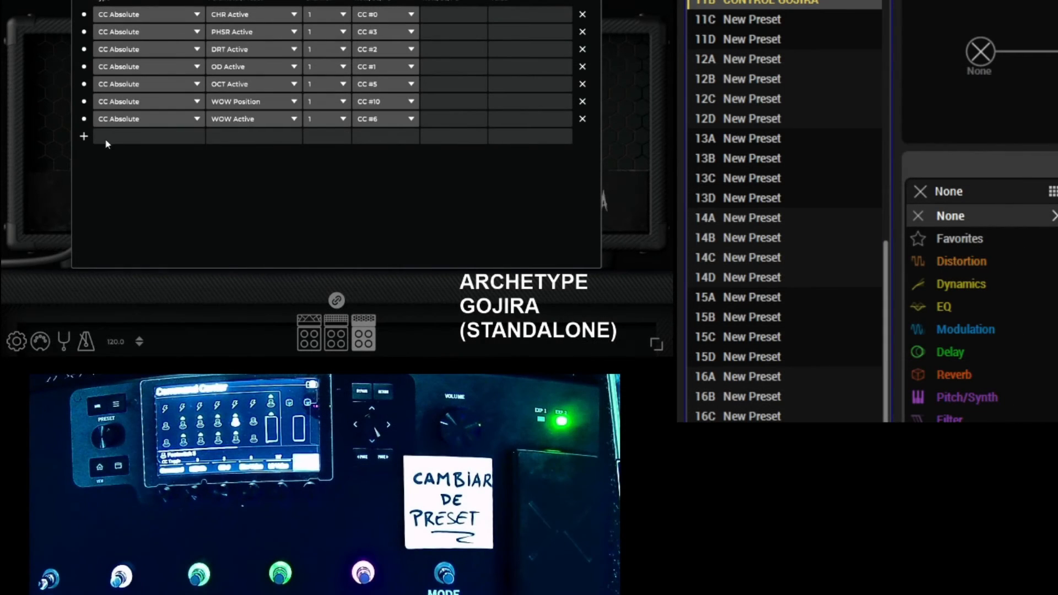
# Add an eighth MIDI mapping to Archetype Gojira and set its type to Note Preset.
pyautogui.click(84, 135)
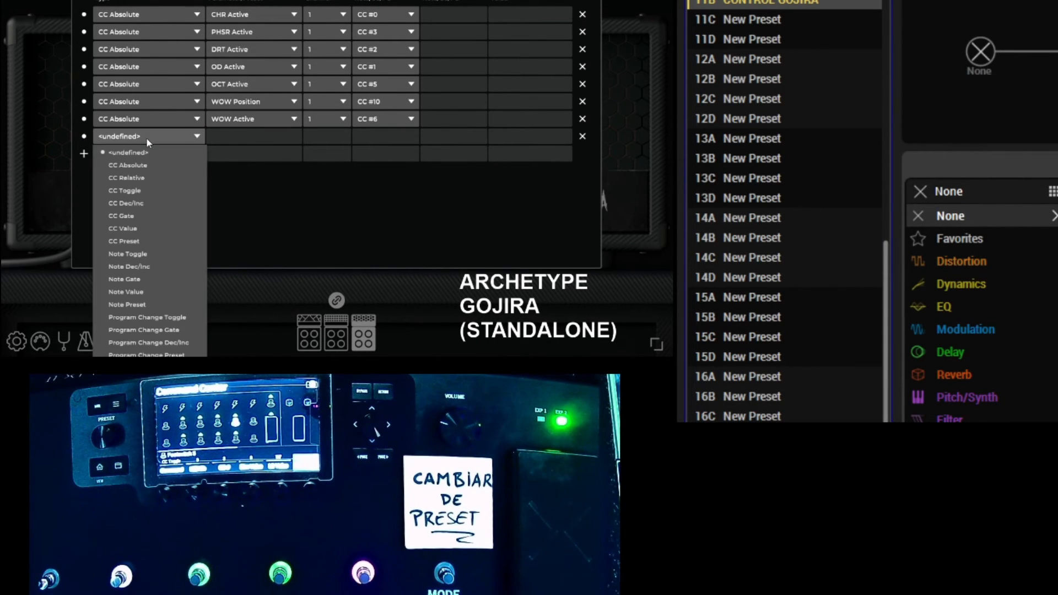
pyautogui.moveTo(123, 228)
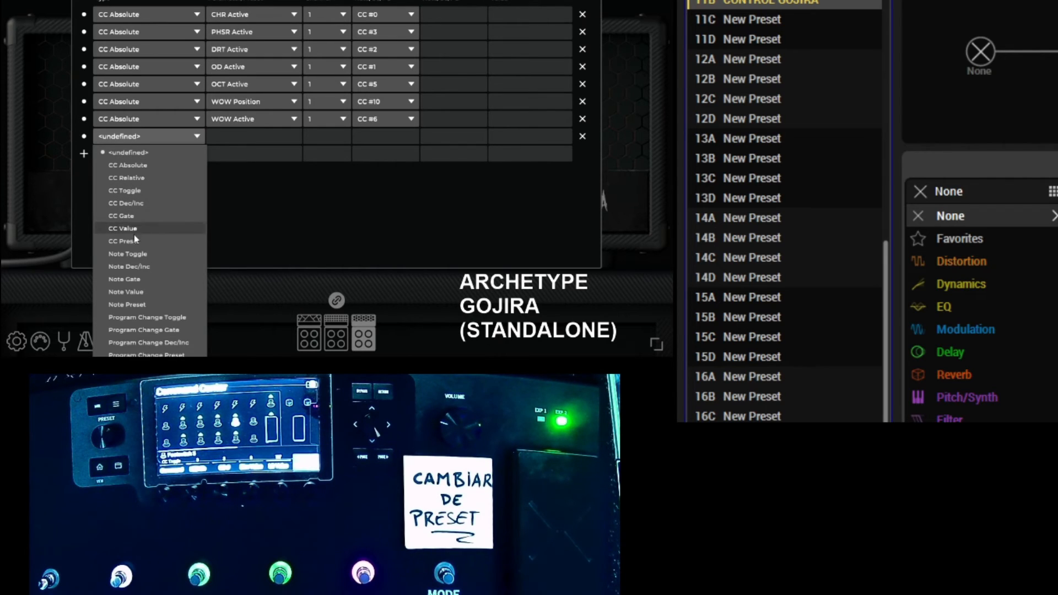
pyautogui.moveTo(124, 241)
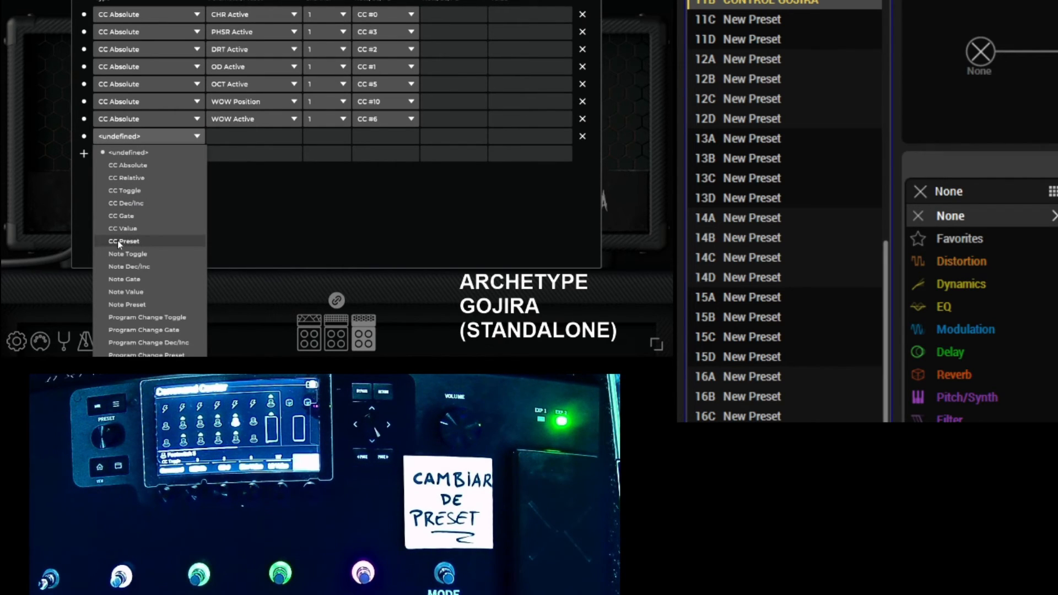
pyautogui.moveTo(125, 304)
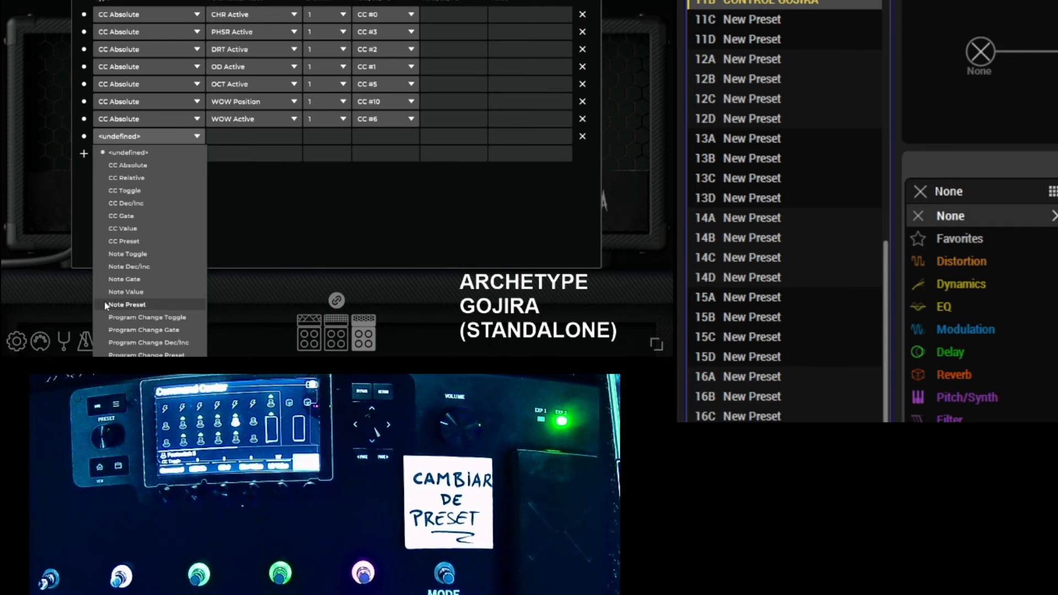
pyautogui.click(125, 304)
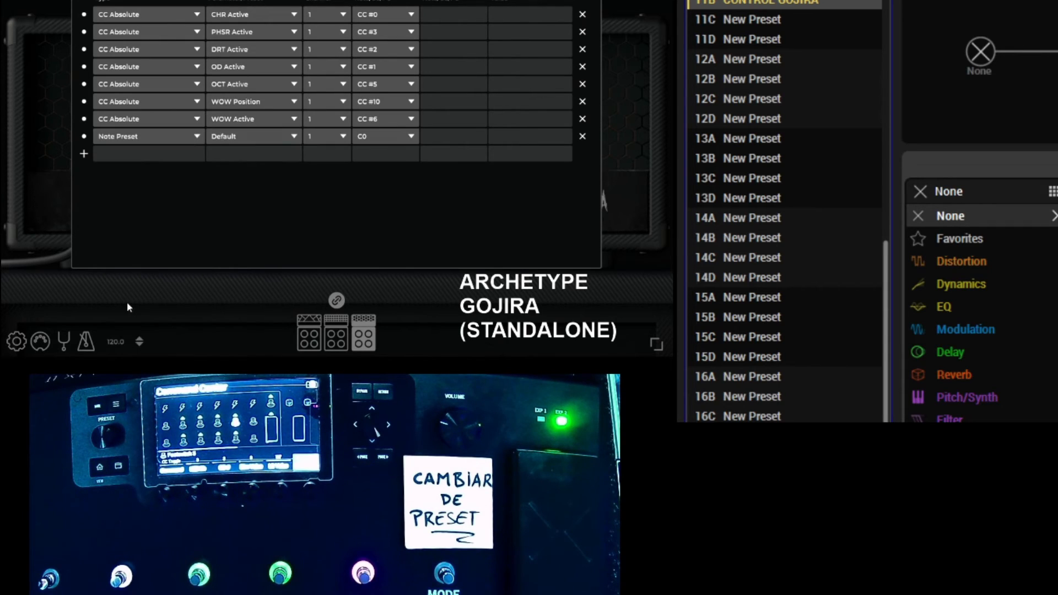
pyautogui.moveTo(301, 152)
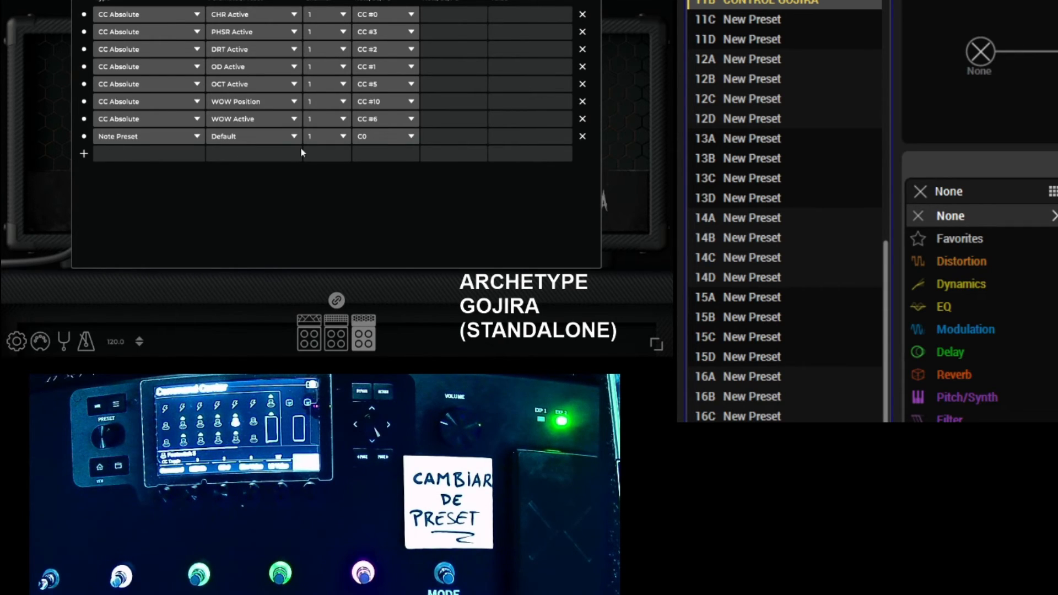
pyautogui.moveTo(292, 139)
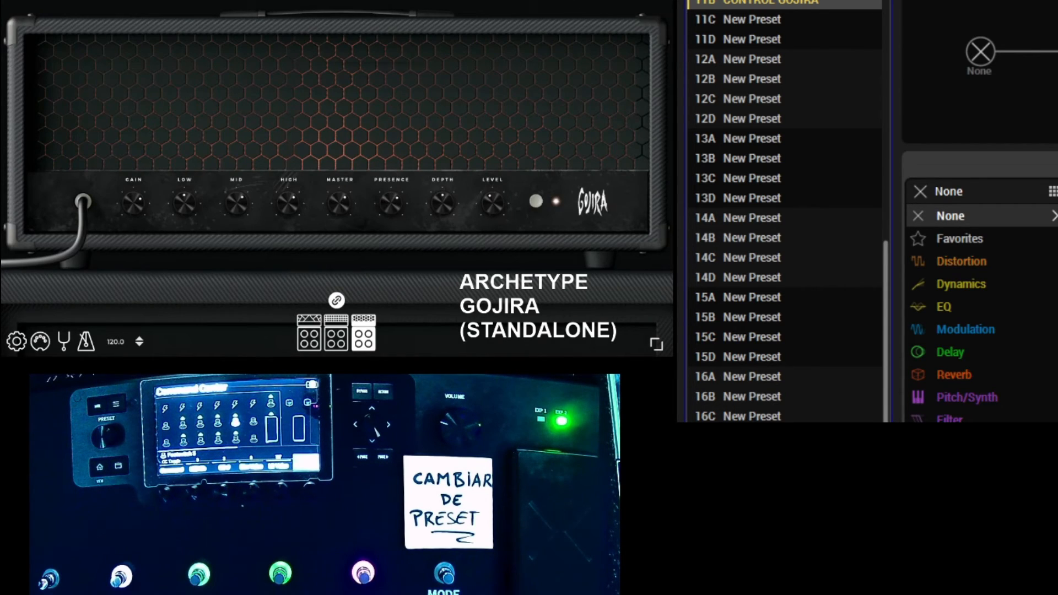
# Show the Gojira preset collection and assign preset 3D RTHM 3 to the new mapping.
pyautogui.click(357, 39)
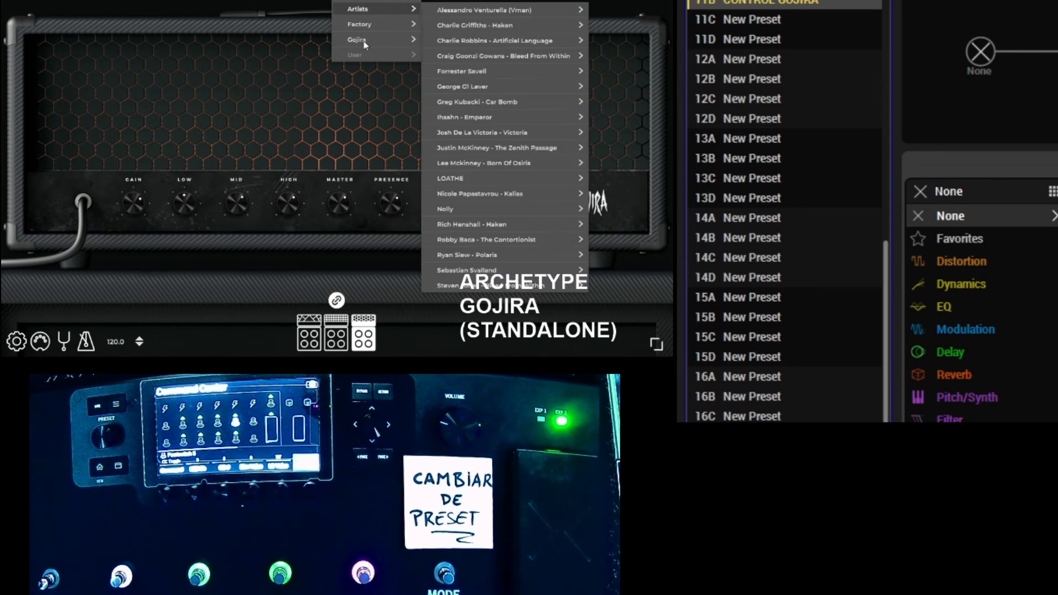
pyautogui.click(357, 39)
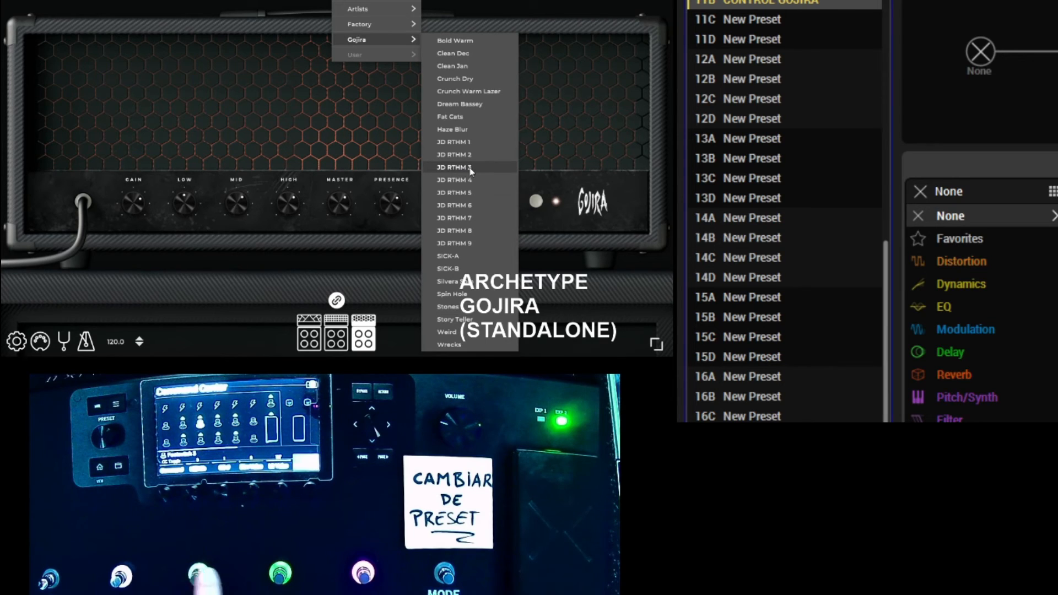
pyautogui.moveTo(67, 297)
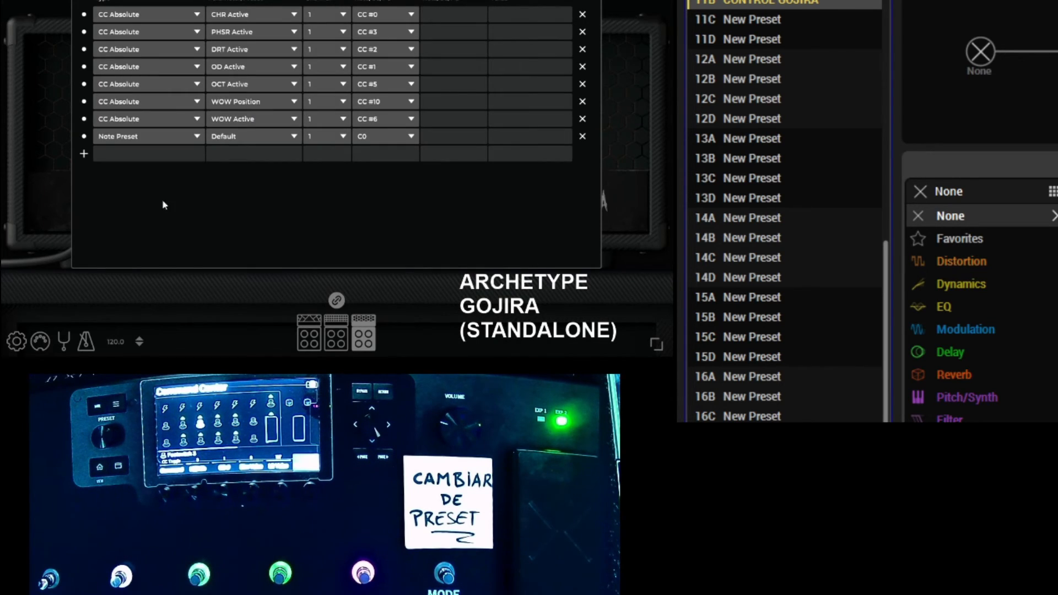
pyautogui.click(253, 135)
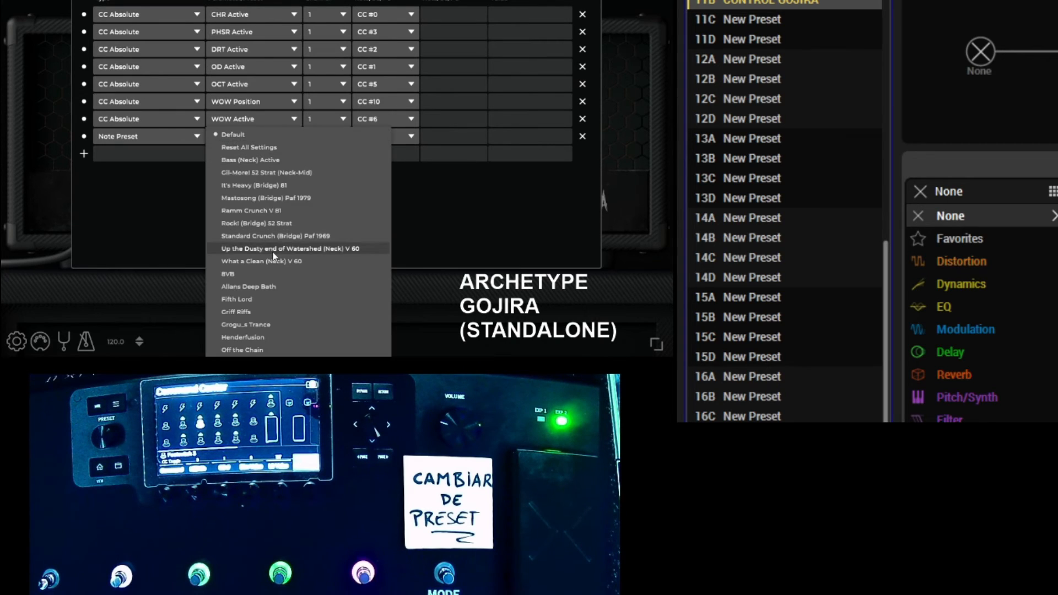
pyautogui.scroll(-3)
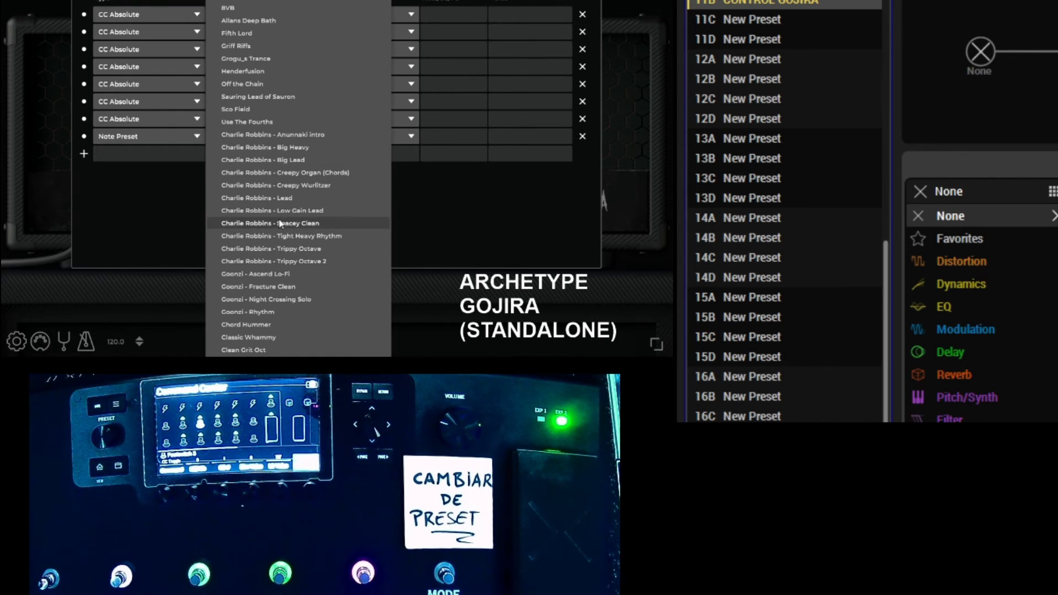
pyautogui.scroll(-3)
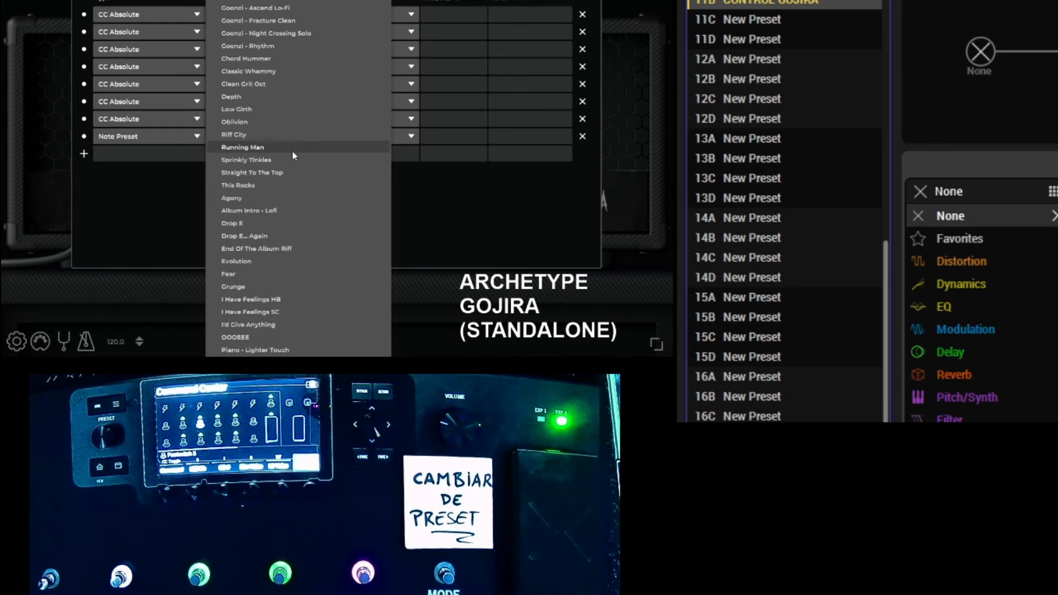
pyautogui.scroll(-3)
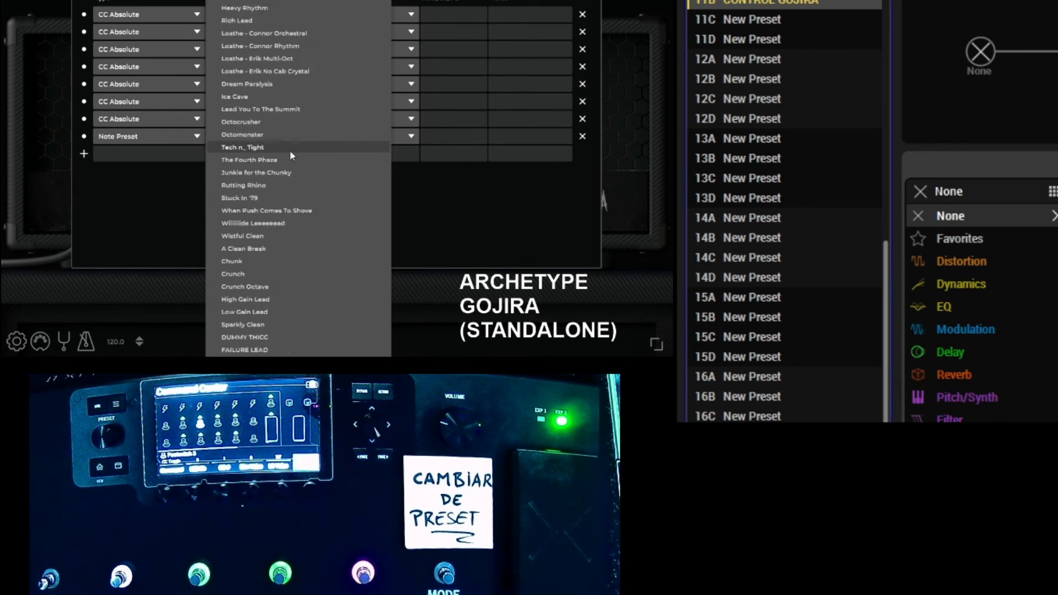
pyautogui.scroll(-3)
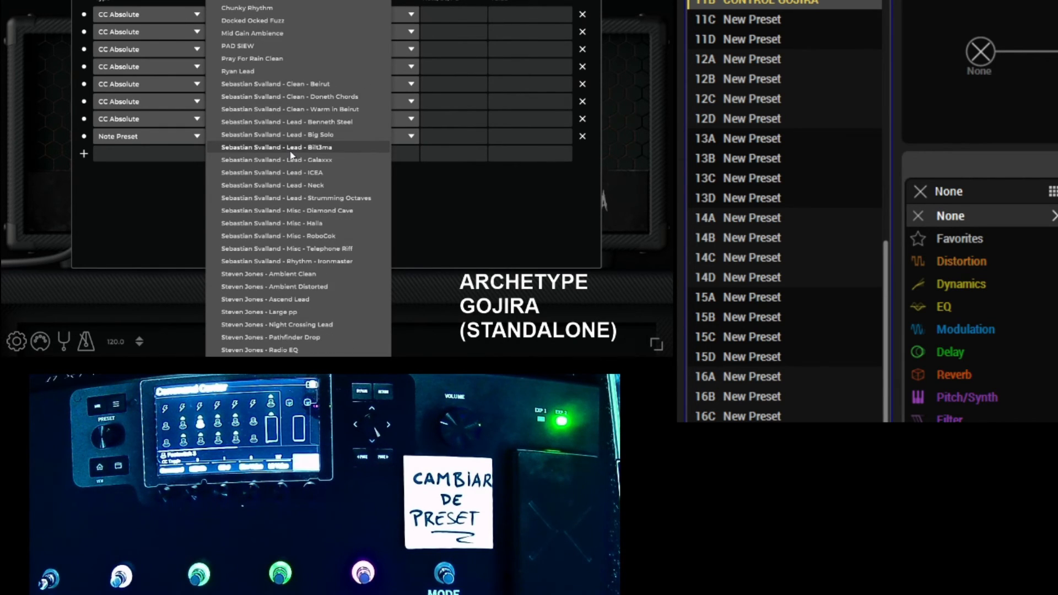
pyautogui.scroll(3)
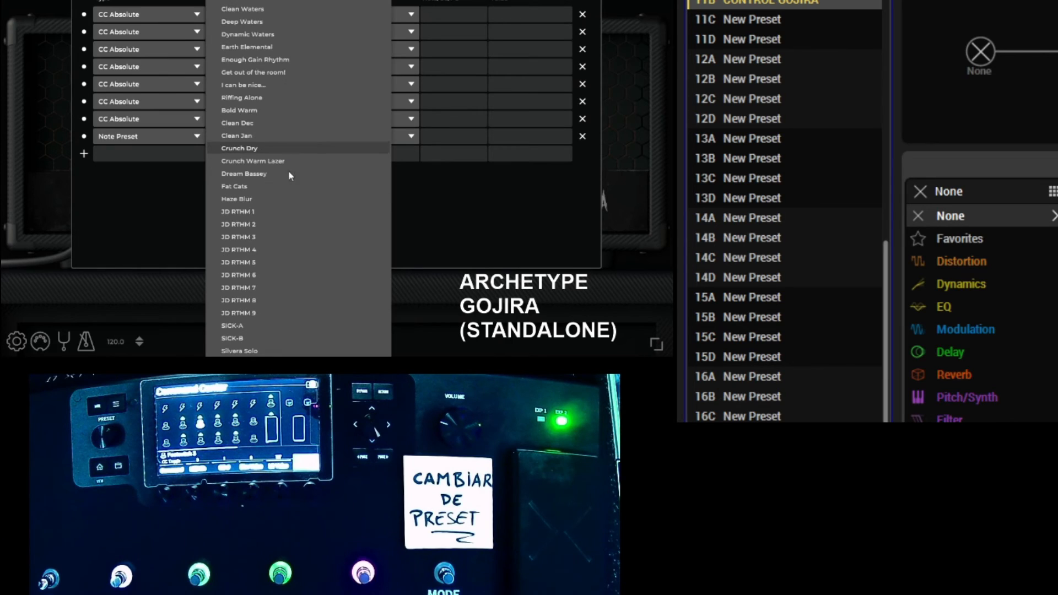
pyautogui.moveTo(238, 236)
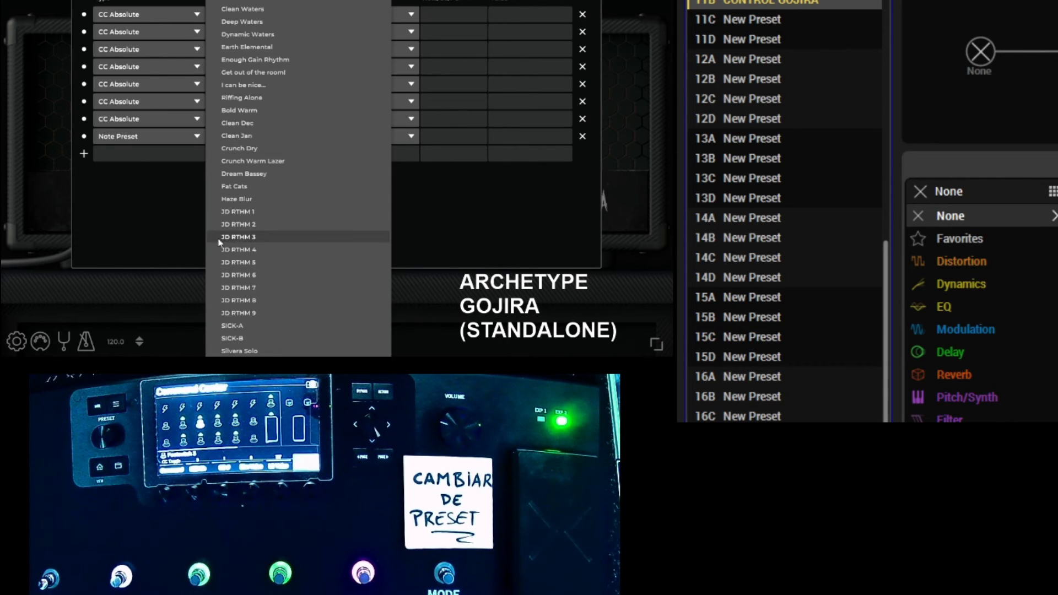
pyautogui.click(238, 237)
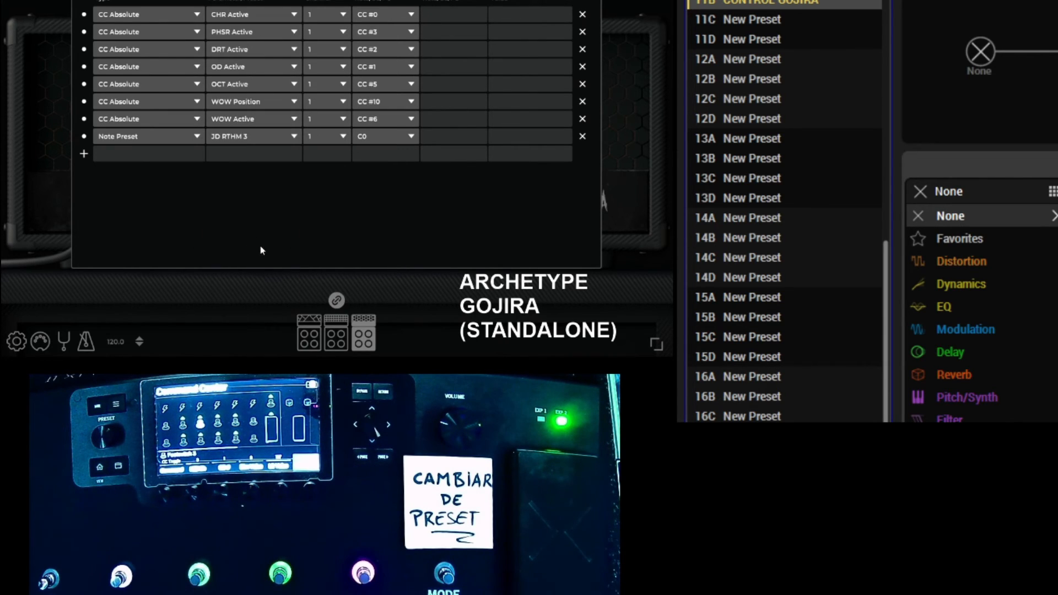
pyautogui.moveTo(286, 221)
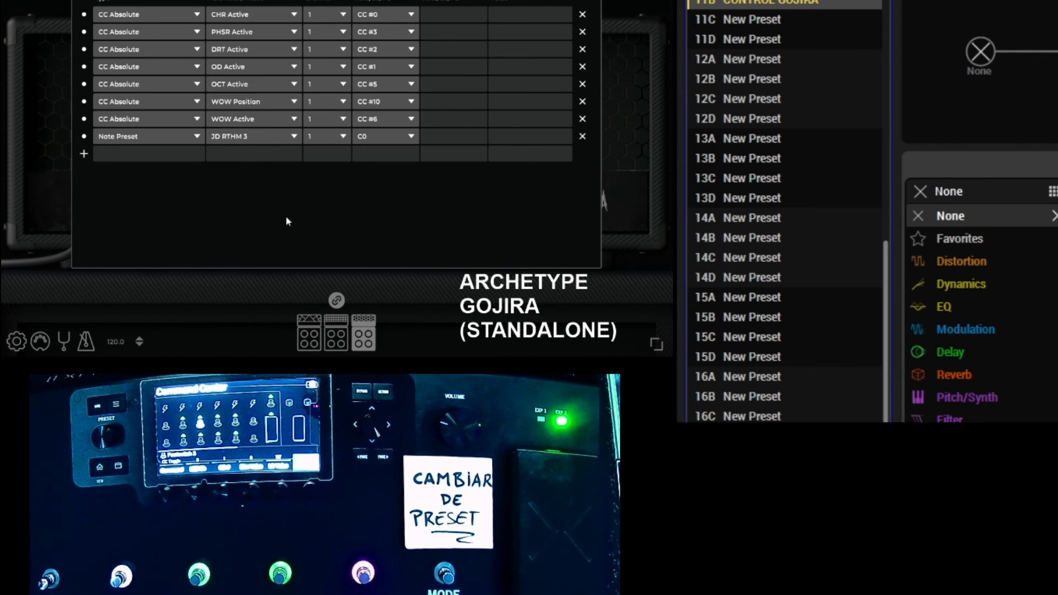
pyautogui.moveTo(274, 138)
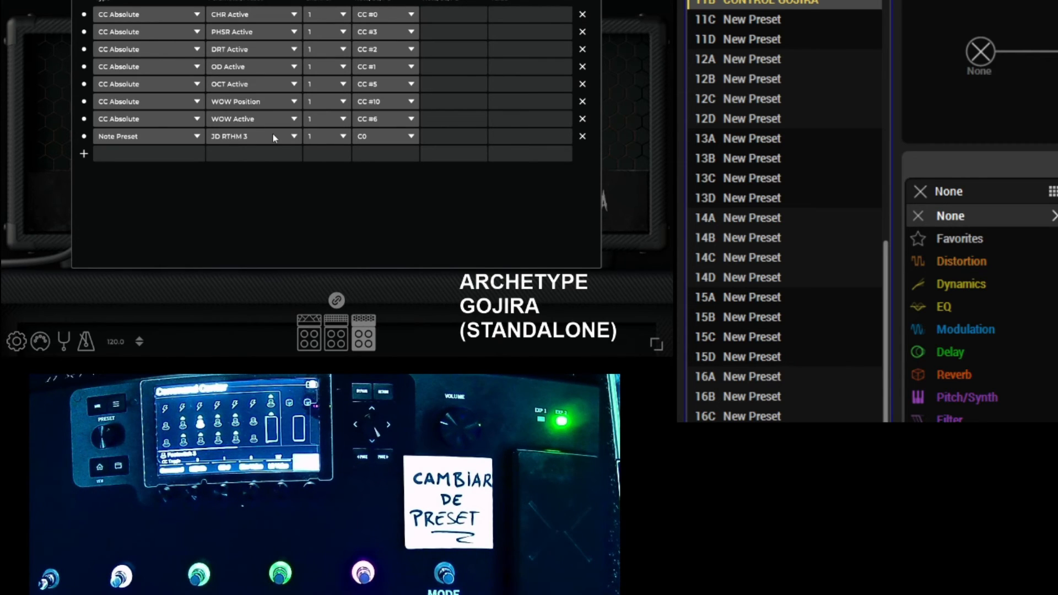
pyautogui.moveTo(391, 194)
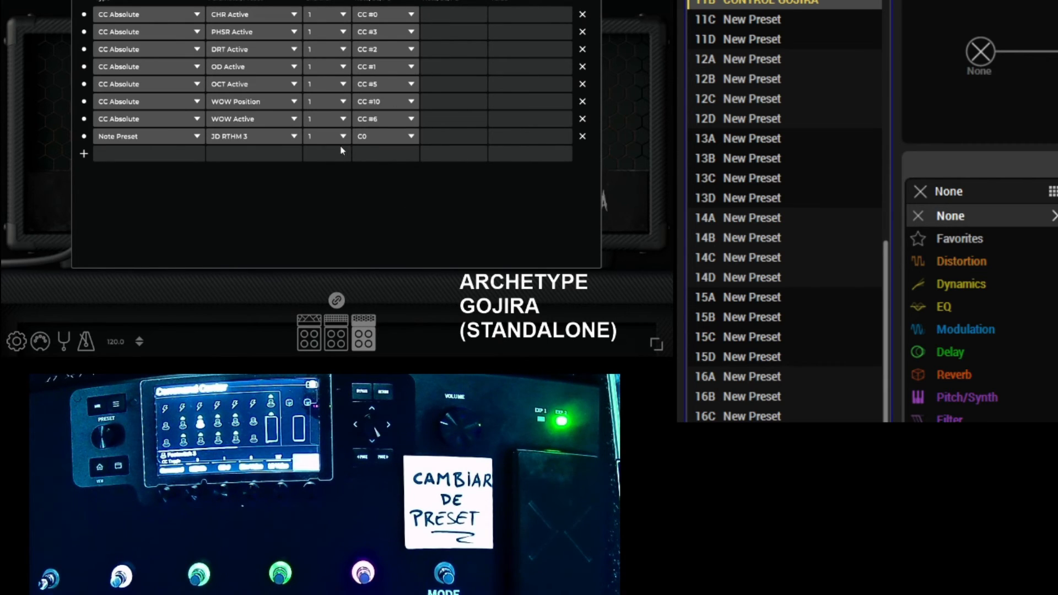
pyautogui.moveTo(389, 178)
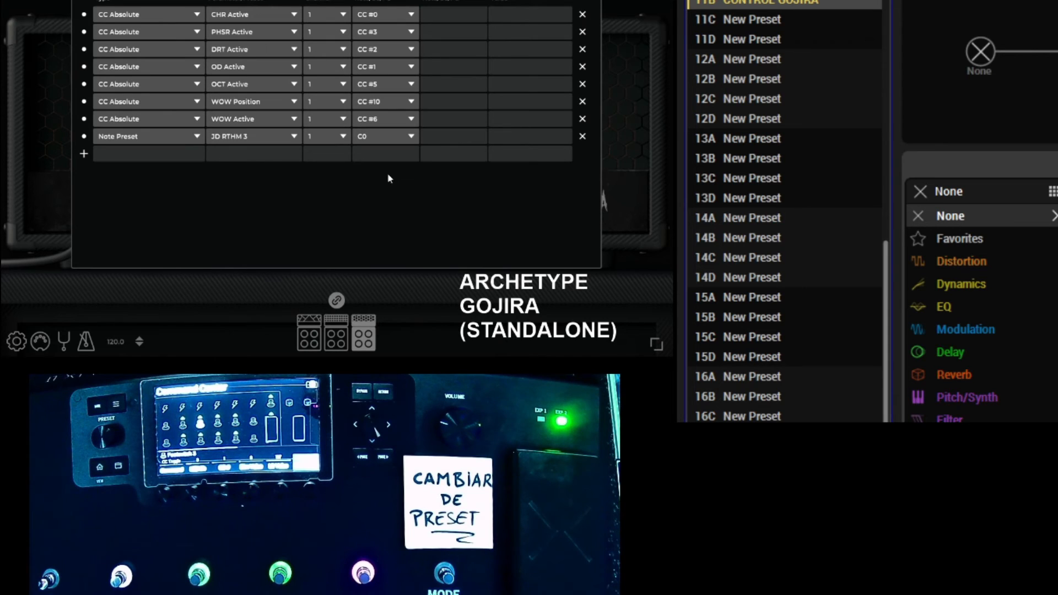
# Change the JD RTHM 3 mapping to a CC Preset on channel 3 with CC #1.
pyautogui.click(326, 135)
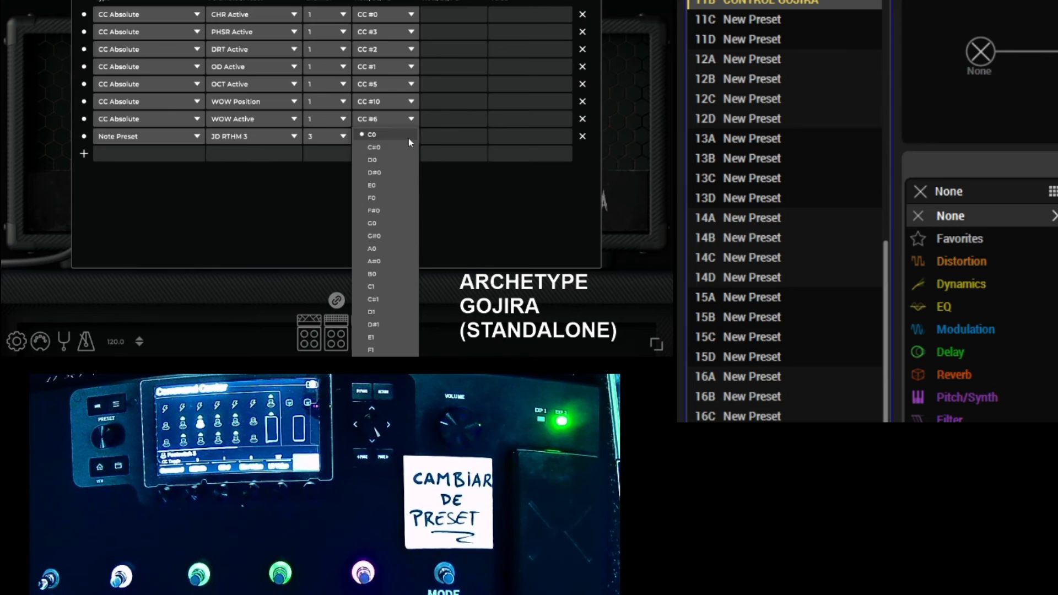
pyautogui.moveTo(405, 148)
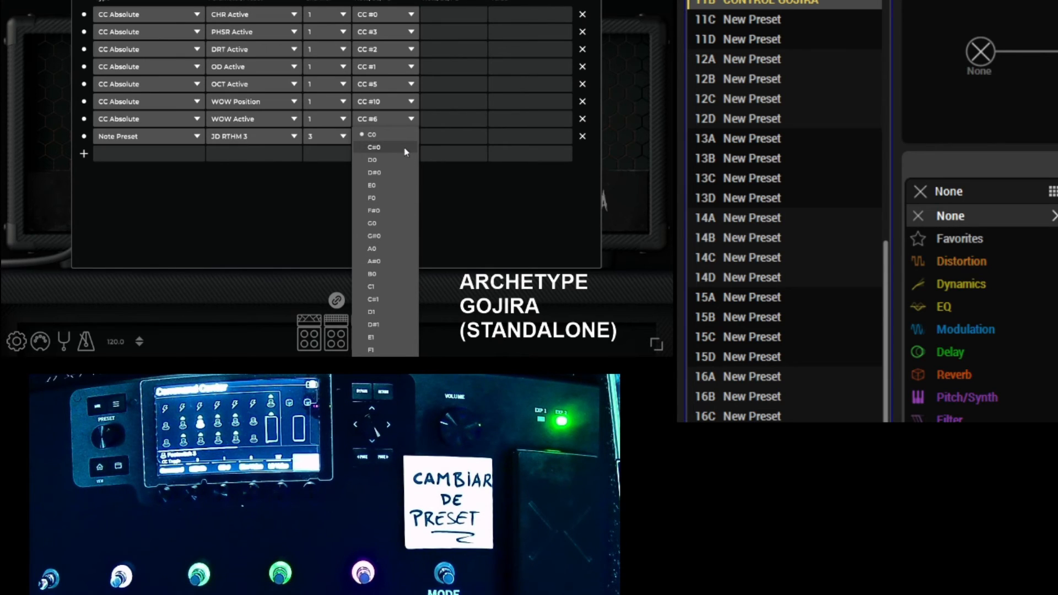
pyautogui.moveTo(151, 138)
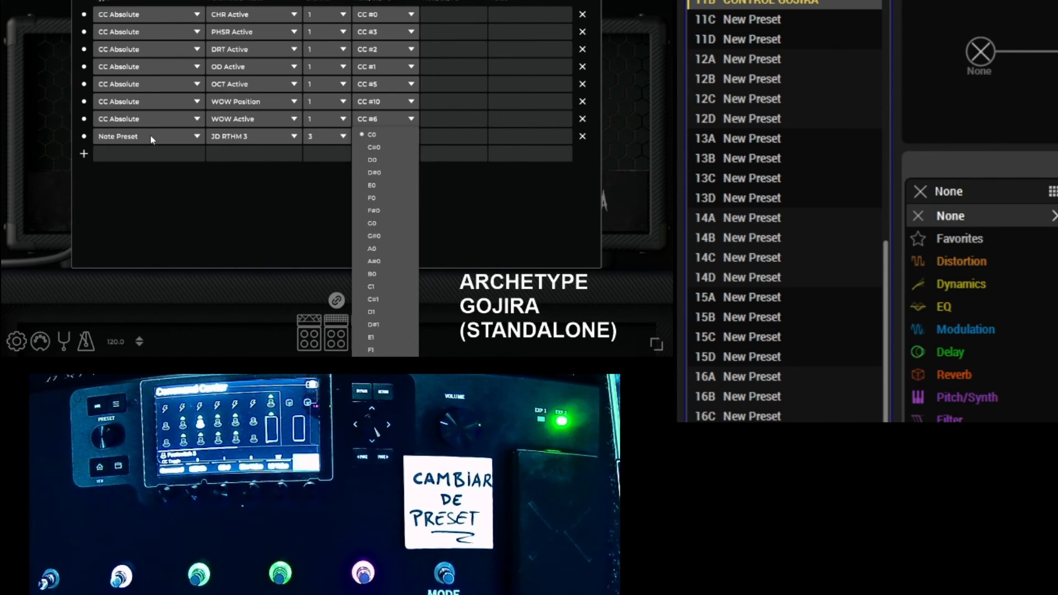
pyautogui.click(145, 136)
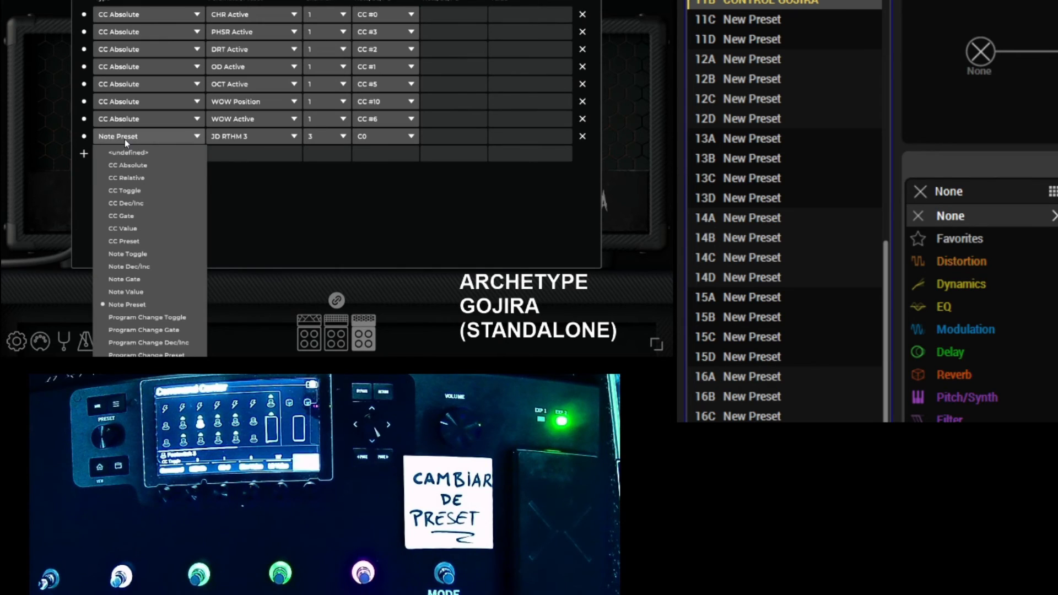
pyautogui.click(124, 240)
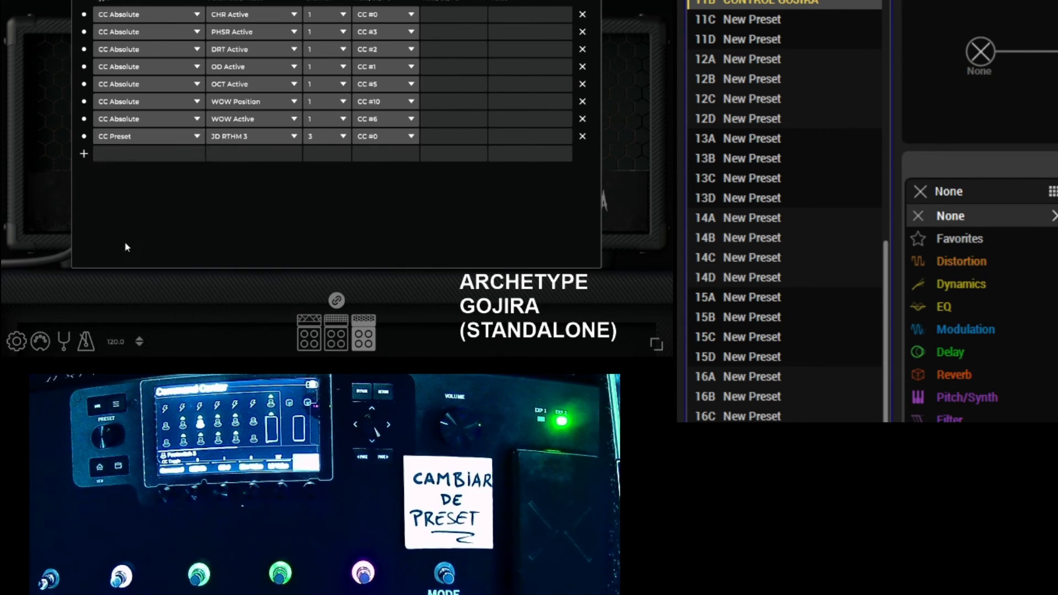
pyautogui.moveTo(137, 140)
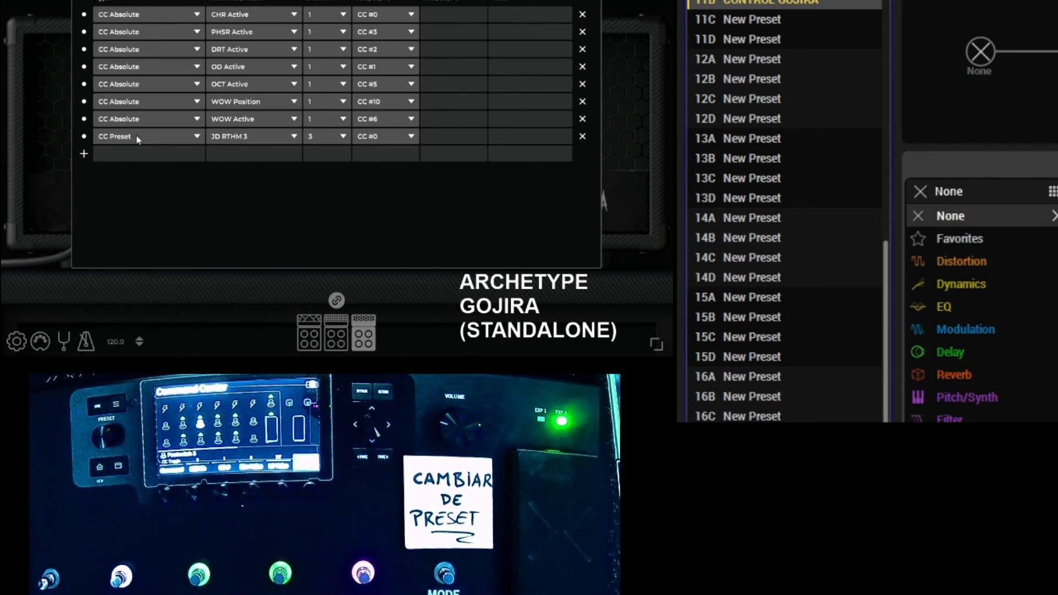
pyautogui.click(385, 119)
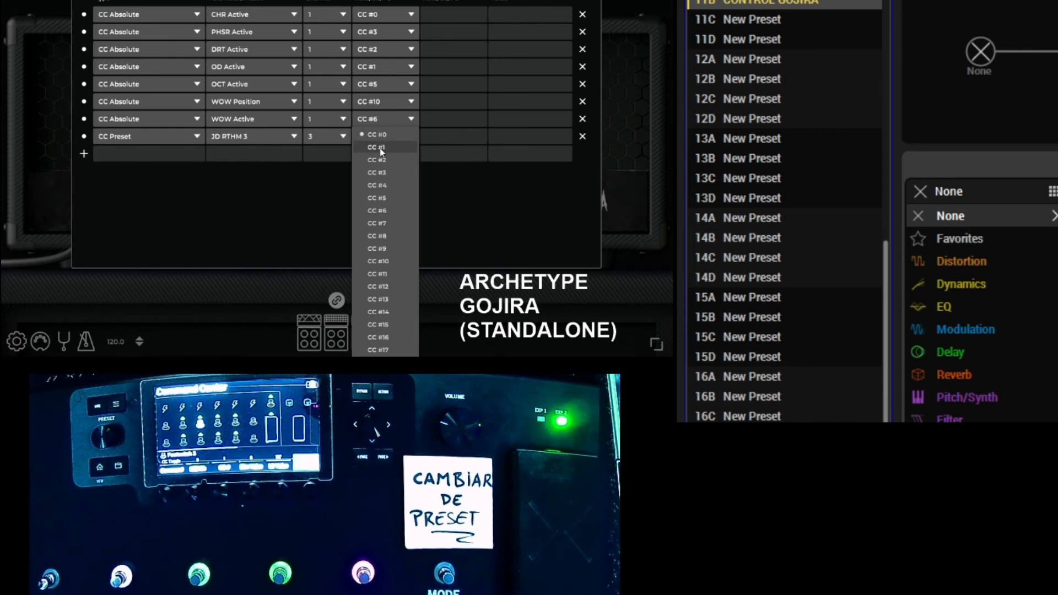
pyautogui.click(377, 147)
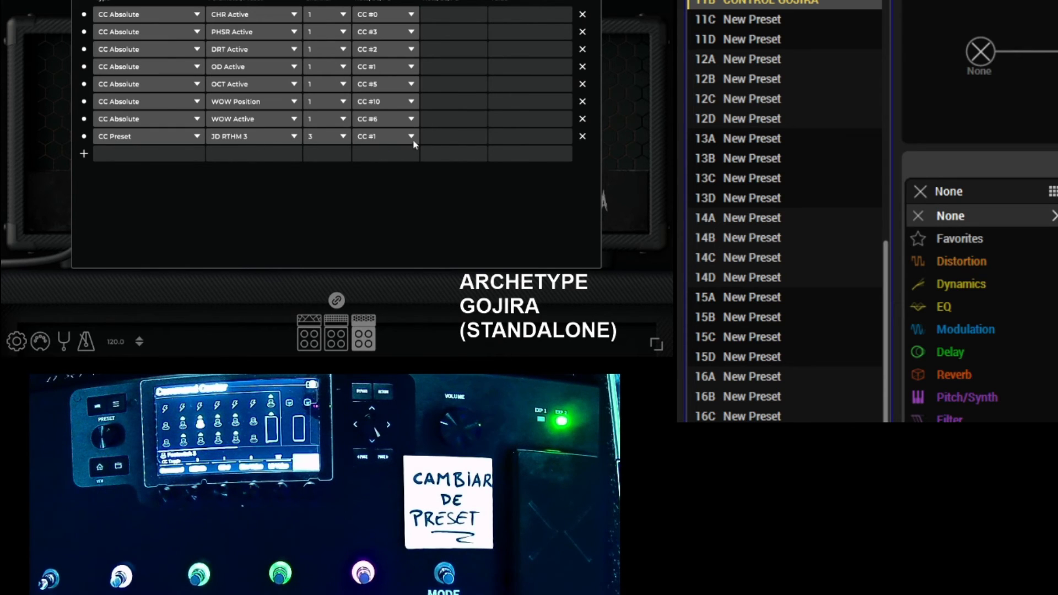
pyautogui.moveTo(298, 208)
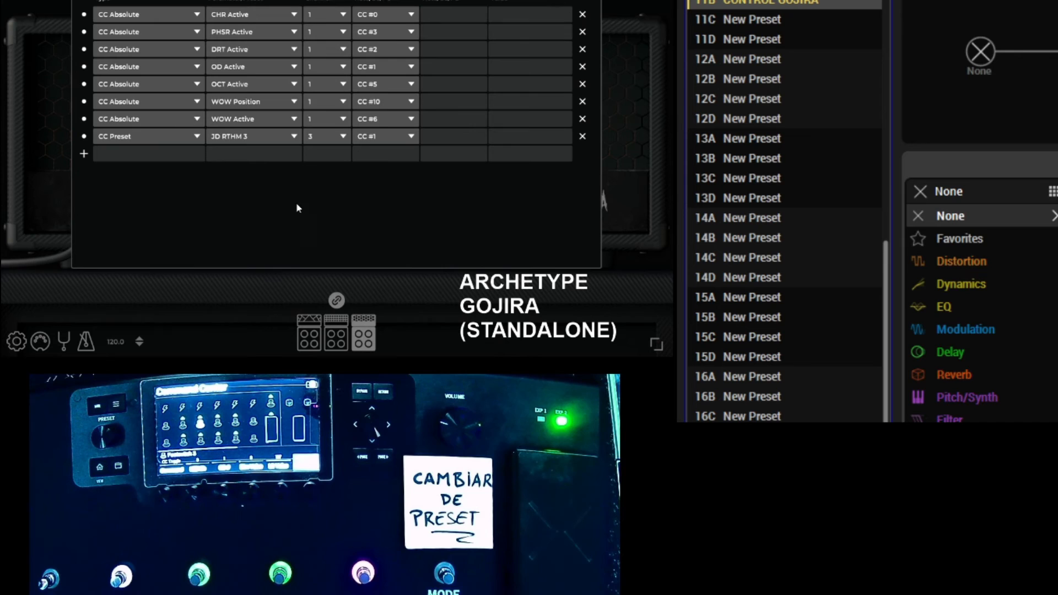
pyautogui.moveTo(150, 167)
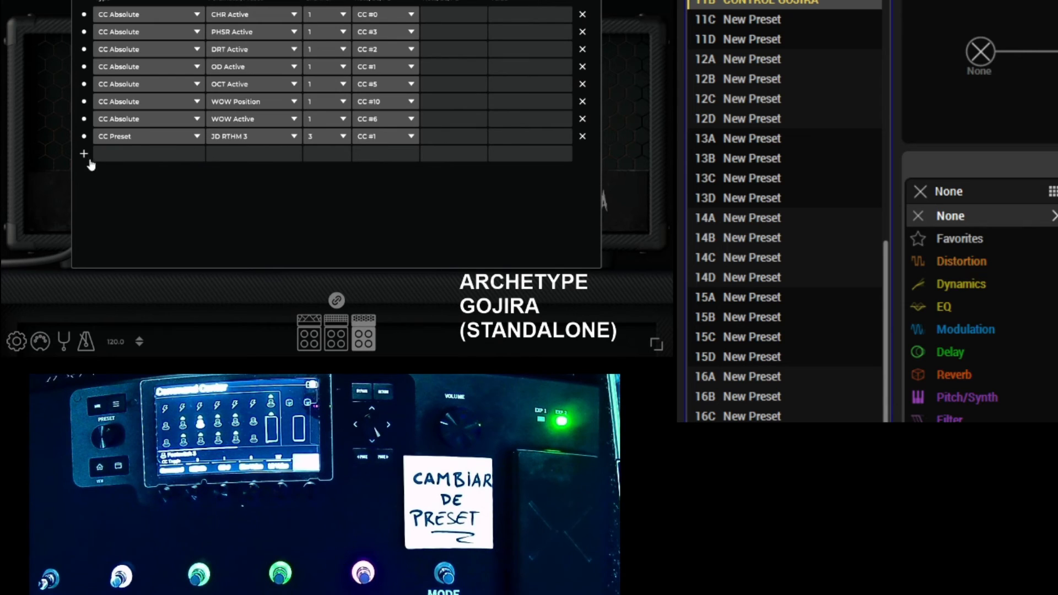
# Add a ninth mapping as a CC Preset for another preset on channel 3, CC #2.
pyautogui.click(84, 153)
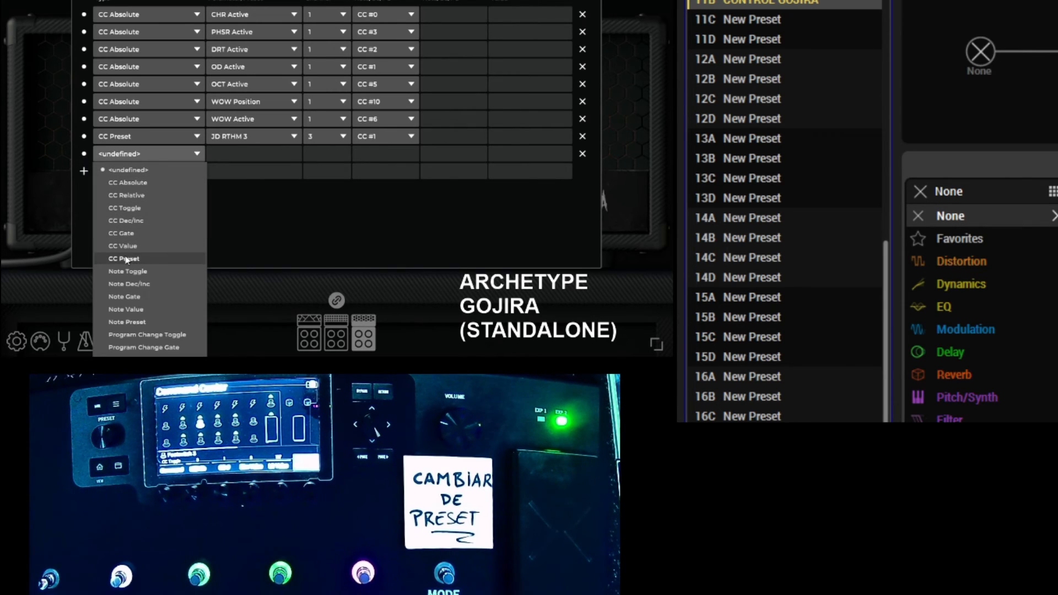
pyautogui.click(124, 259)
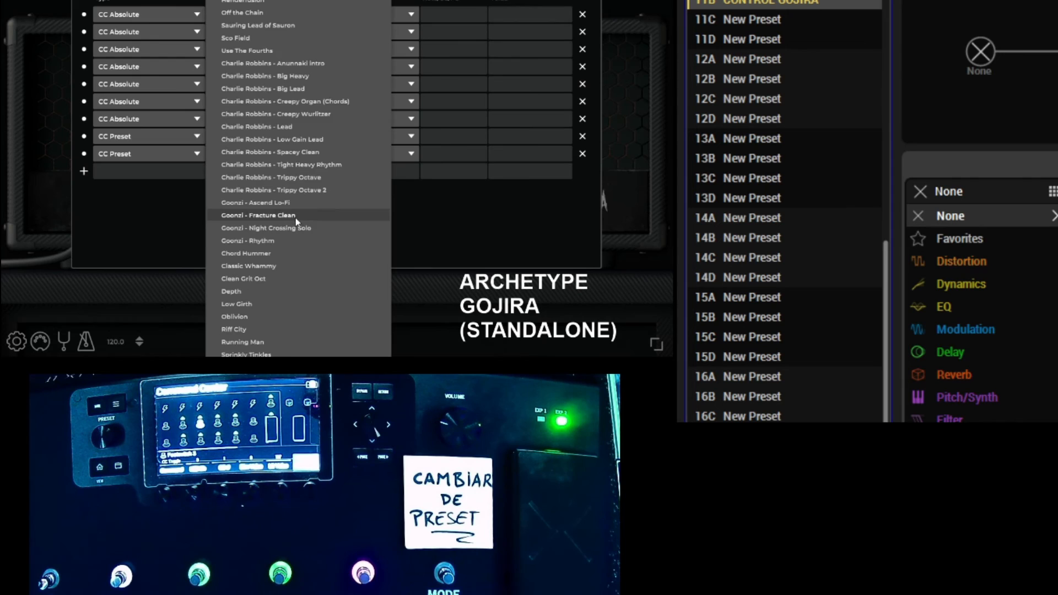
pyautogui.scroll(-3)
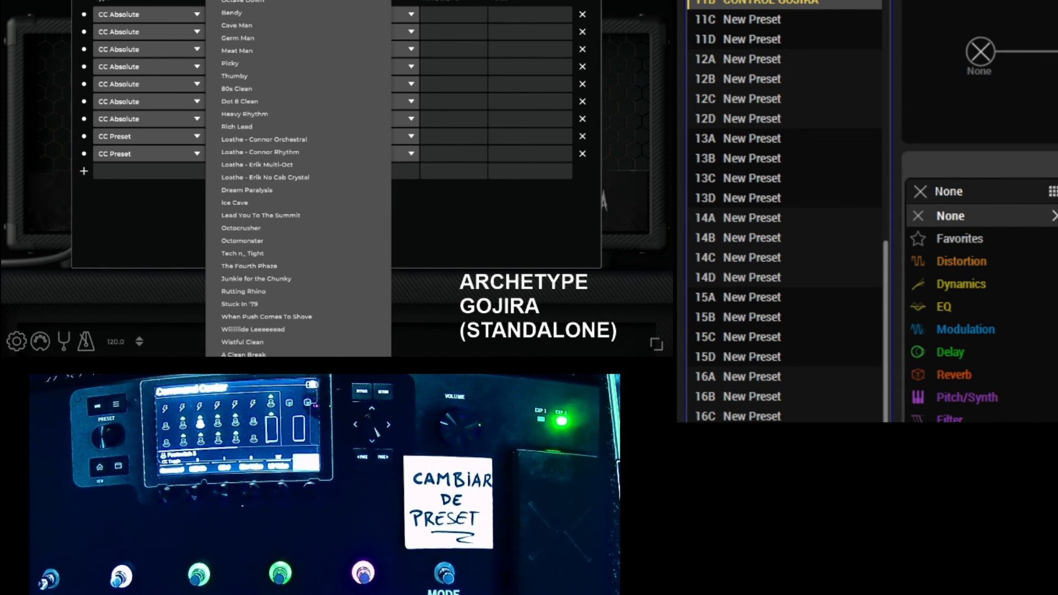
pyautogui.click(324, 136)
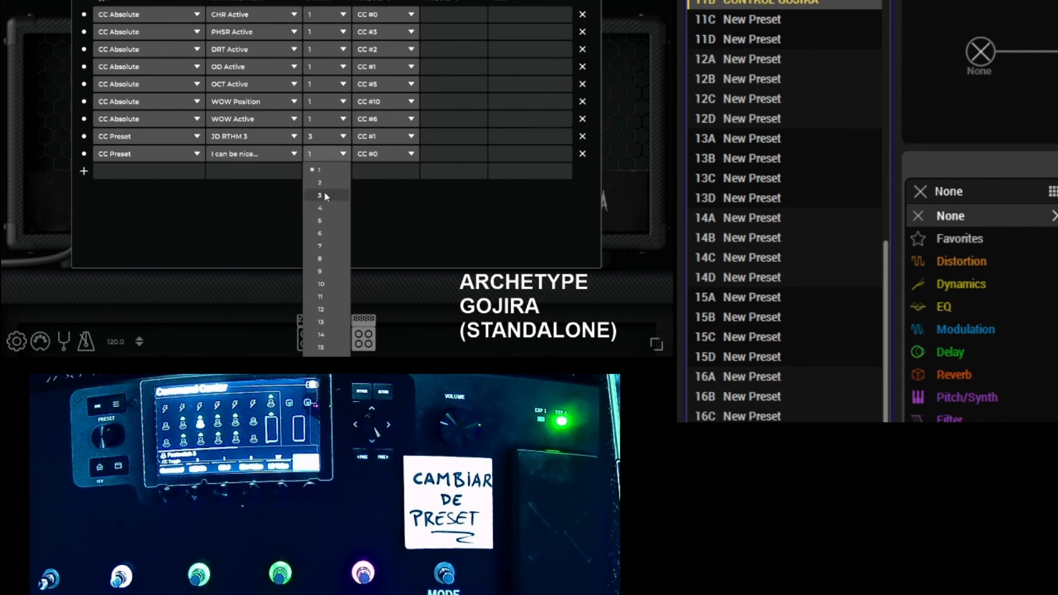
pyautogui.click(319, 196)
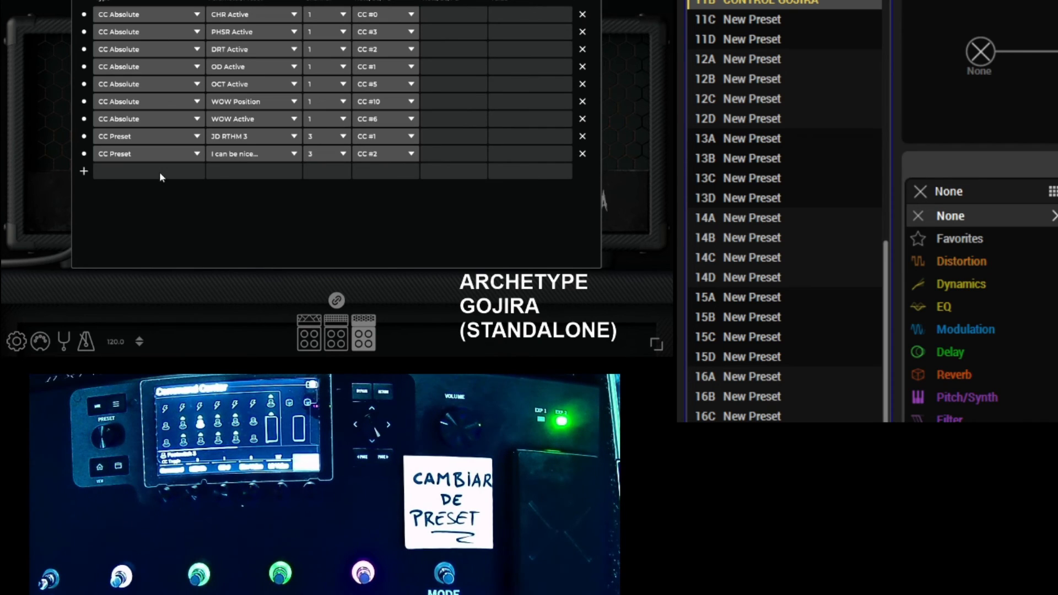
pyautogui.click(253, 153)
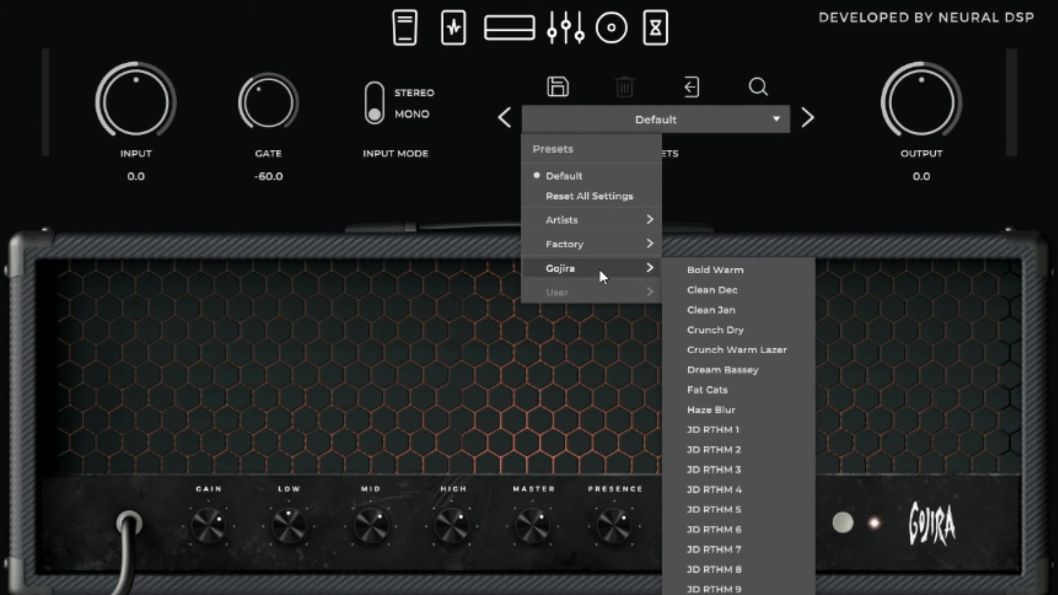
pyautogui.moveTo(780, 186)
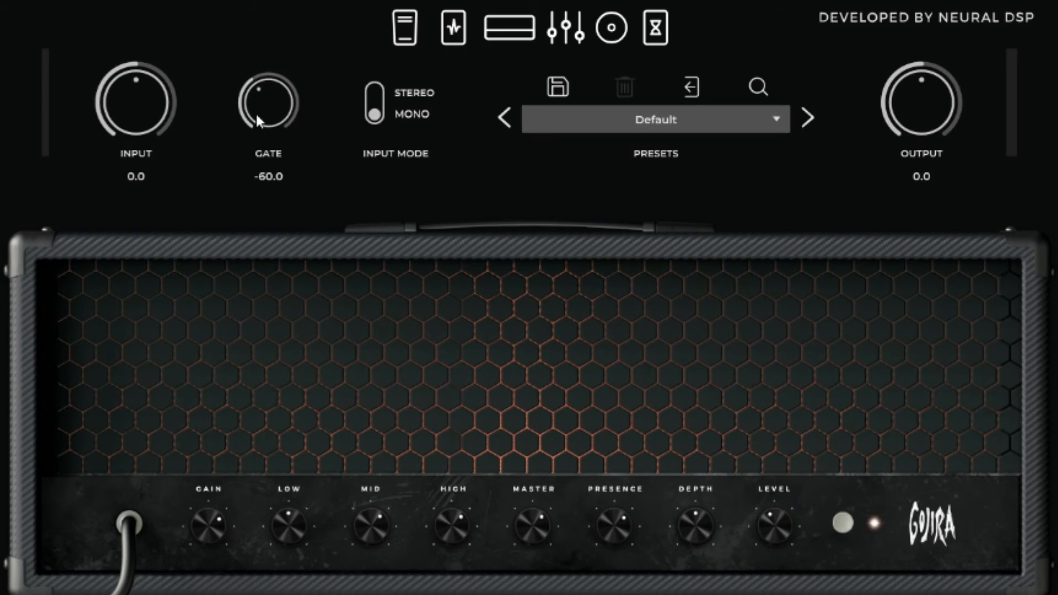
pyautogui.moveTo(264, 121)
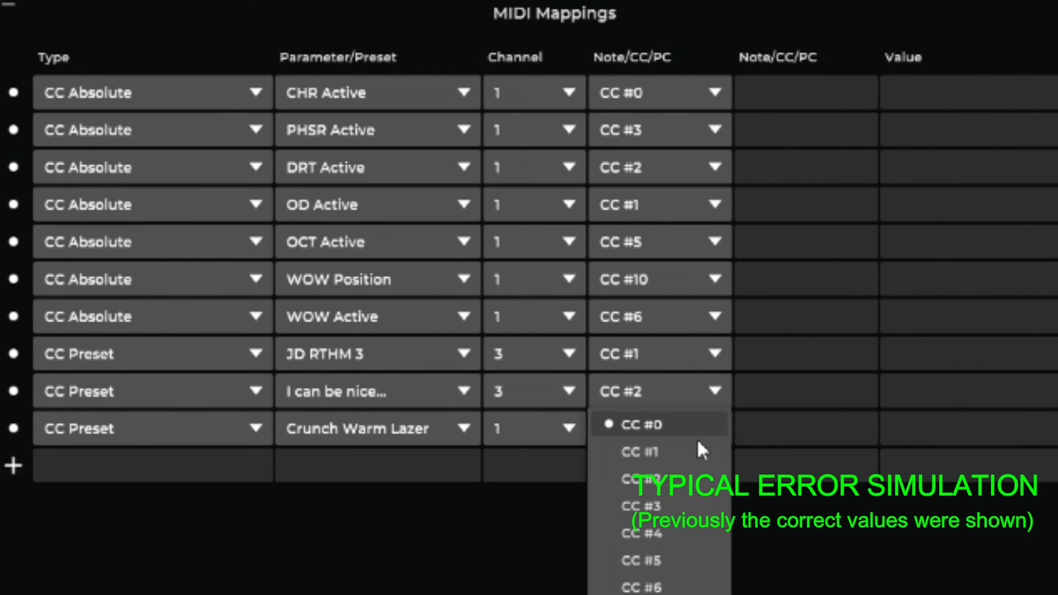
# Set the Crunch Warm Lazer mapping to CC #3 on channel 3.
pyautogui.click(640, 506)
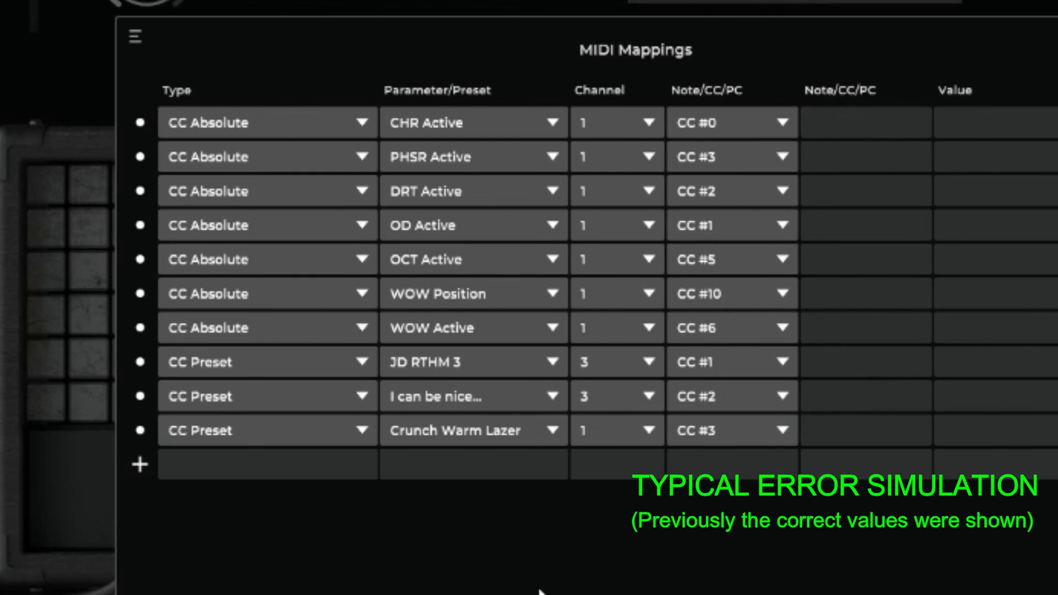
pyautogui.click(649, 431)
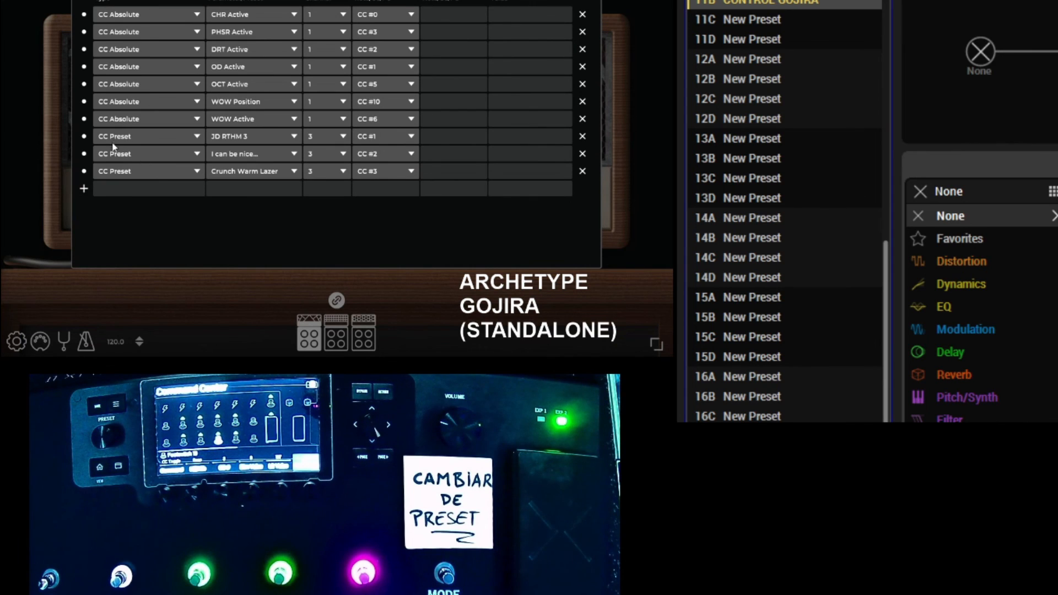
pyautogui.moveTo(282, 204)
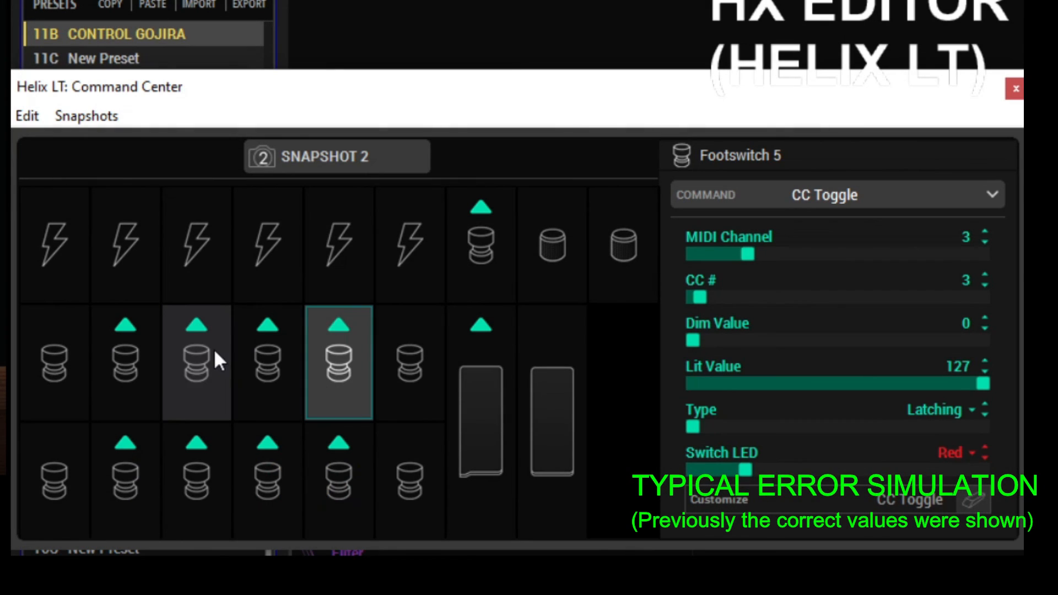
# Set footswitch 3 to send MIDI CC number 1.
pyautogui.click(196, 364)
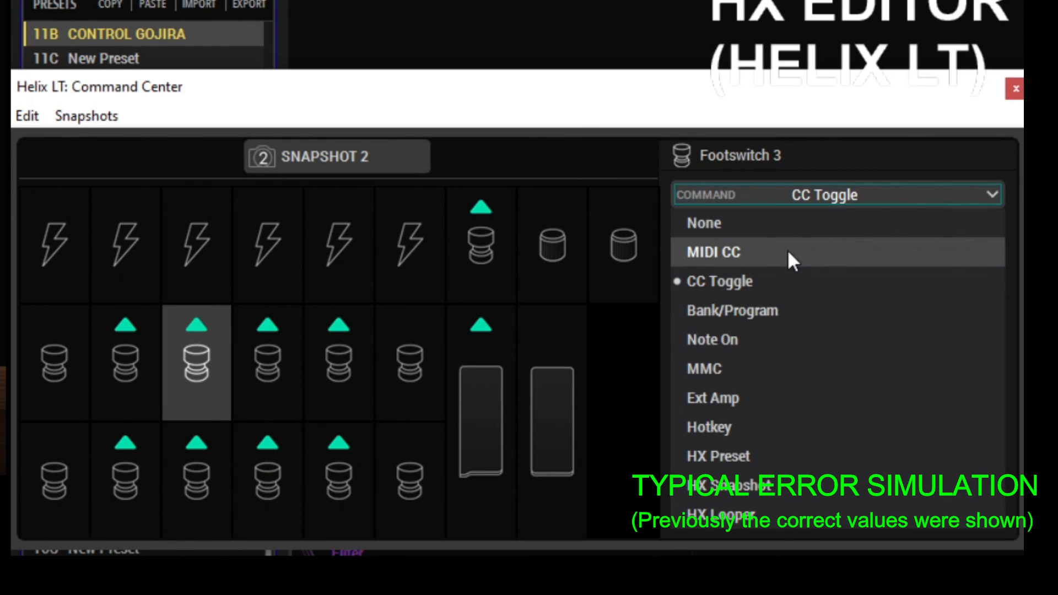
pyautogui.click(713, 253)
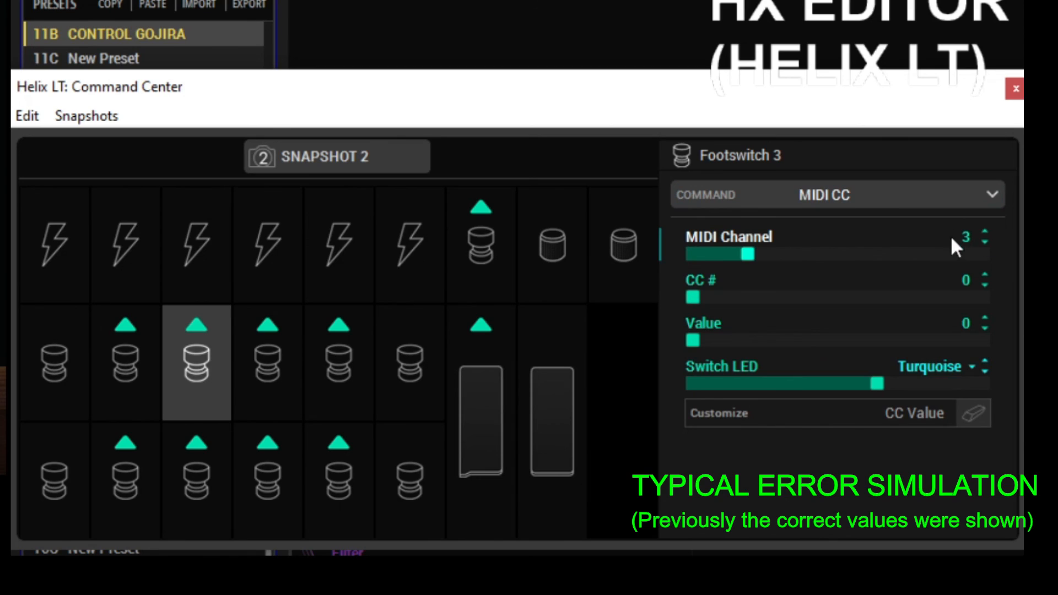
pyautogui.click(985, 277)
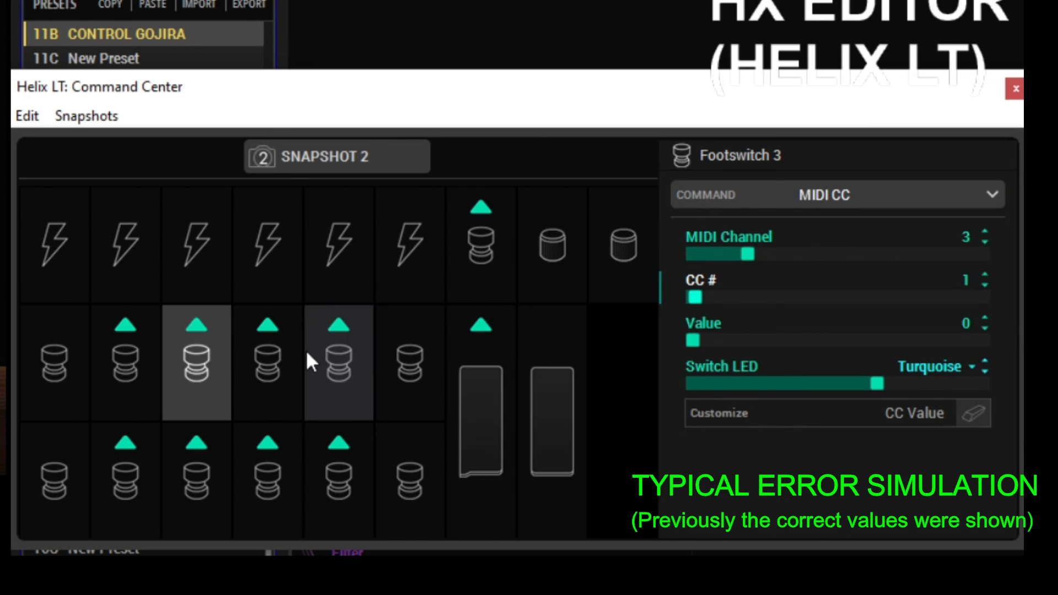
# Set footswitches 4 and 5 to plain MIDI CC on channel 3, CC 2 and 3.
pyautogui.click(267, 363)
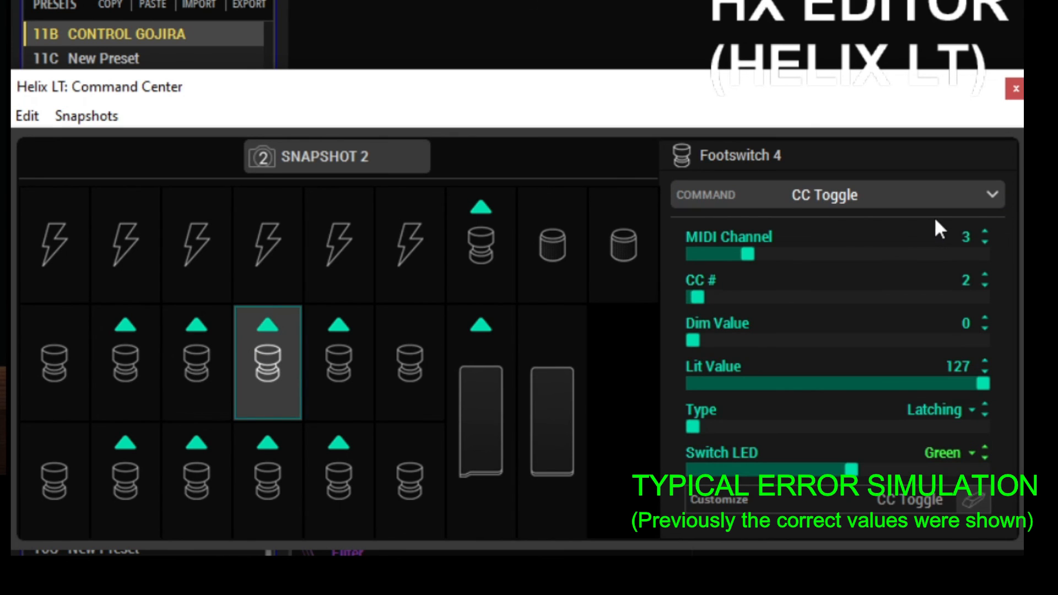
pyautogui.click(836, 195)
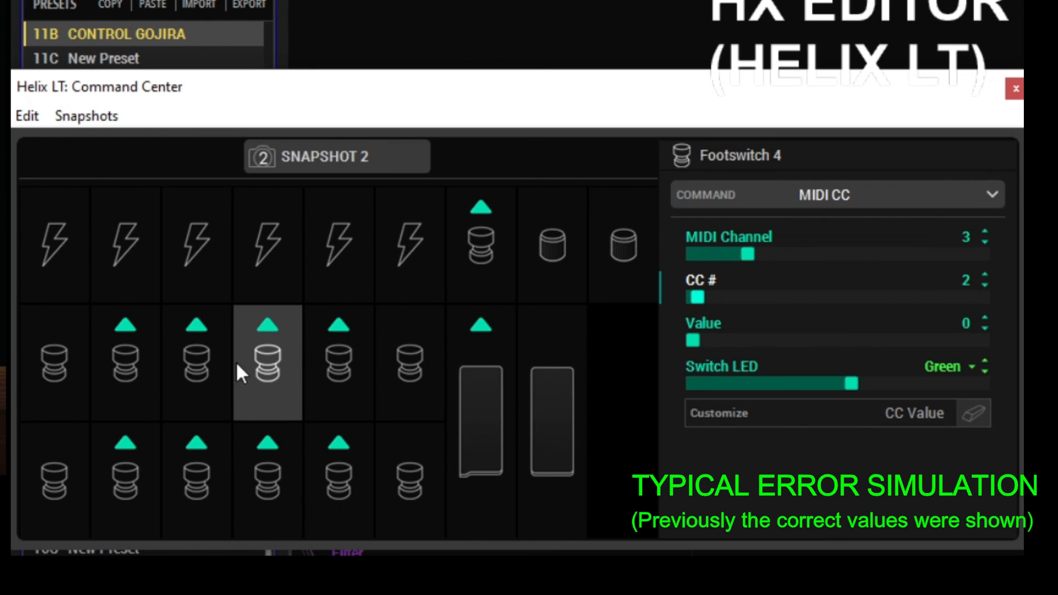
pyautogui.click(830, 195)
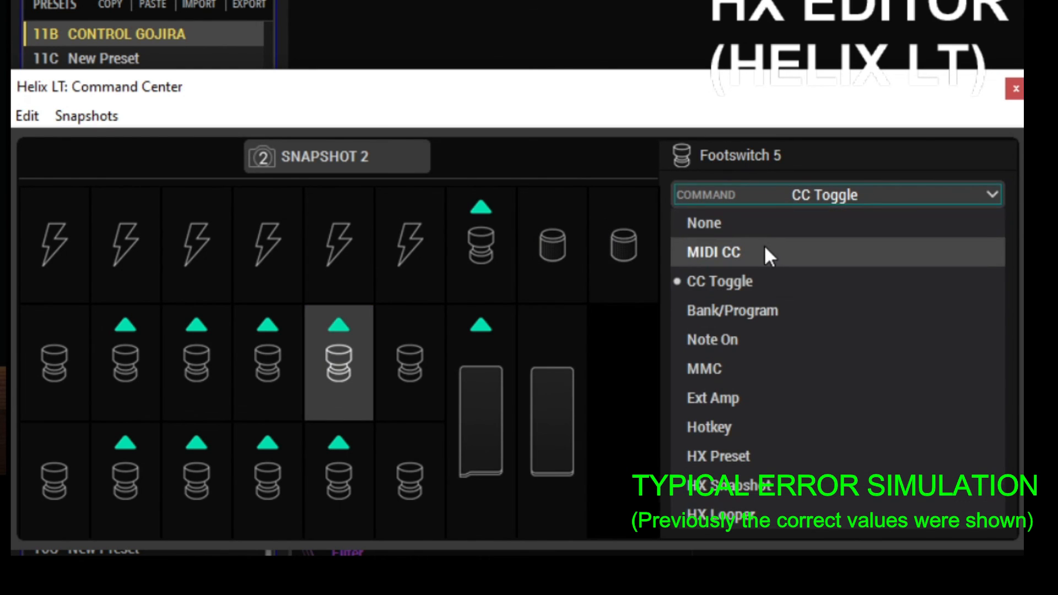
pyautogui.click(715, 253)
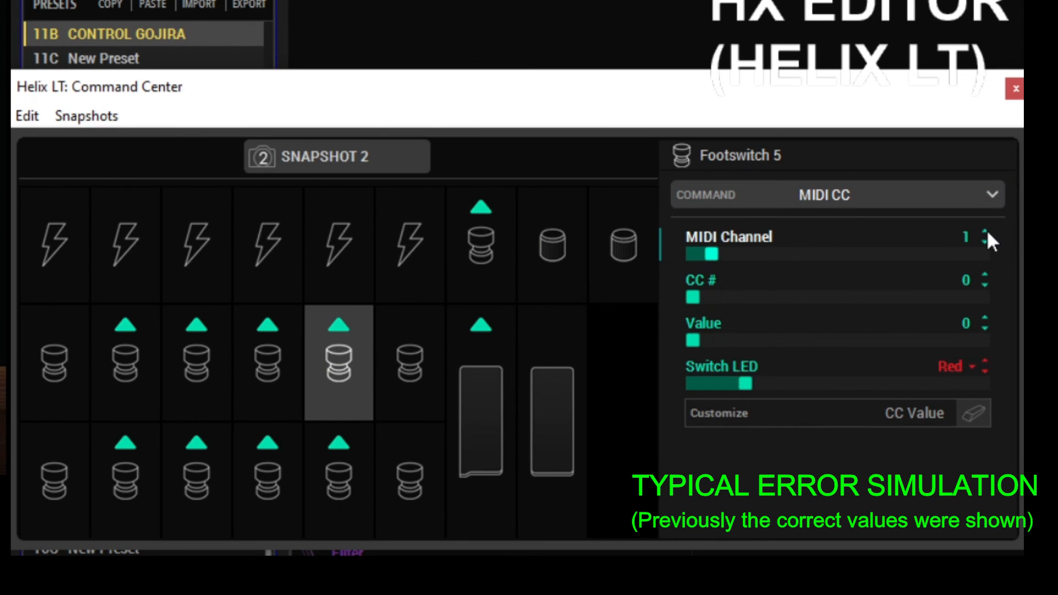
pyautogui.click(986, 244)
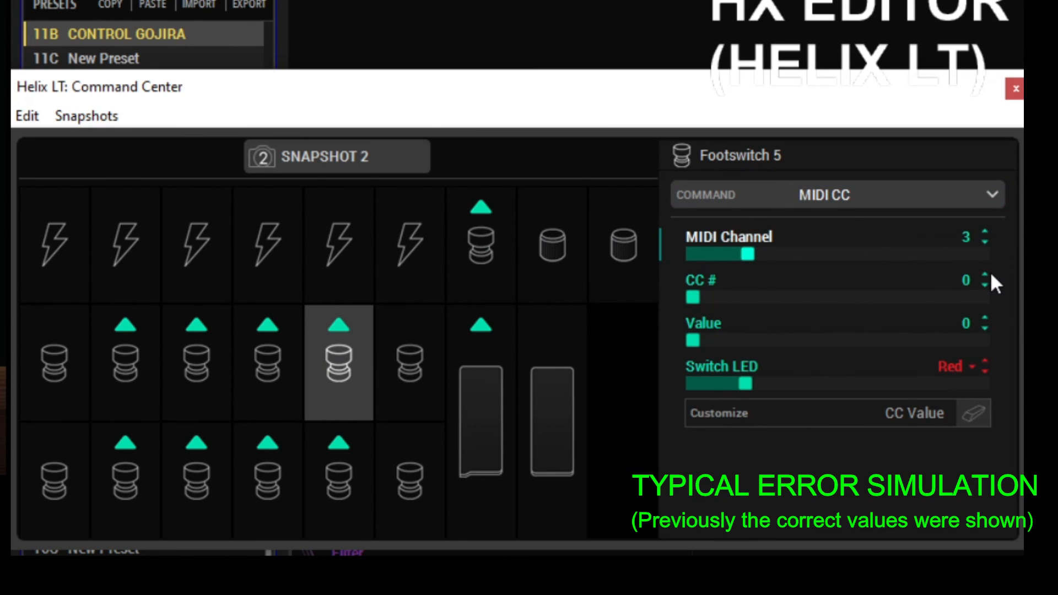
pyautogui.click(974, 280)
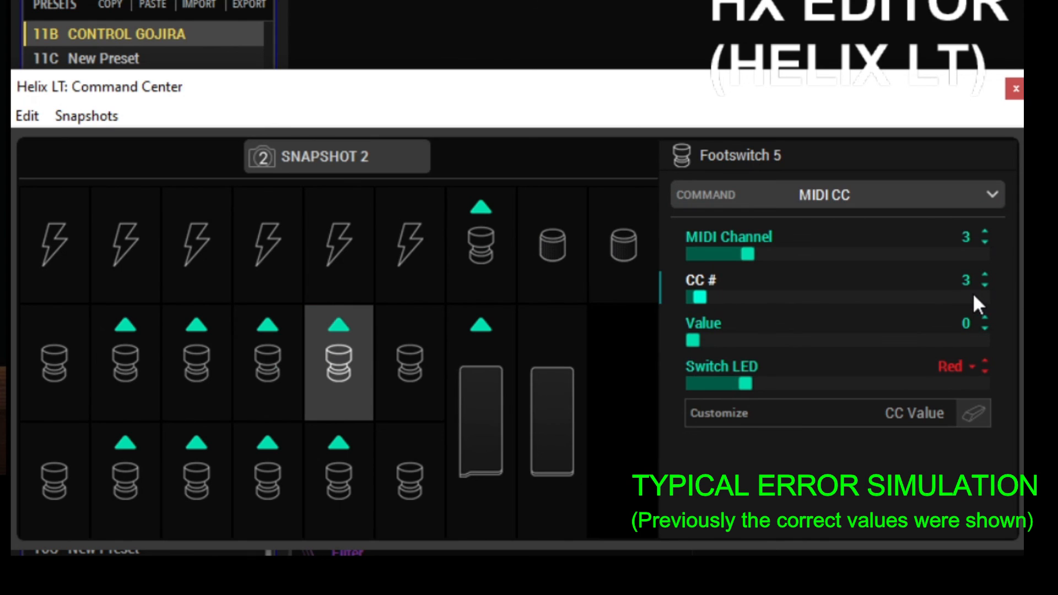